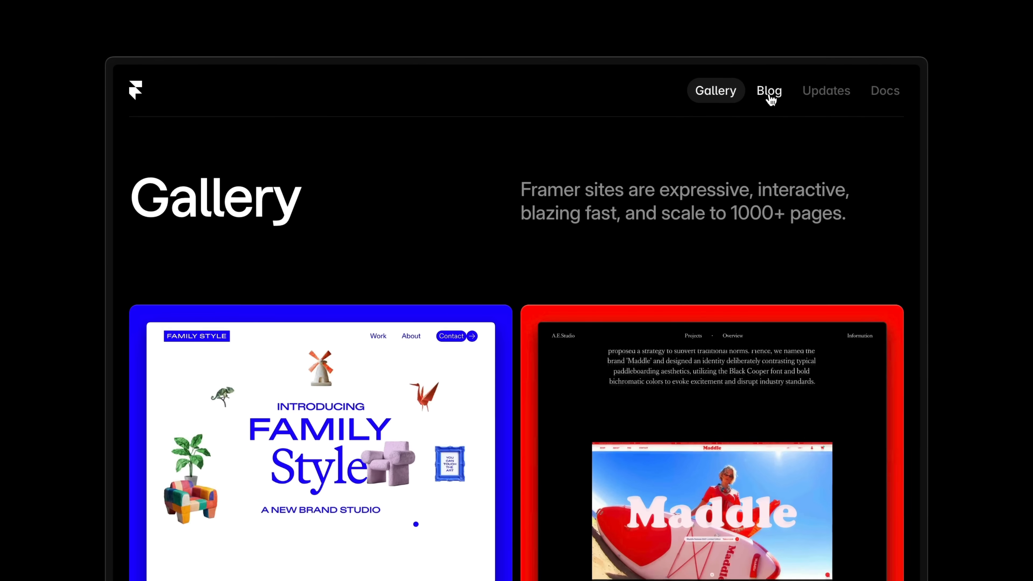
# Select the Topbar on the LTV project's Home page.
pyautogui.click(826, 90)
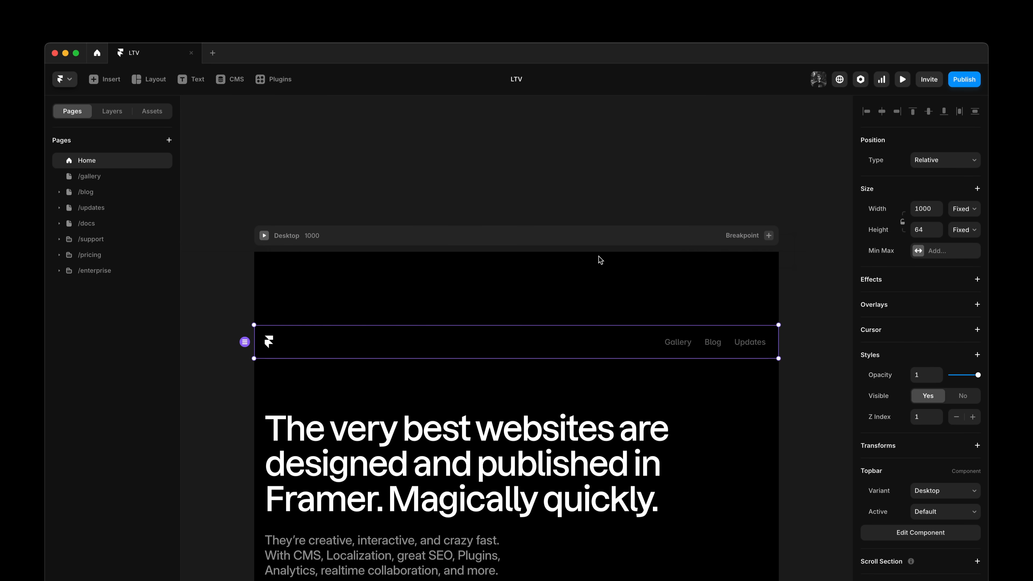
# Change the Topbar's position type from Relative to Fixed.
pyautogui.click(944, 159)
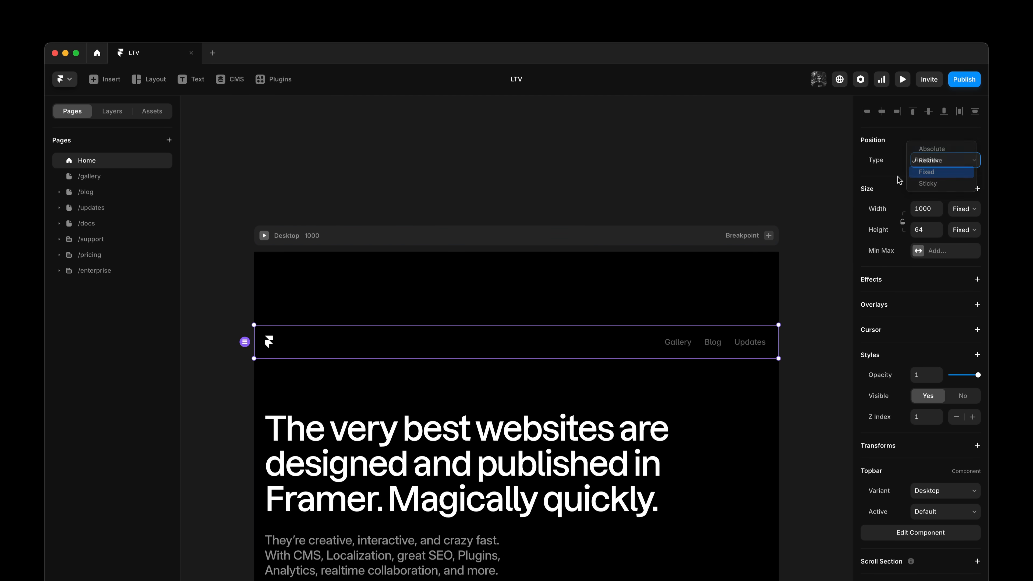
pyautogui.click(927, 172)
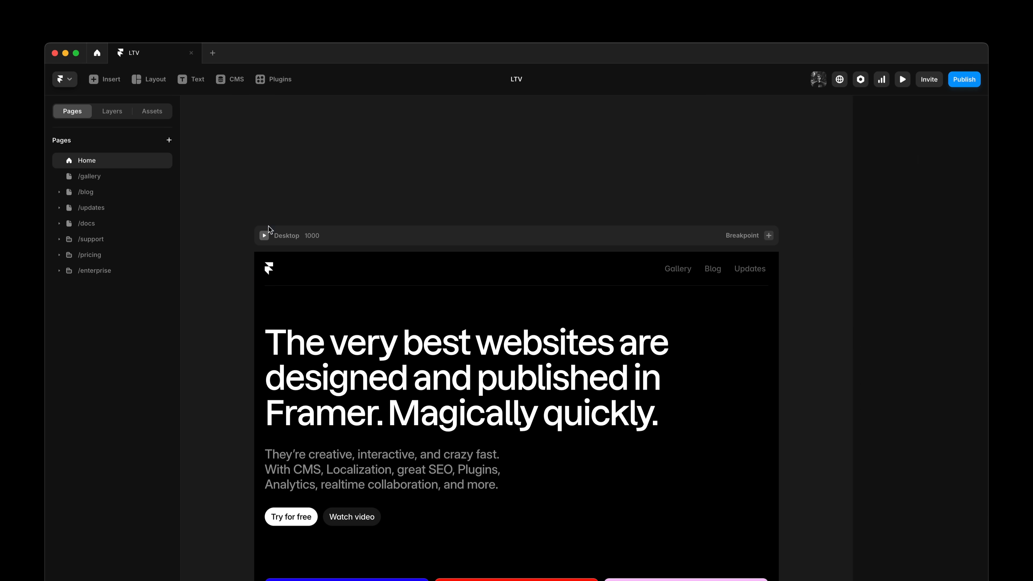
pyautogui.click(902, 79)
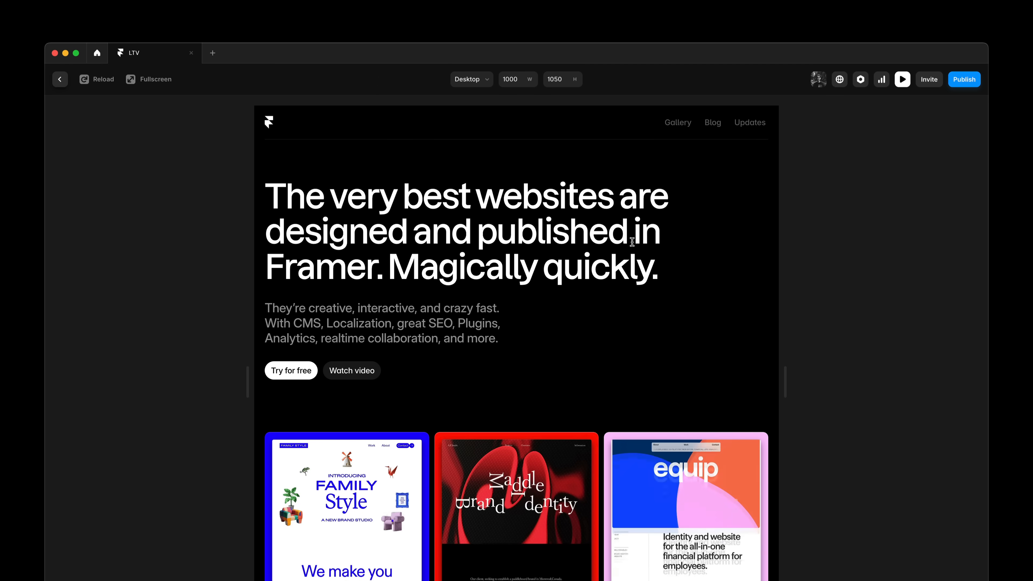
pyautogui.scroll(-3)
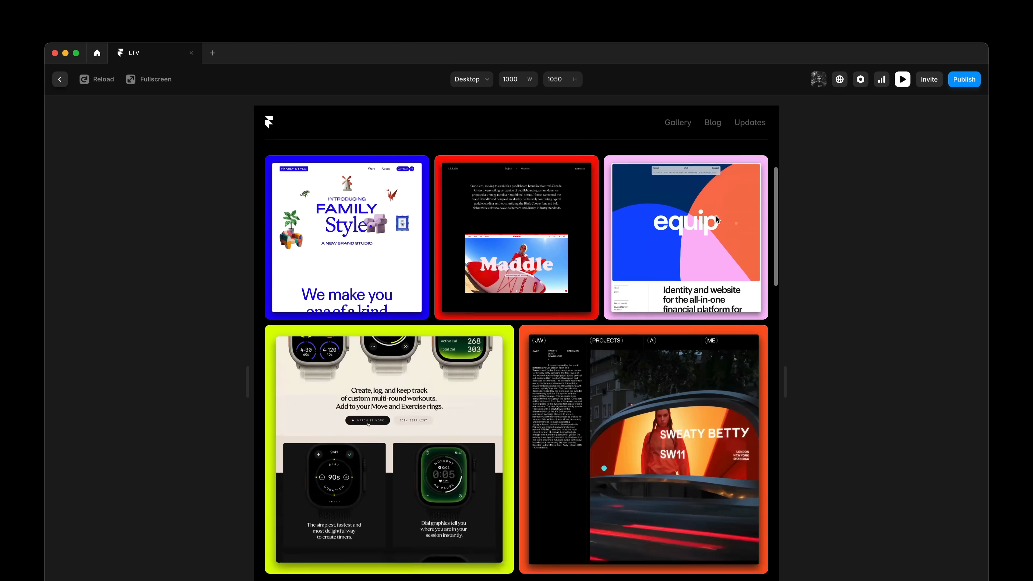
pyautogui.scroll(-3)
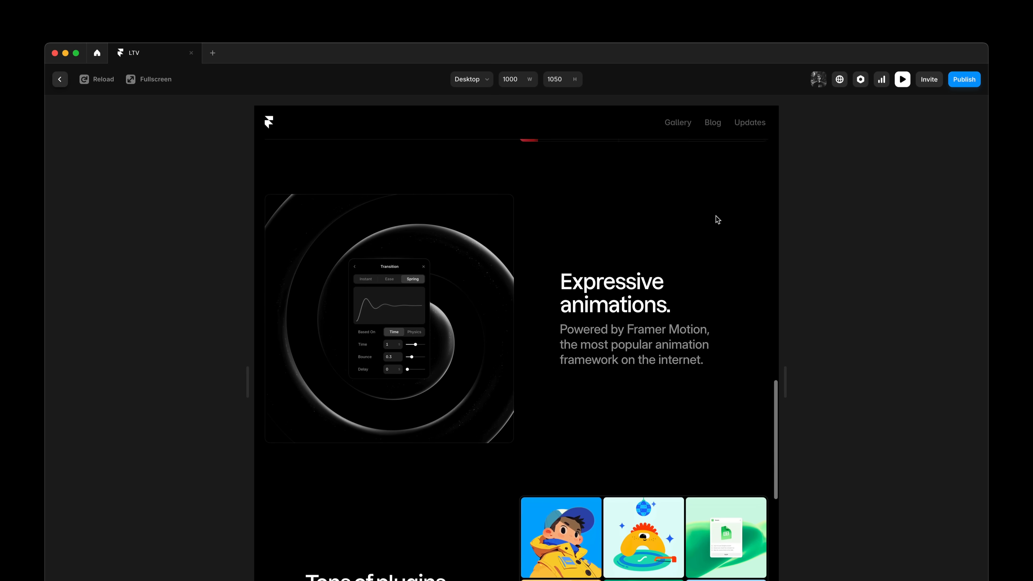
pyautogui.scroll(-3)
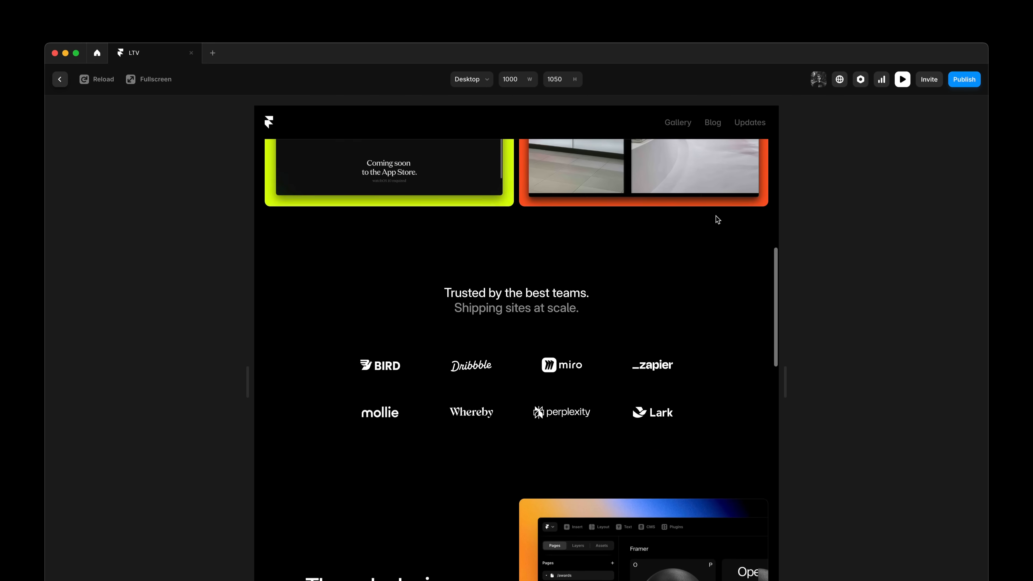
pyautogui.scroll(3)
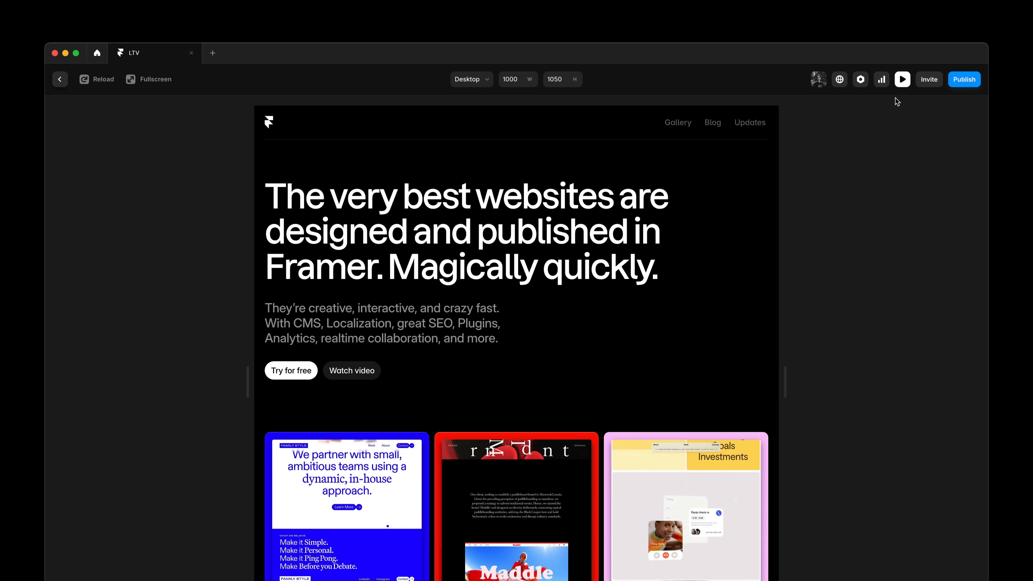
pyautogui.click(59, 79)
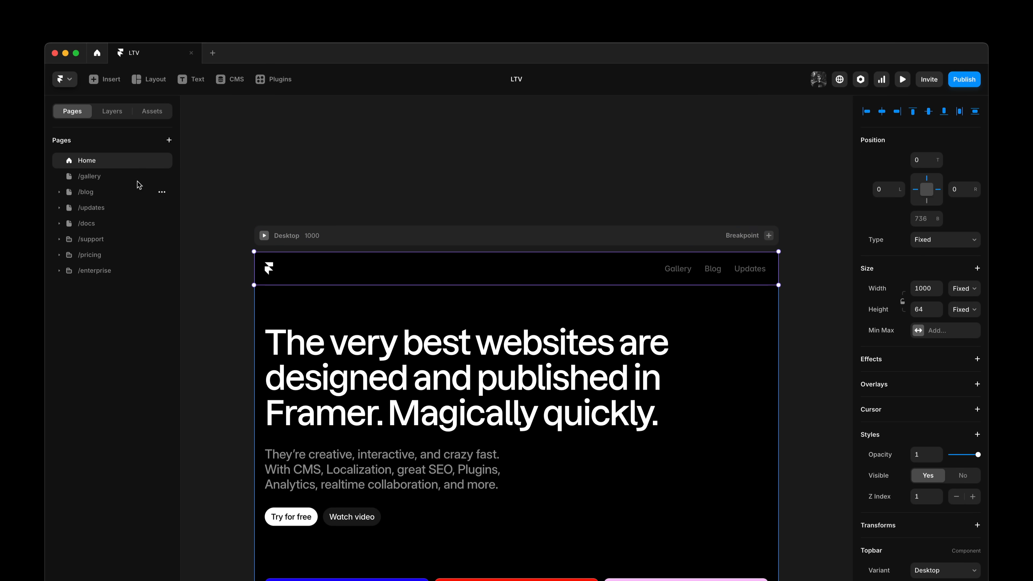
pyautogui.click(85, 192)
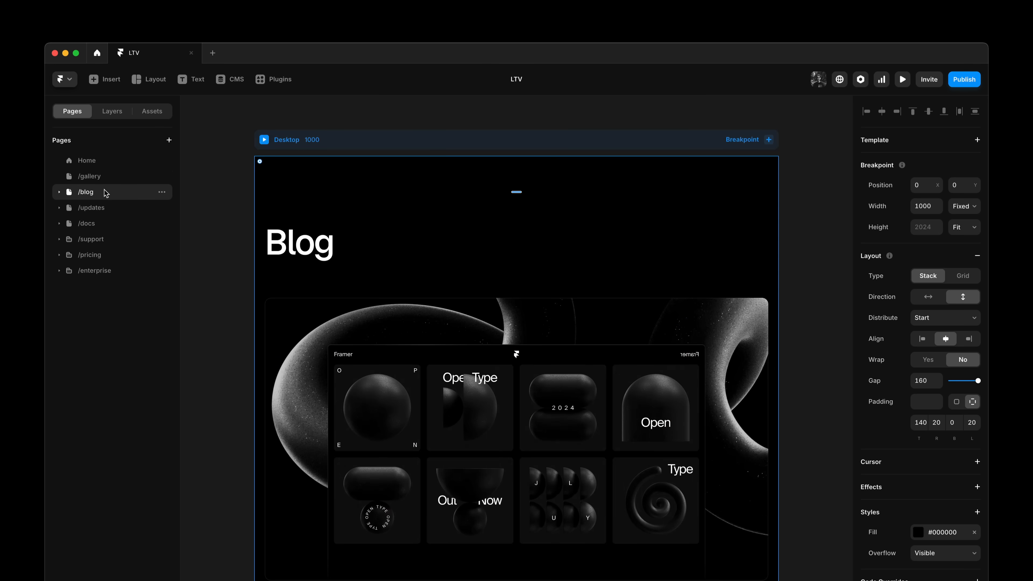
pyautogui.click(89, 176)
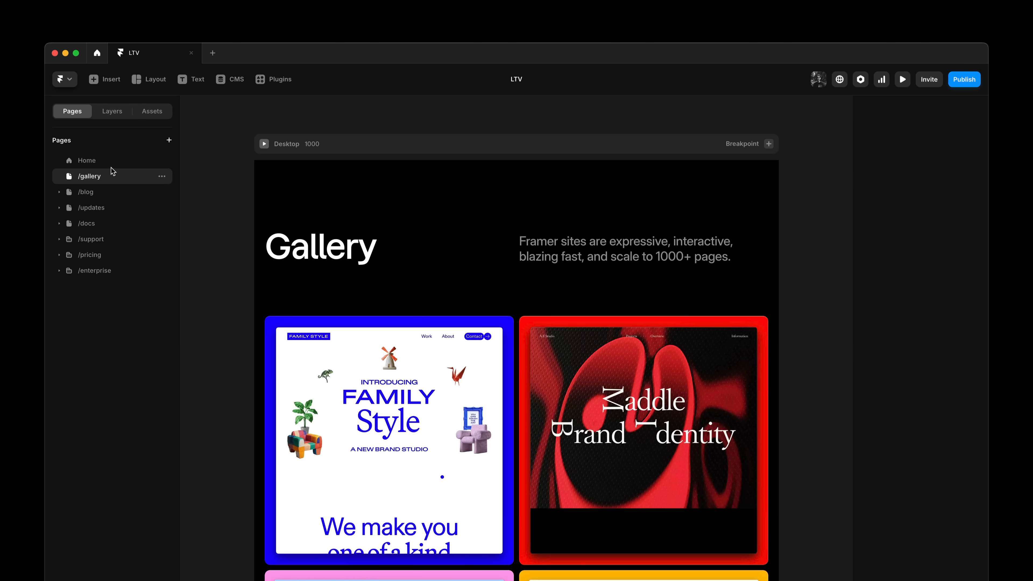
pyautogui.click(86, 160)
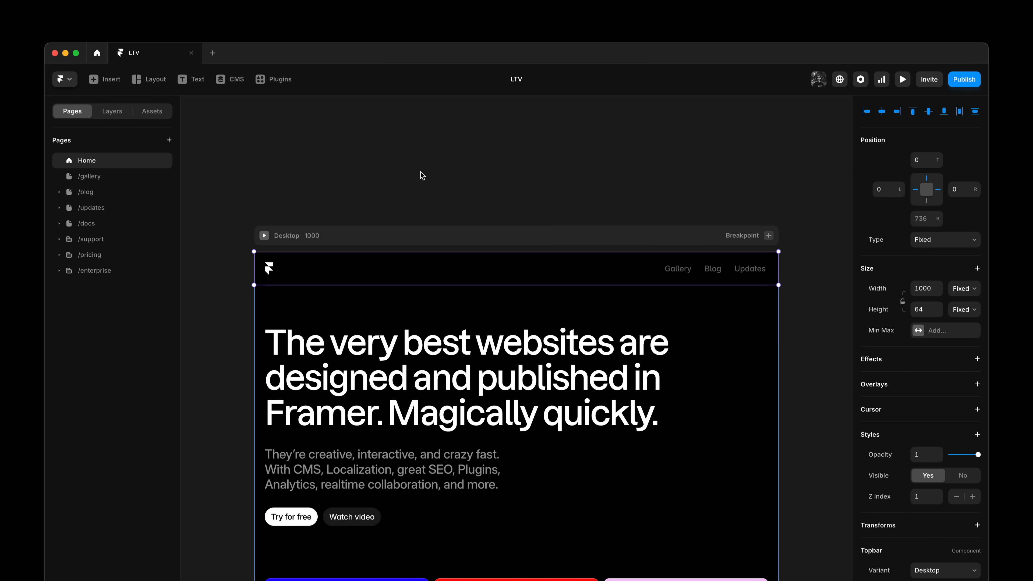
pyautogui.moveTo(657, 180)
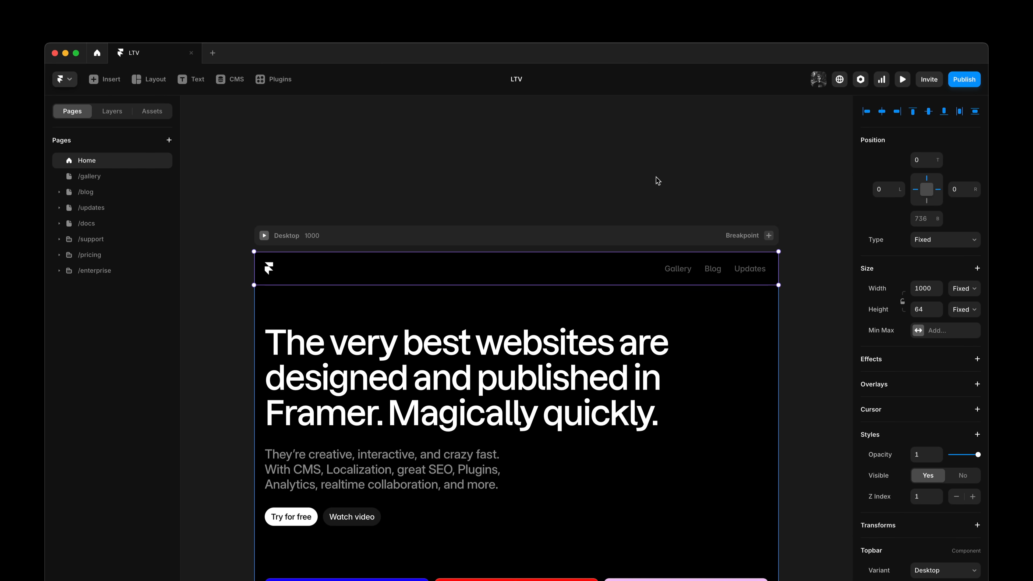
pyautogui.moveTo(560, 265)
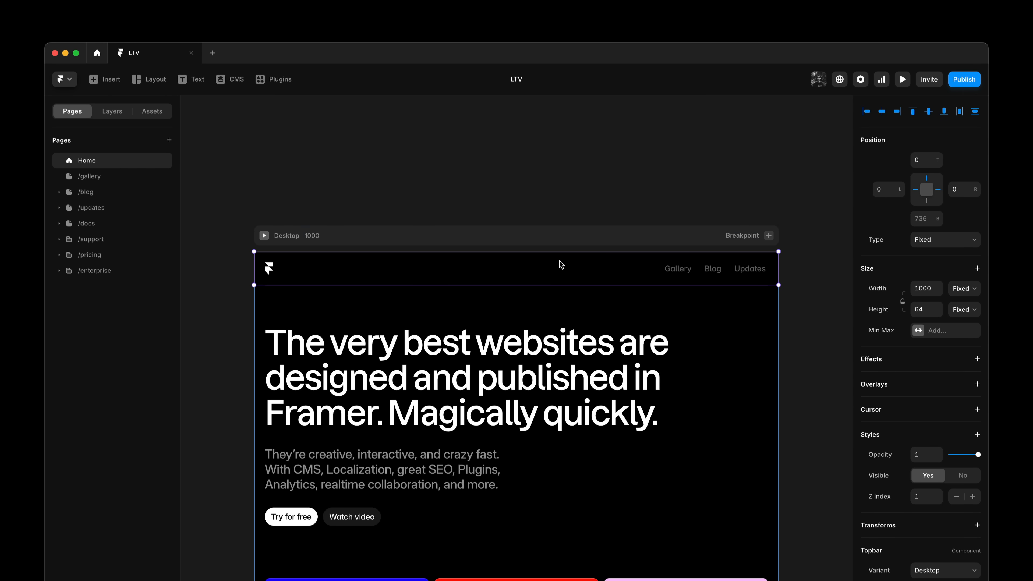
# Create a layout template from the Topbar and begin naming it 'Ma'.
pyautogui.rightClick(560, 264)
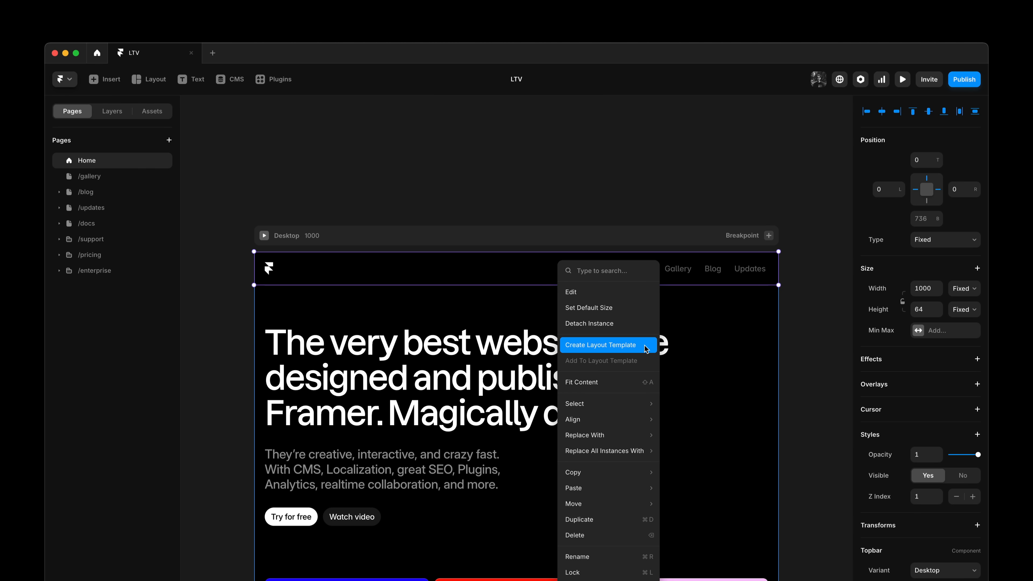
pyautogui.click(601, 345)
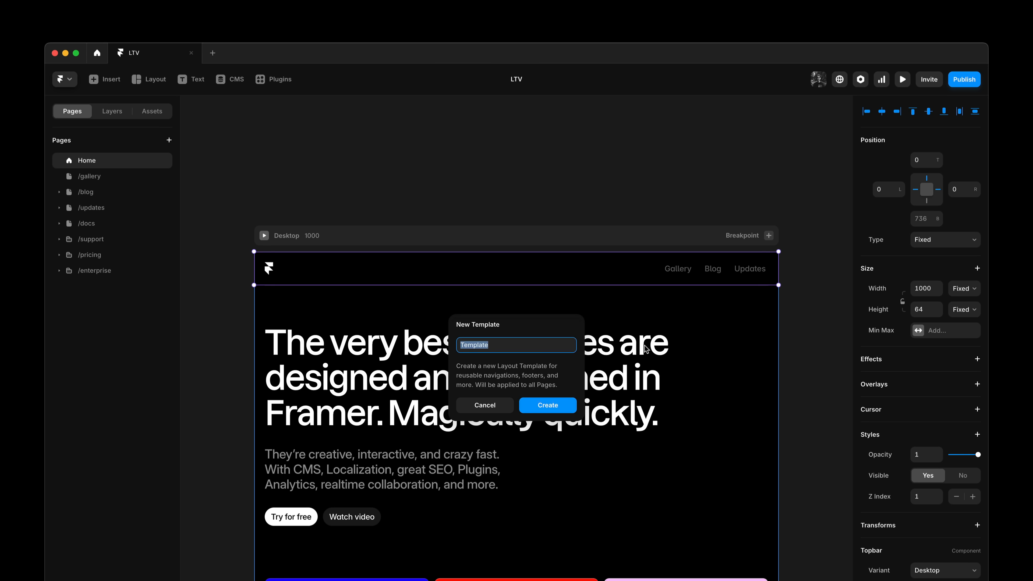
pyautogui.moveTo(633, 168)
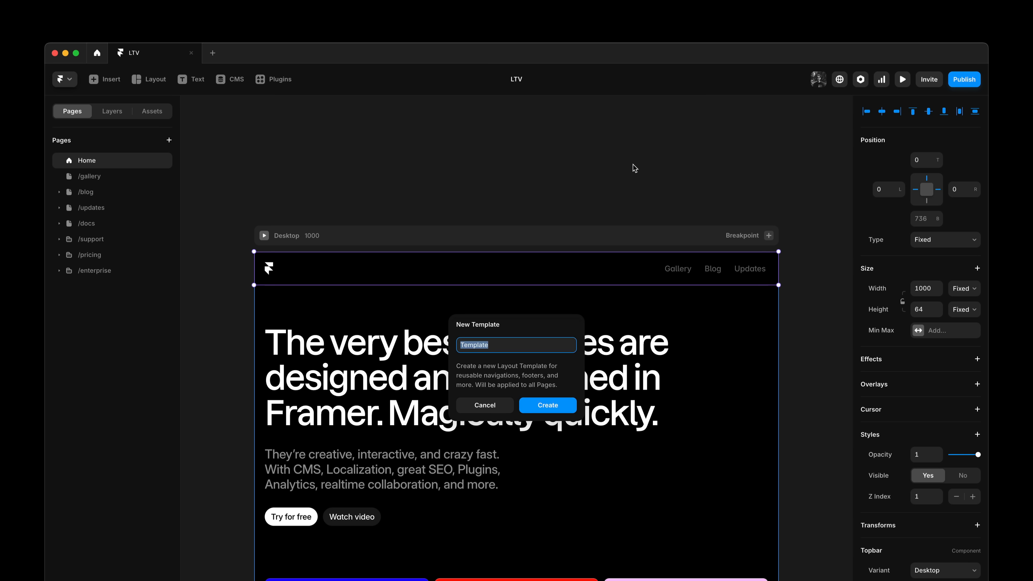
pyautogui.write('Ma')
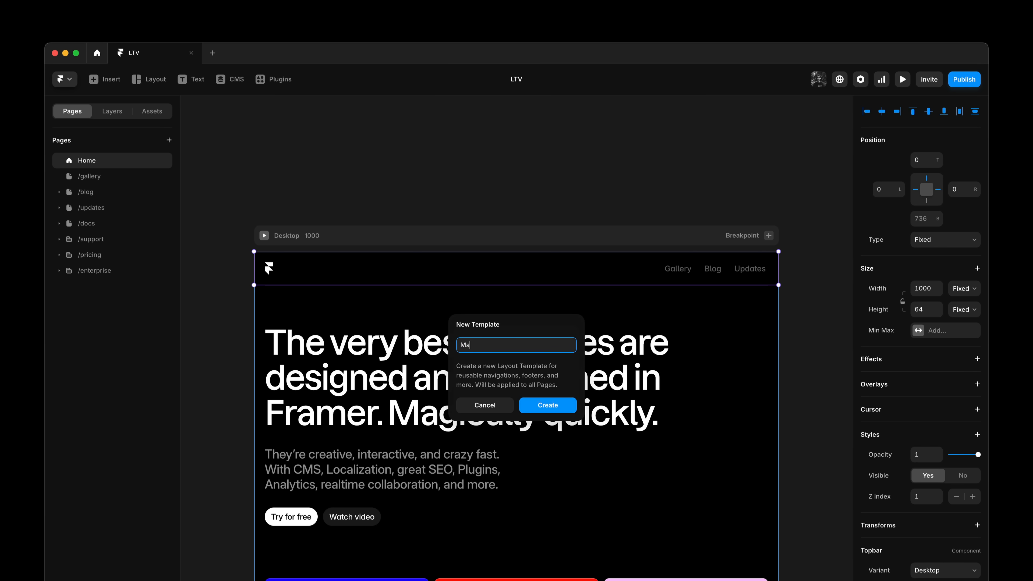
# Create the 'Main' template, review it in Assets and select its content placeholder.
pyautogui.click(547, 405)
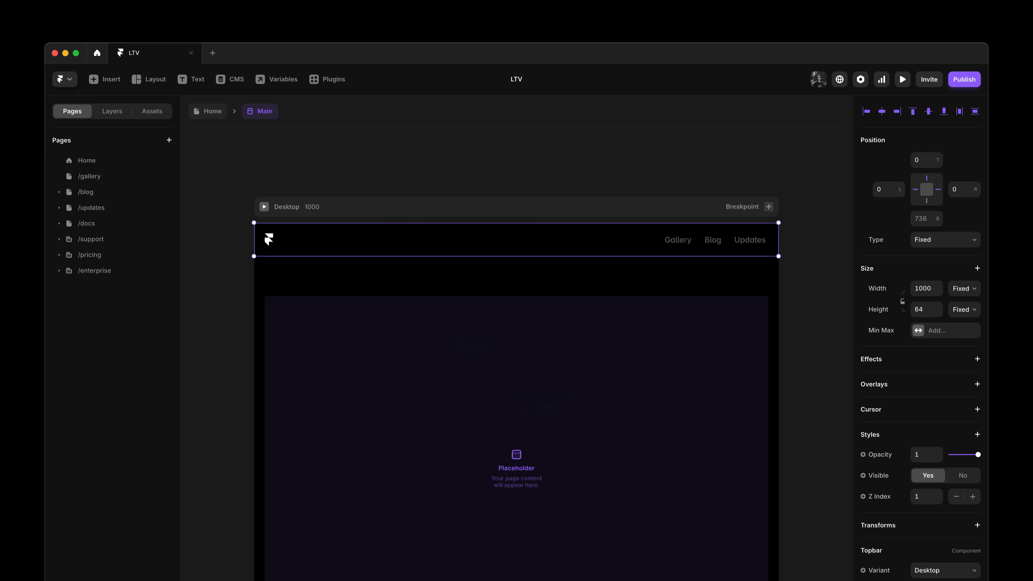
pyautogui.moveTo(212, 127)
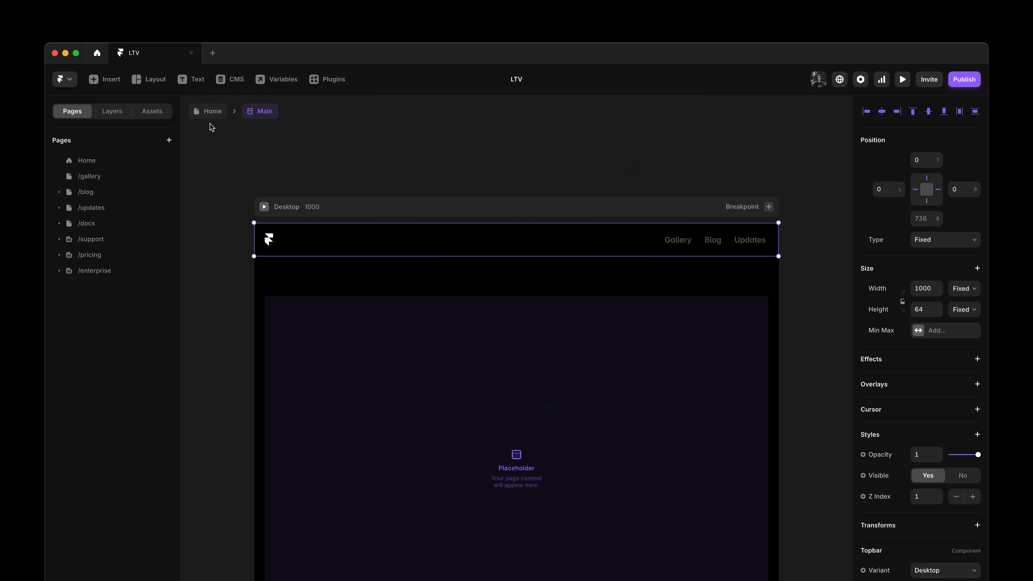
pyautogui.click(153, 111)
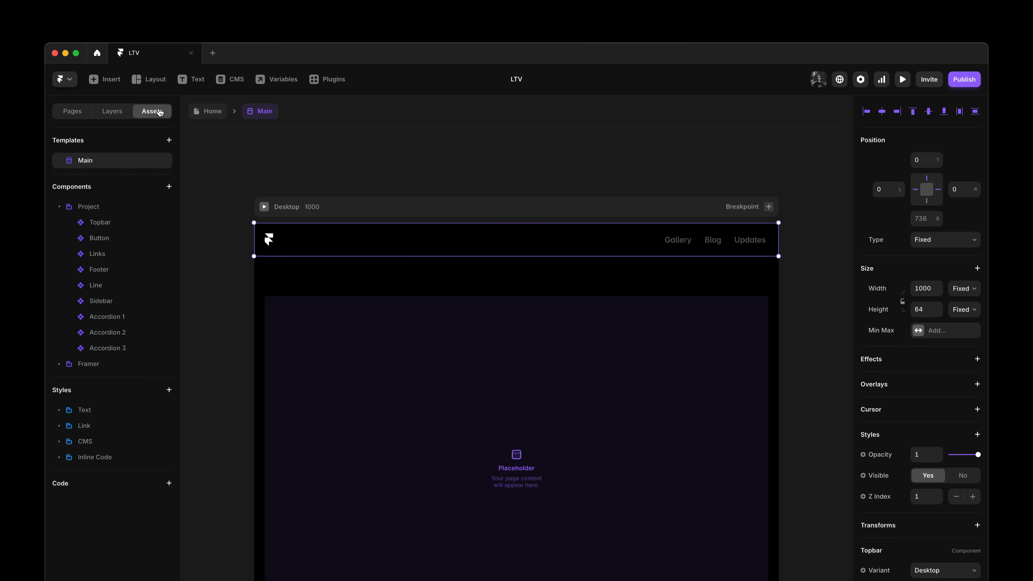
pyautogui.click(60, 206)
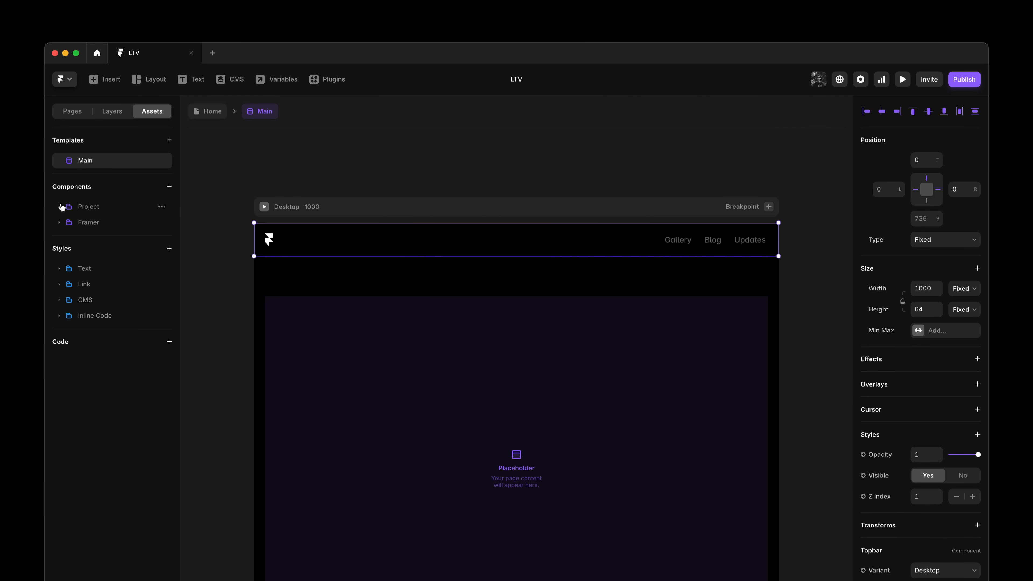
pyautogui.moveTo(305, 160)
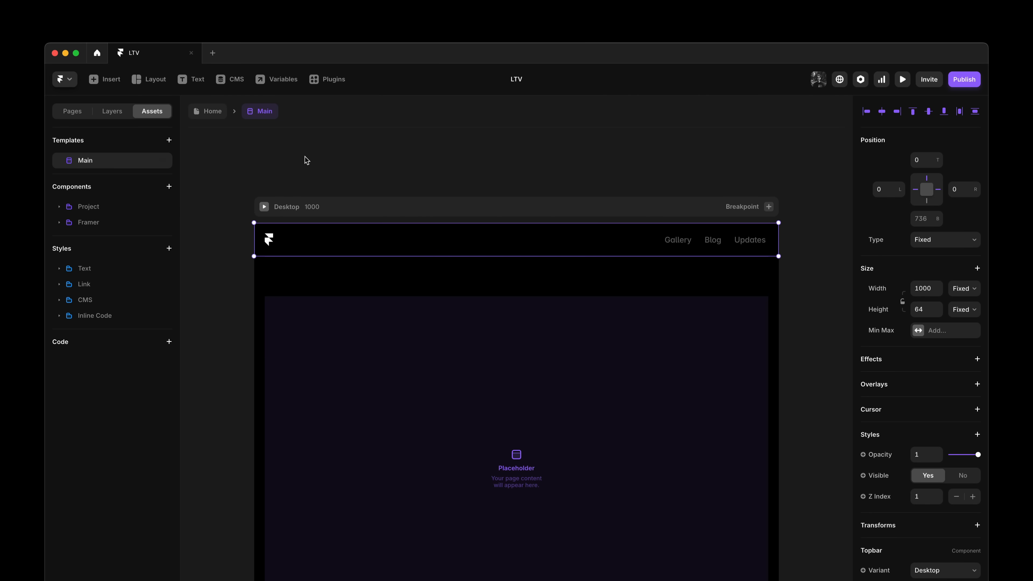
pyautogui.click(169, 140)
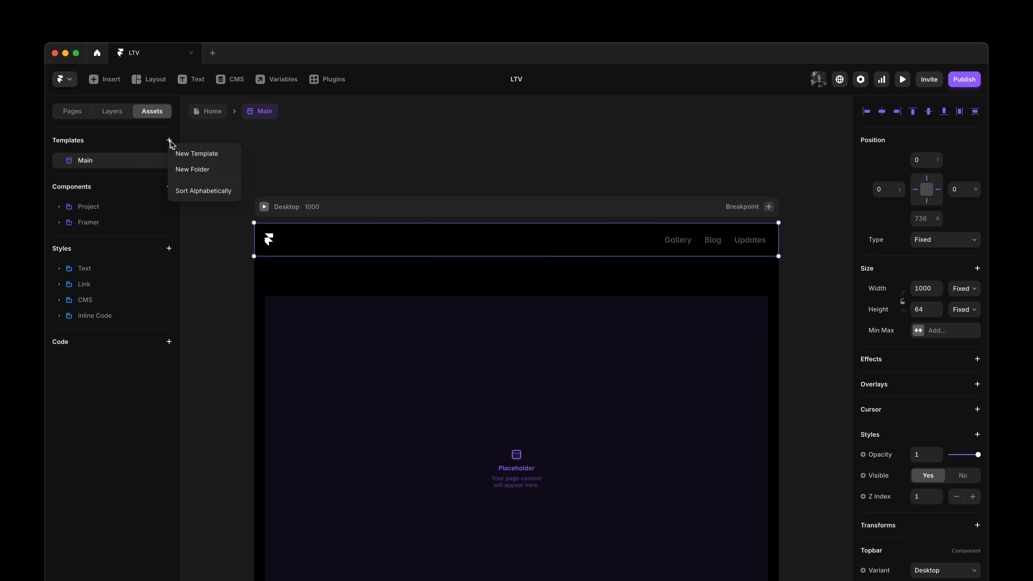
pyautogui.moveTo(176, 140)
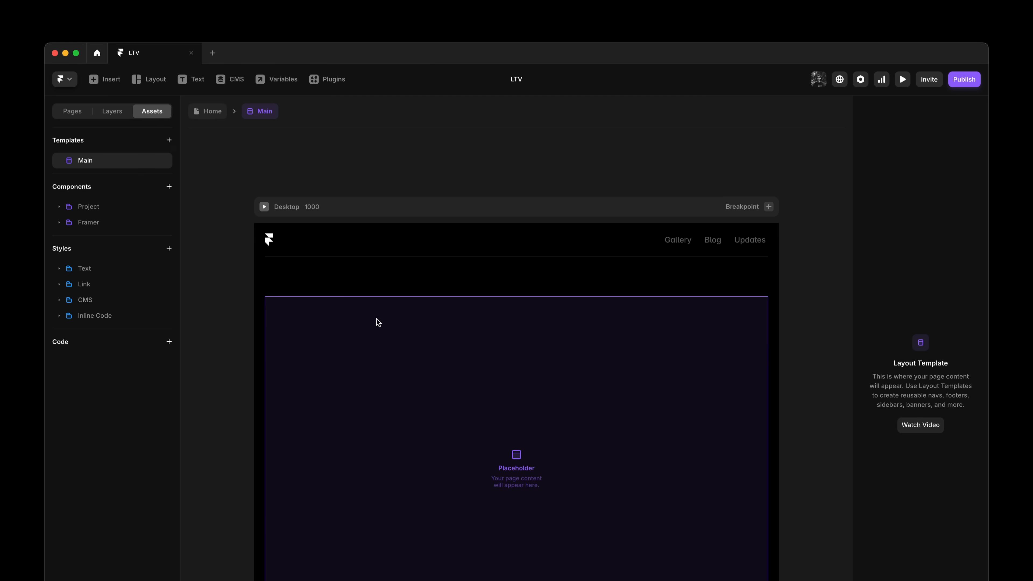
pyautogui.click(111, 111)
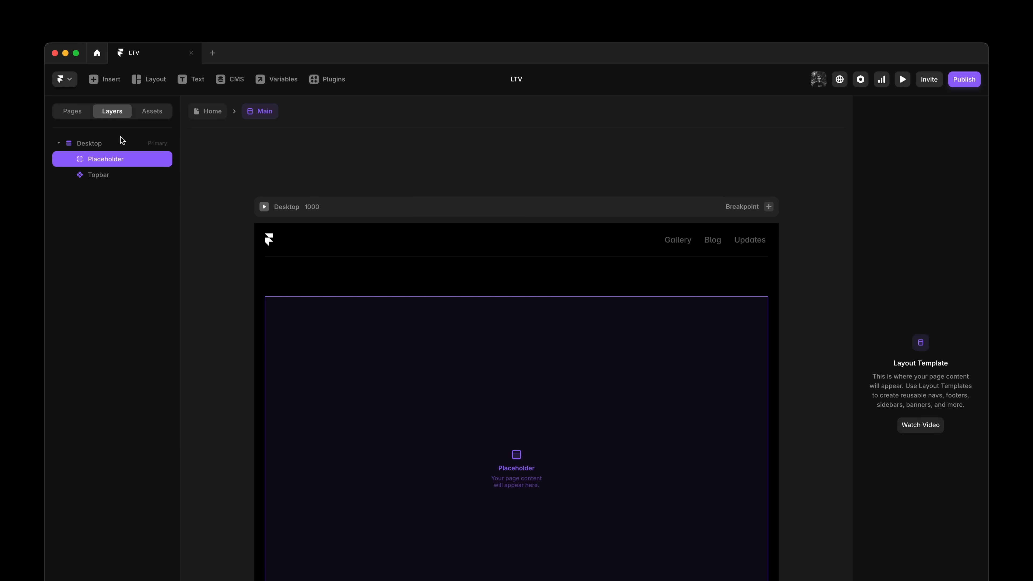
pyautogui.moveTo(127, 161)
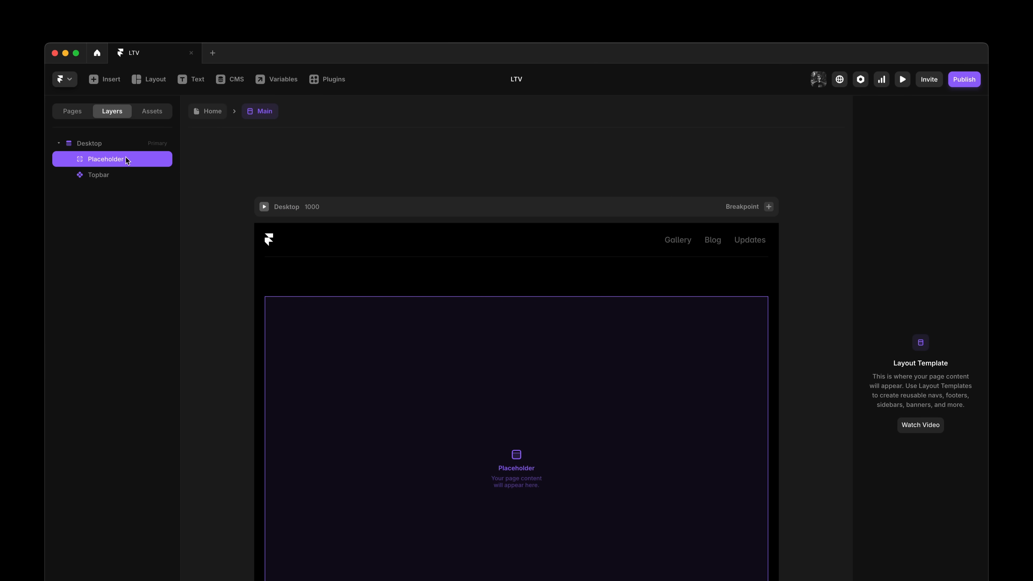
pyautogui.moveTo(250, 153)
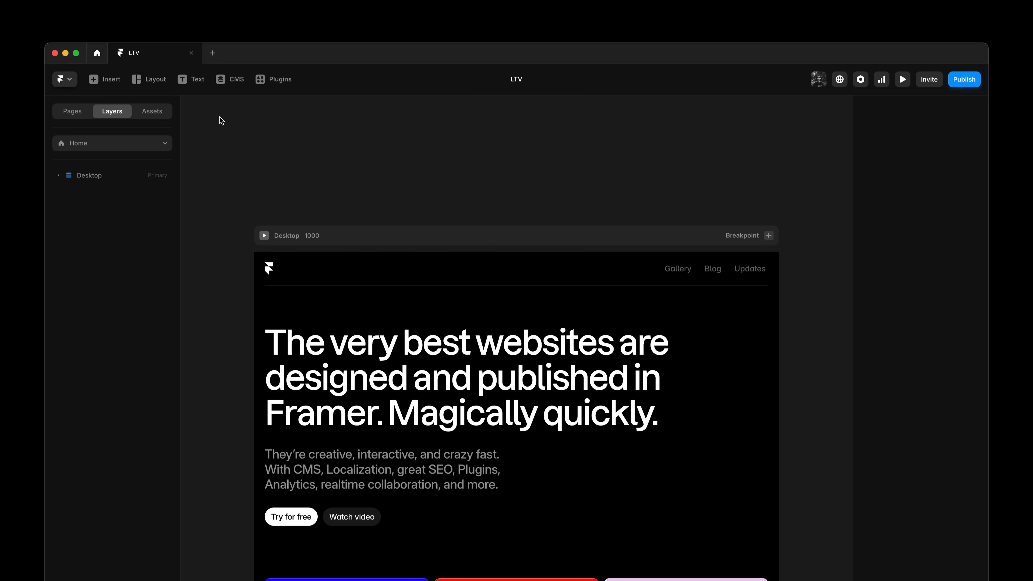
# Browse the gallery, blog and updates pages, then return to Home.
pyautogui.click(73, 111)
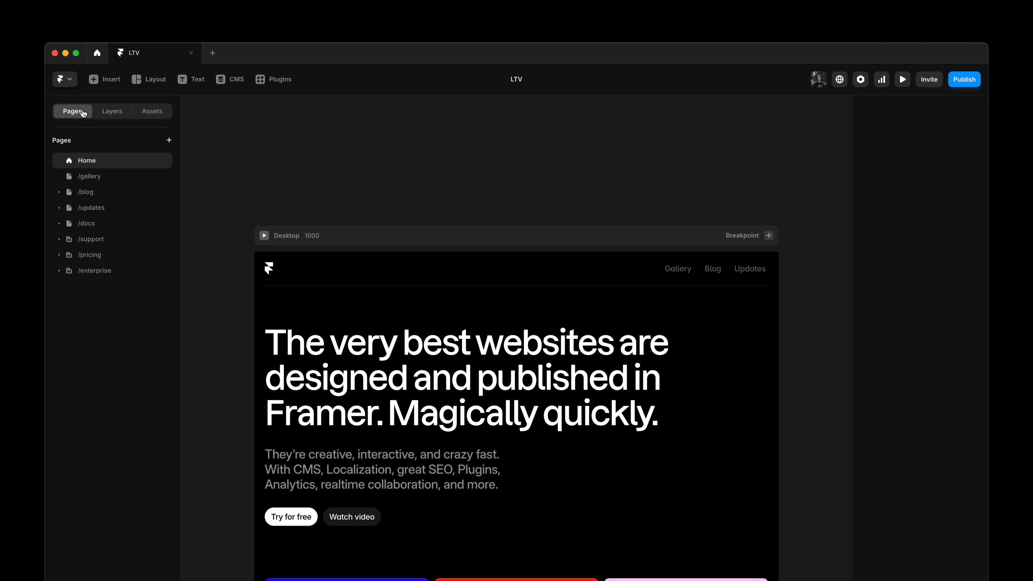
pyautogui.click(90, 176)
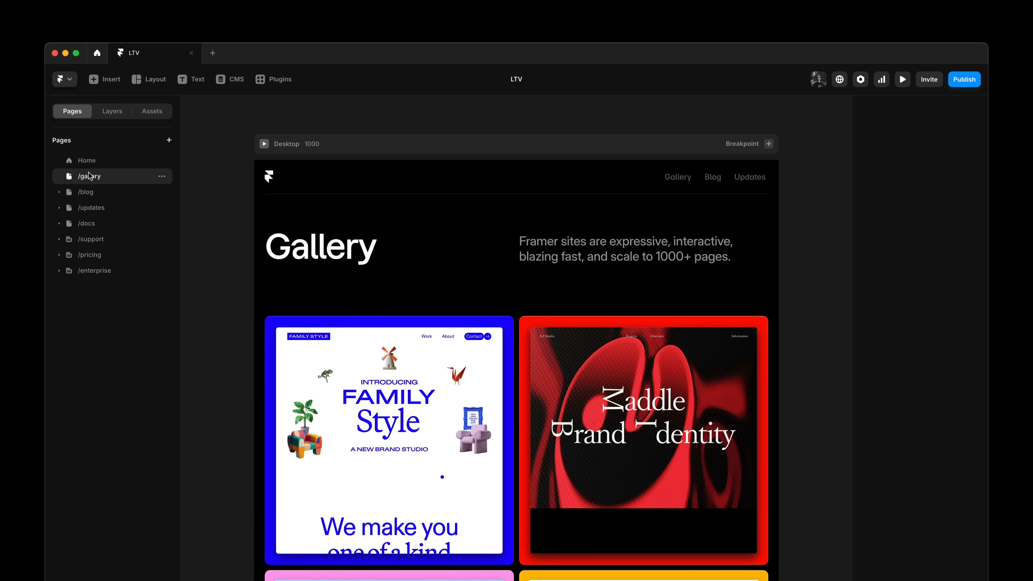
pyautogui.moveTo(200, 170)
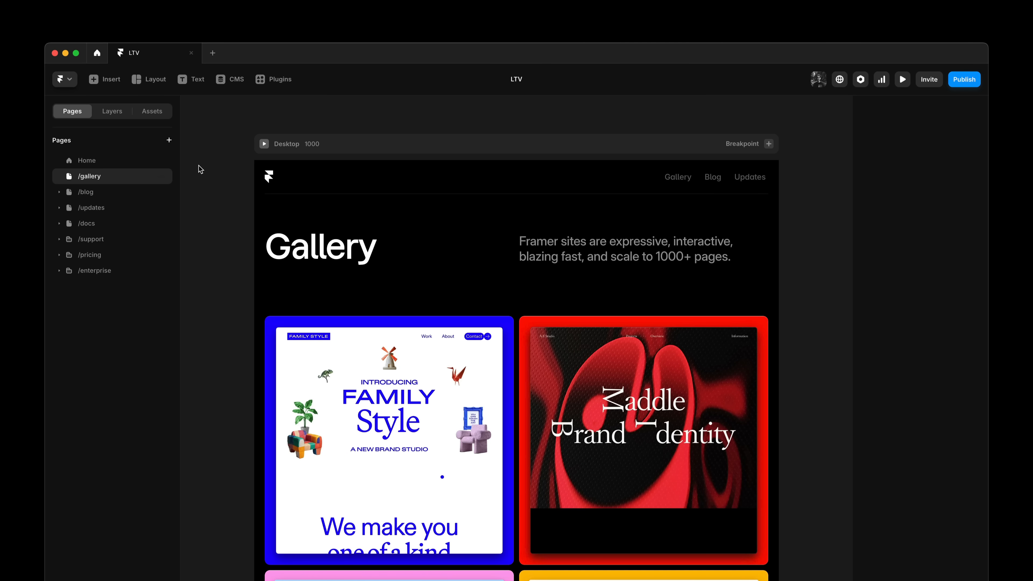
pyautogui.click(86, 191)
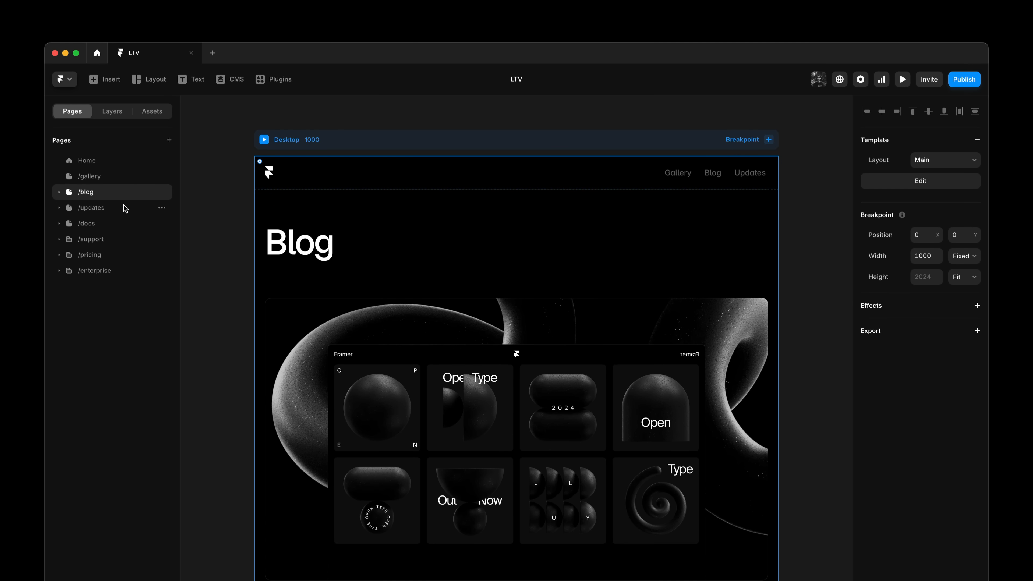
pyautogui.click(92, 208)
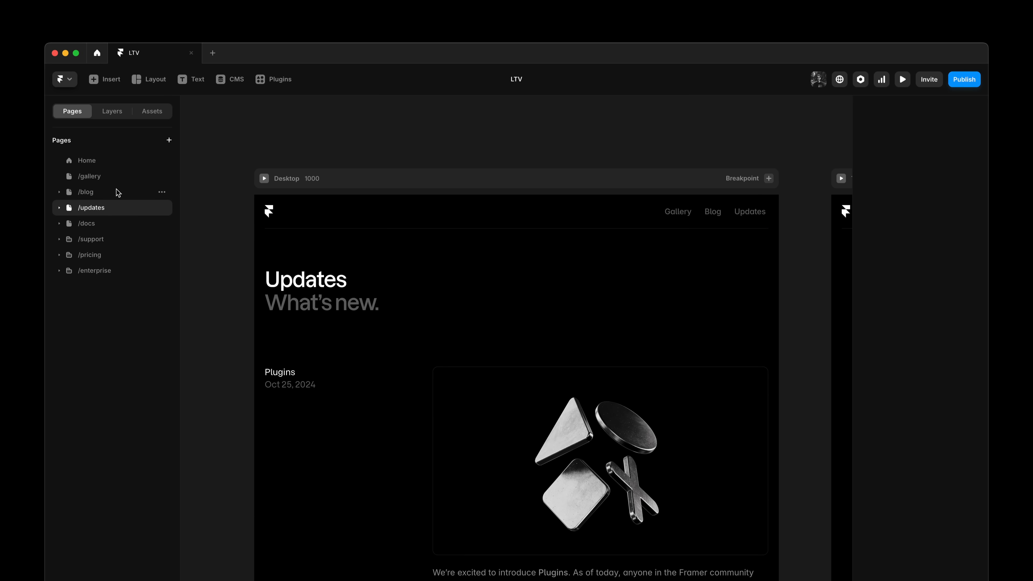
pyautogui.click(86, 160)
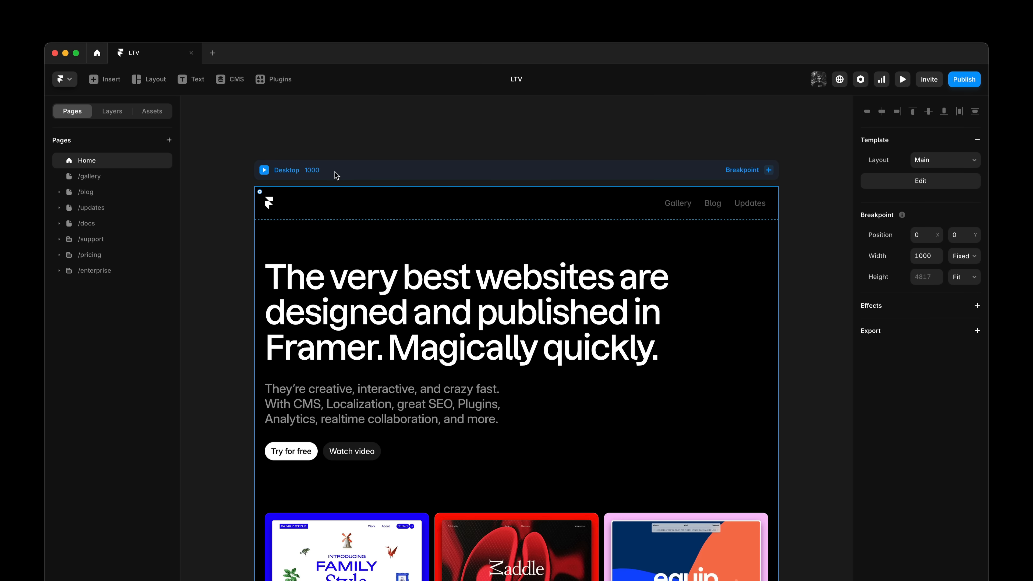
pyautogui.moveTo(839, 341)
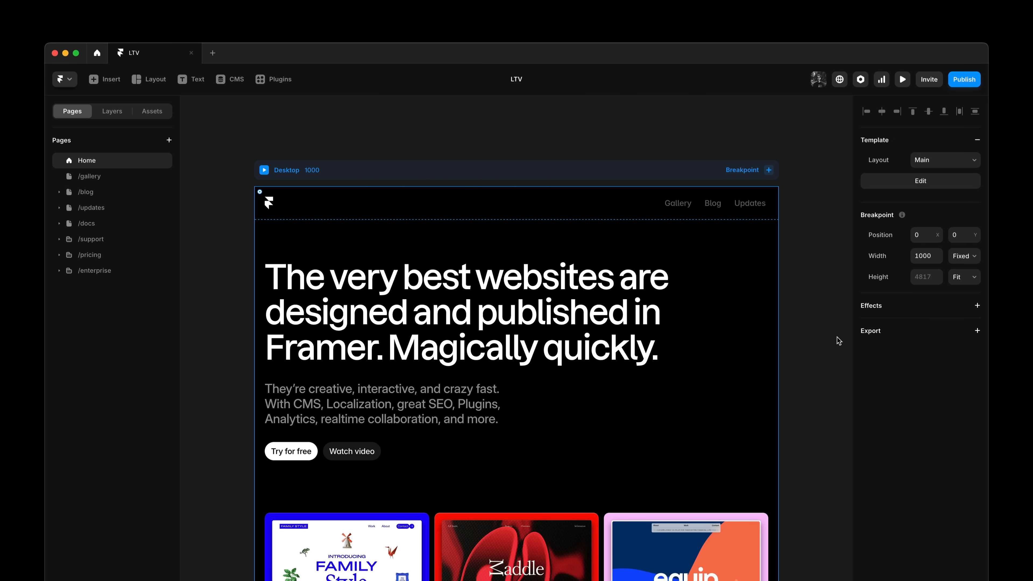
pyautogui.moveTo(844, 144)
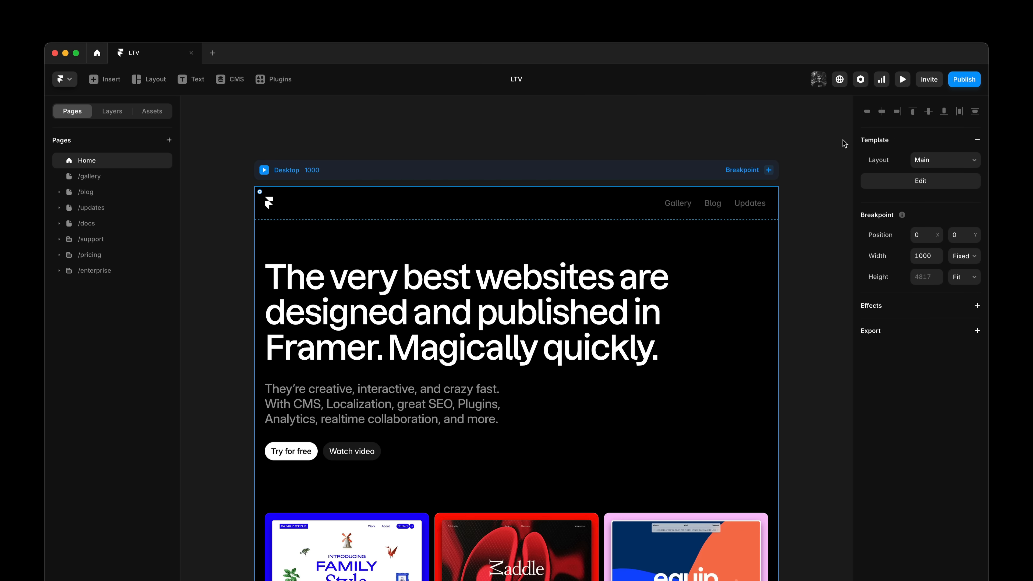
pyautogui.moveTo(670, 214)
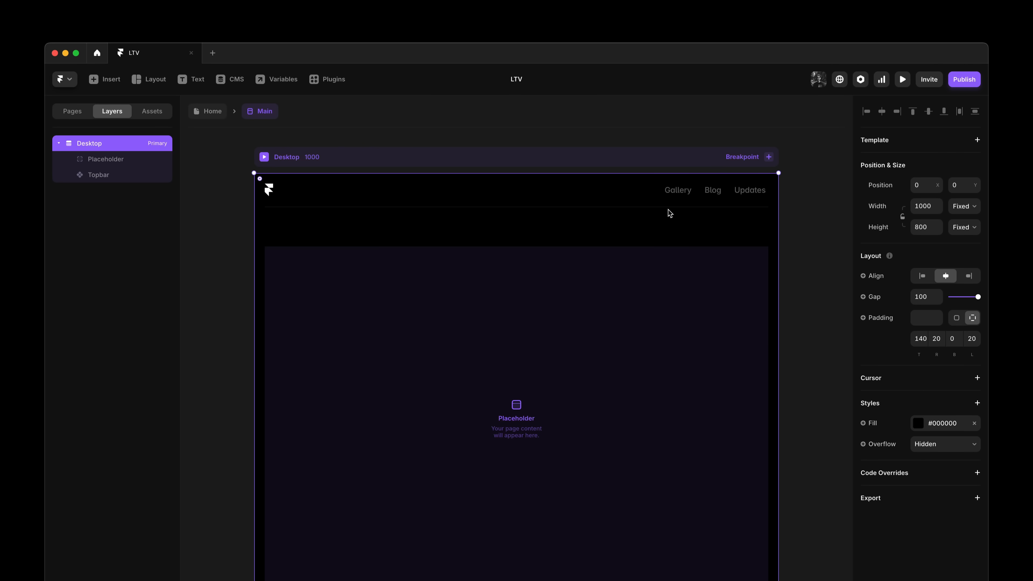
pyautogui.moveTo(535, 152)
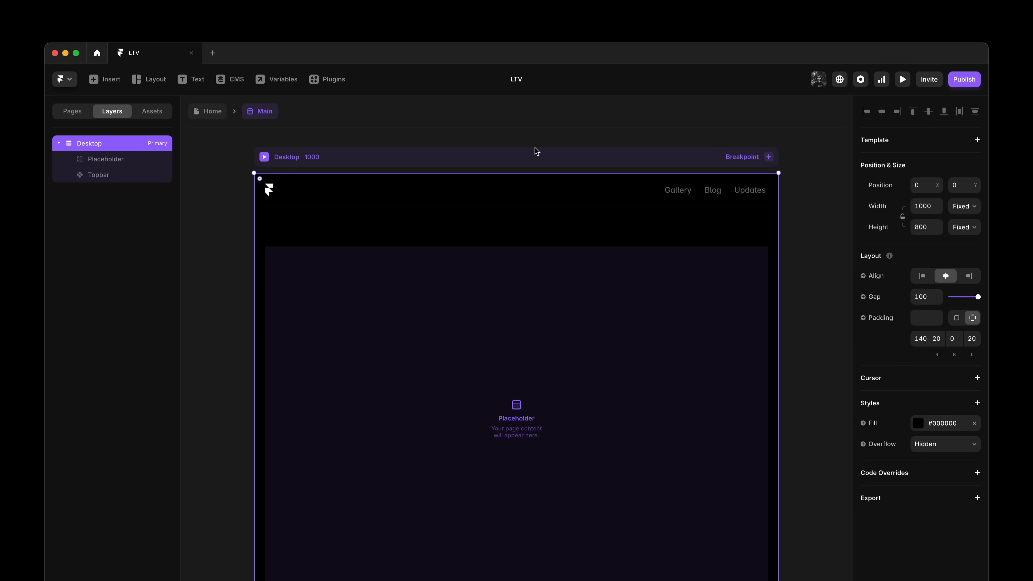
pyautogui.moveTo(827, 332)
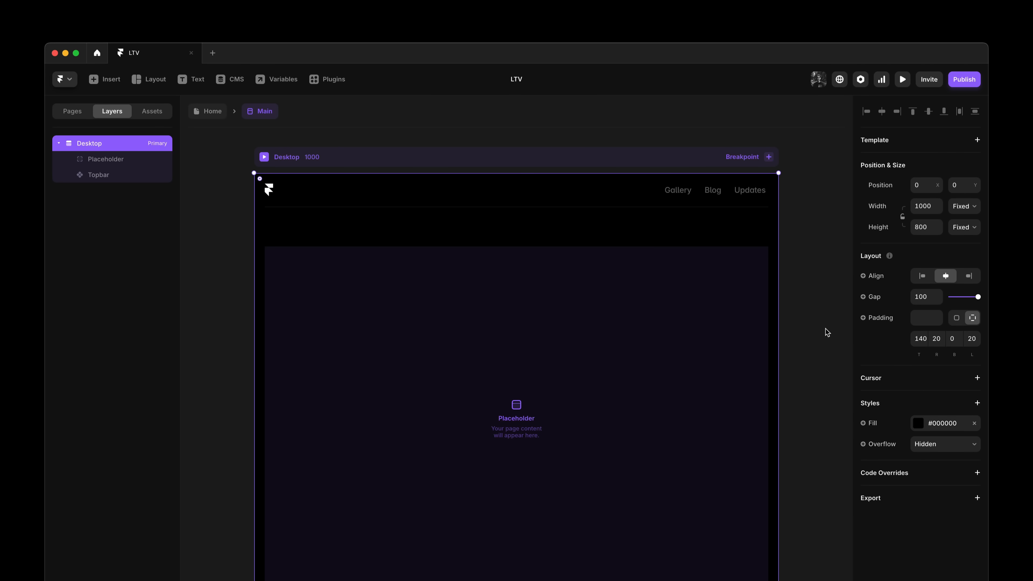
pyautogui.moveTo(837, 293)
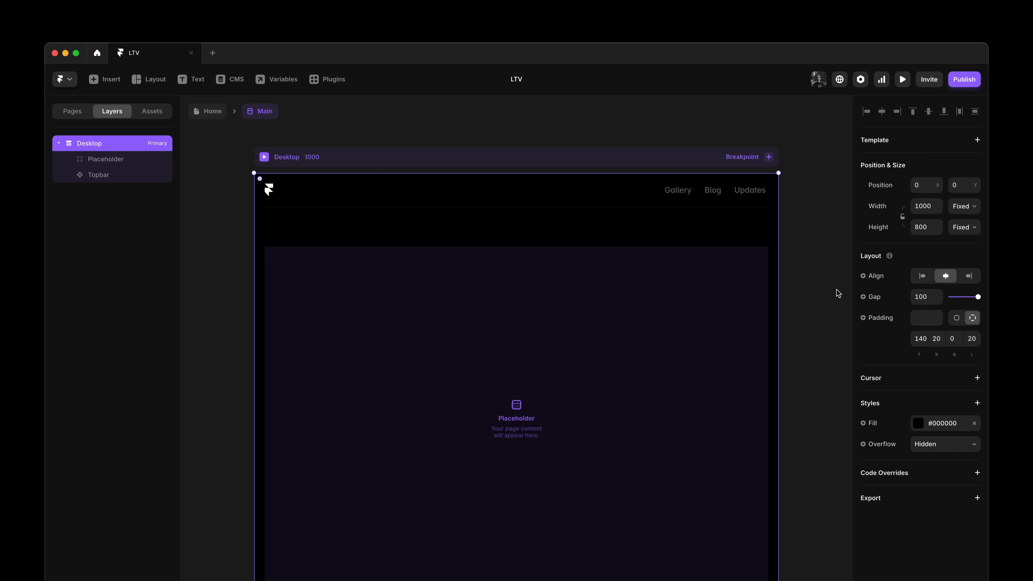
pyautogui.moveTo(916, 338)
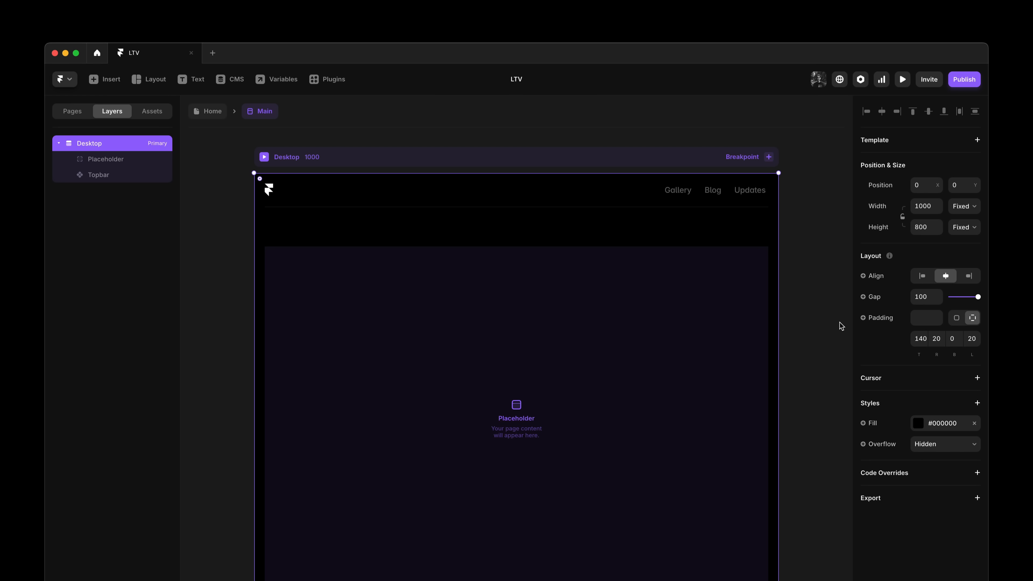
pyautogui.moveTo(445, 156)
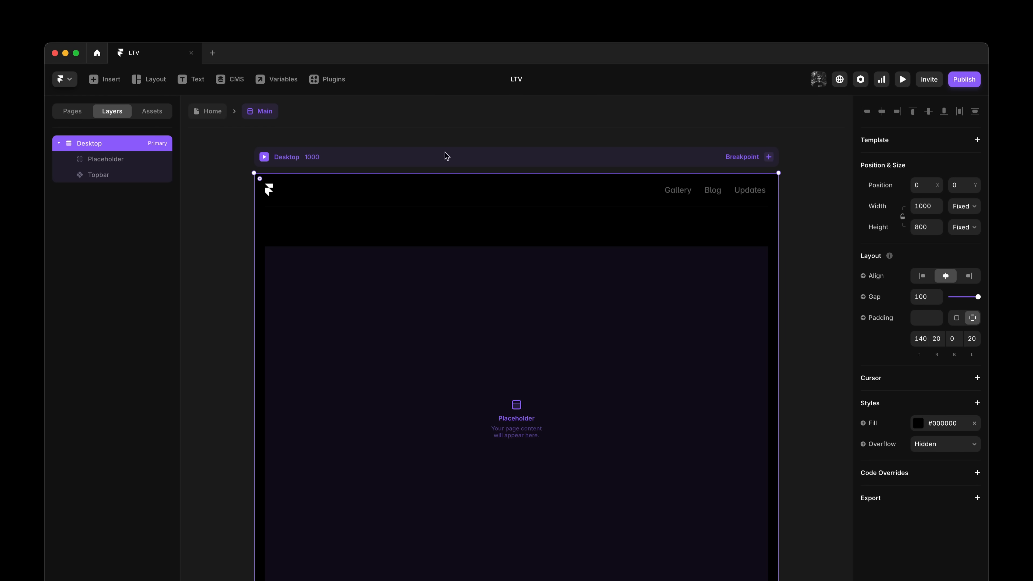
# Place the Footer component below the Main template's placeholder and go back to Home.
pyautogui.click(152, 111)
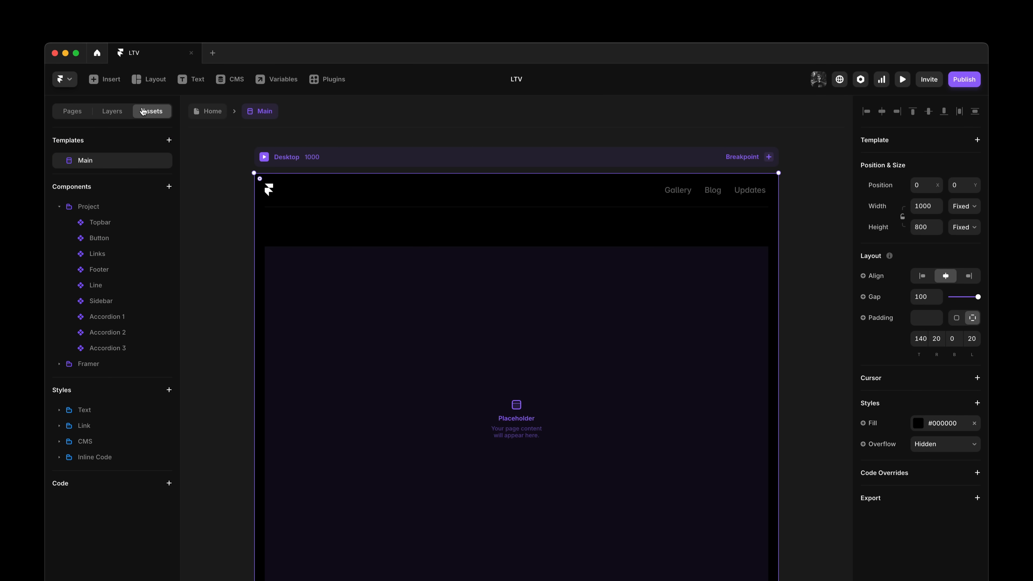
pyautogui.moveTo(102, 270)
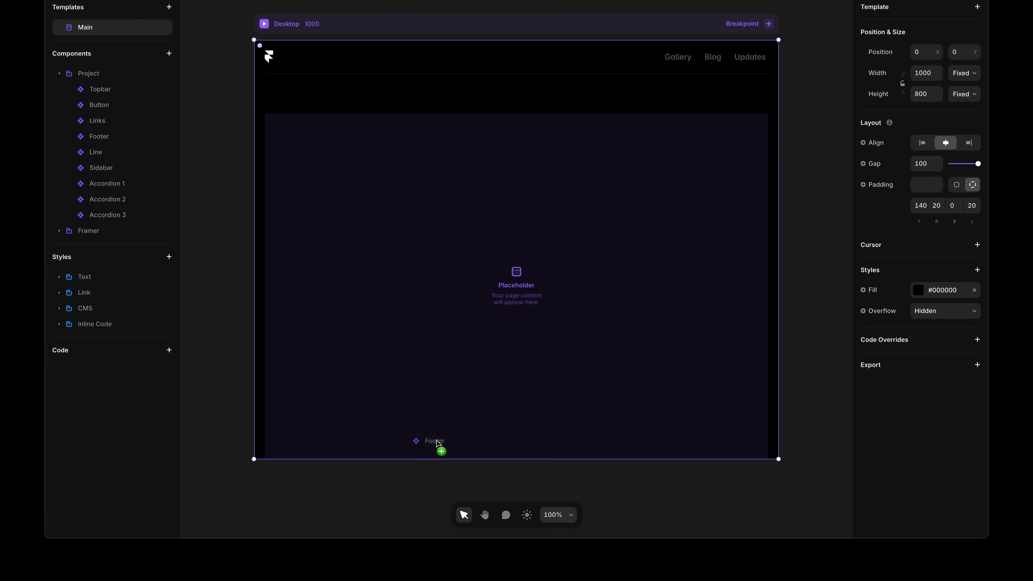
pyautogui.click(435, 442)
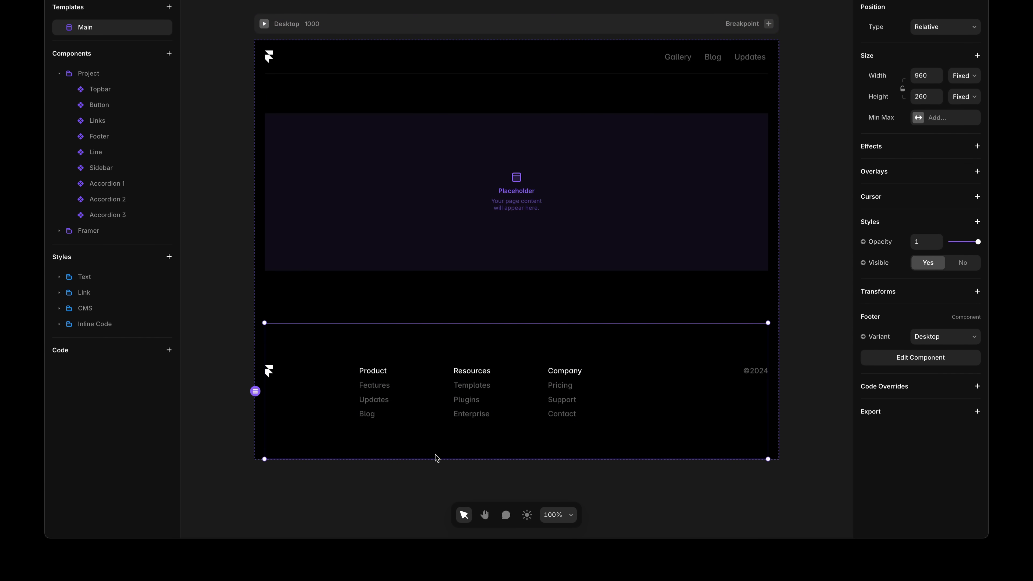
pyautogui.click(222, 174)
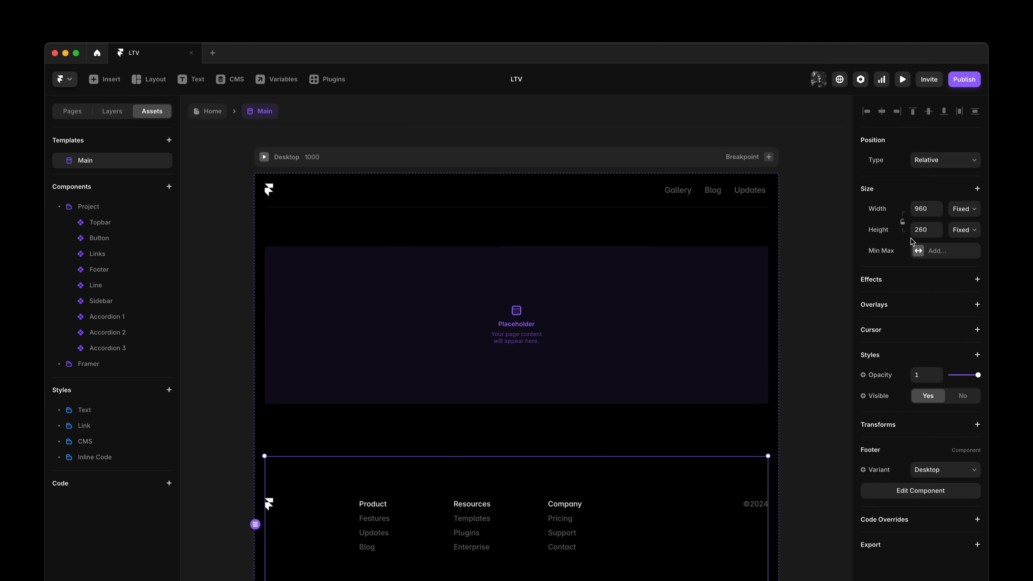
pyautogui.click(963, 209)
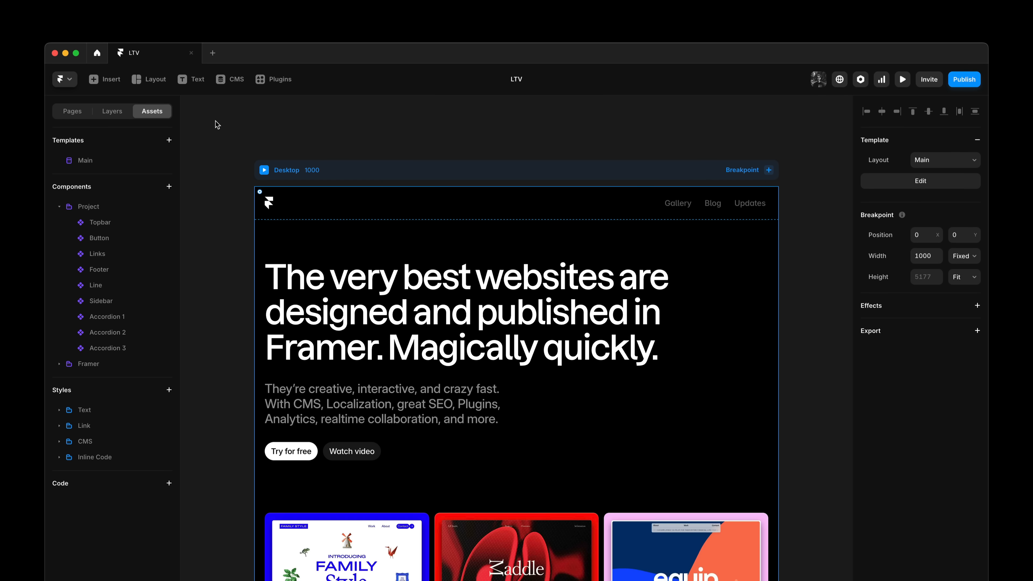
# Preview Home, follow the footer's Blog link, scroll the pages and exit the preview.
pyautogui.click(902, 79)
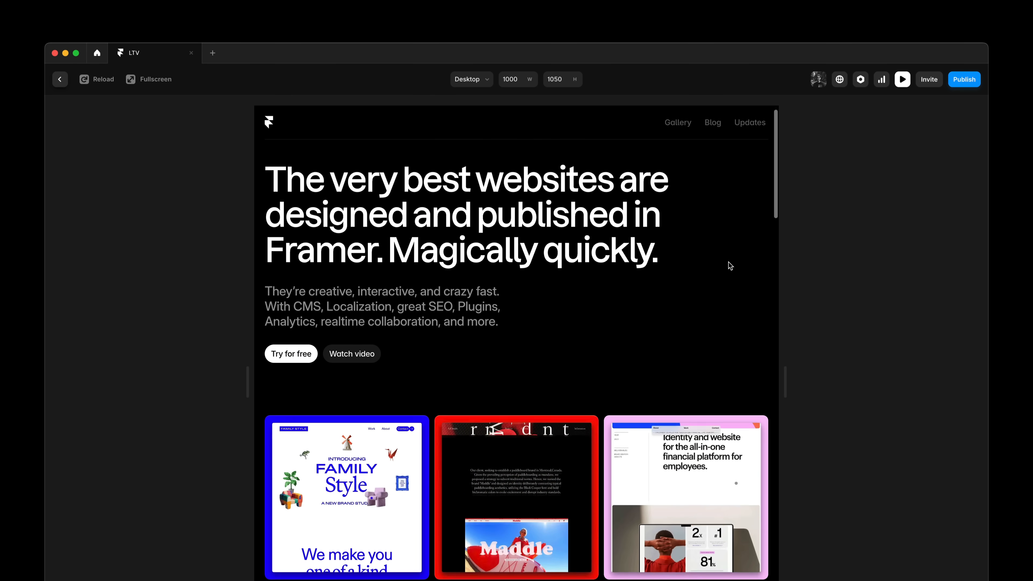
pyautogui.scroll(-3)
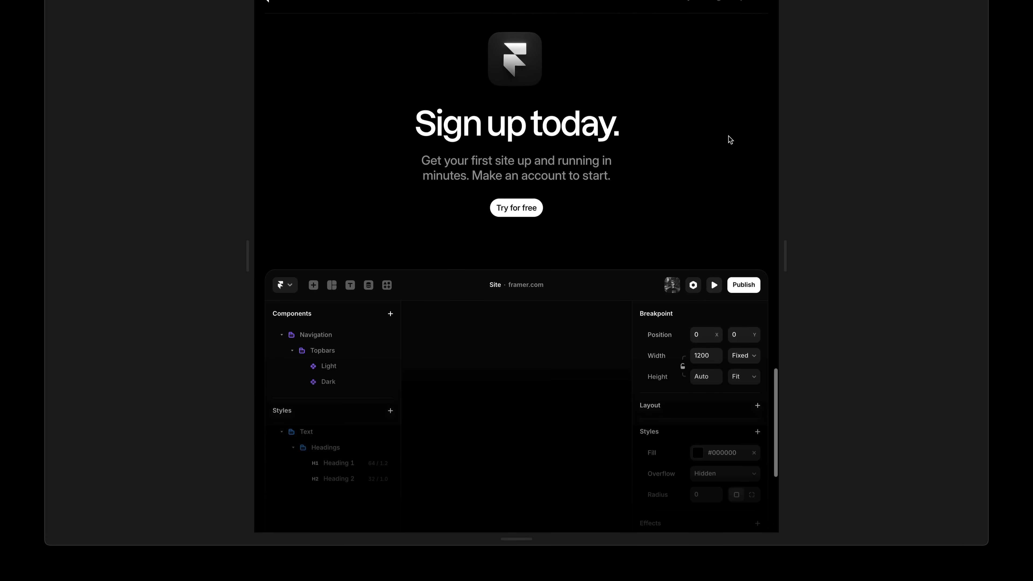
pyautogui.scroll(-3)
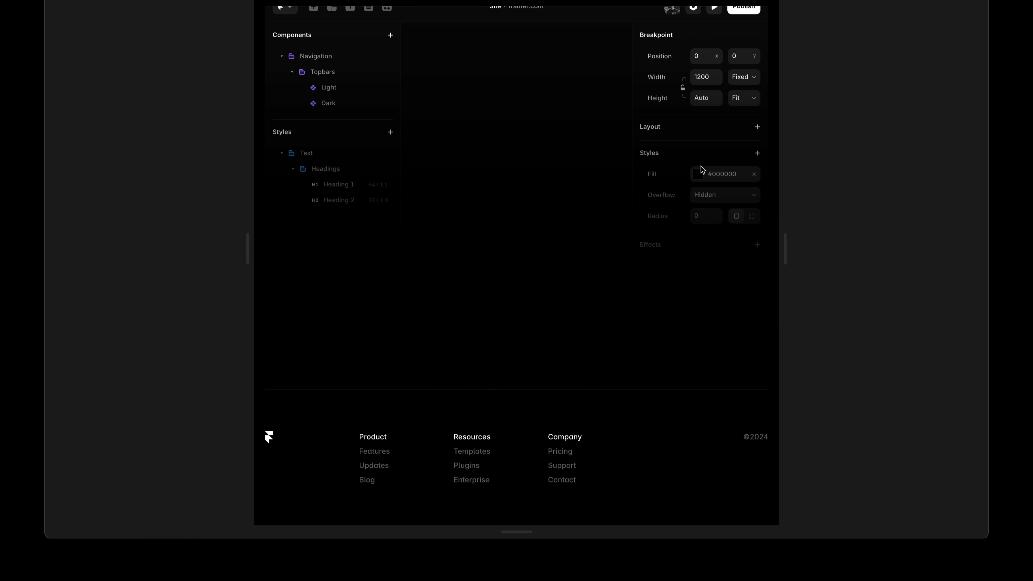
pyautogui.moveTo(371, 480)
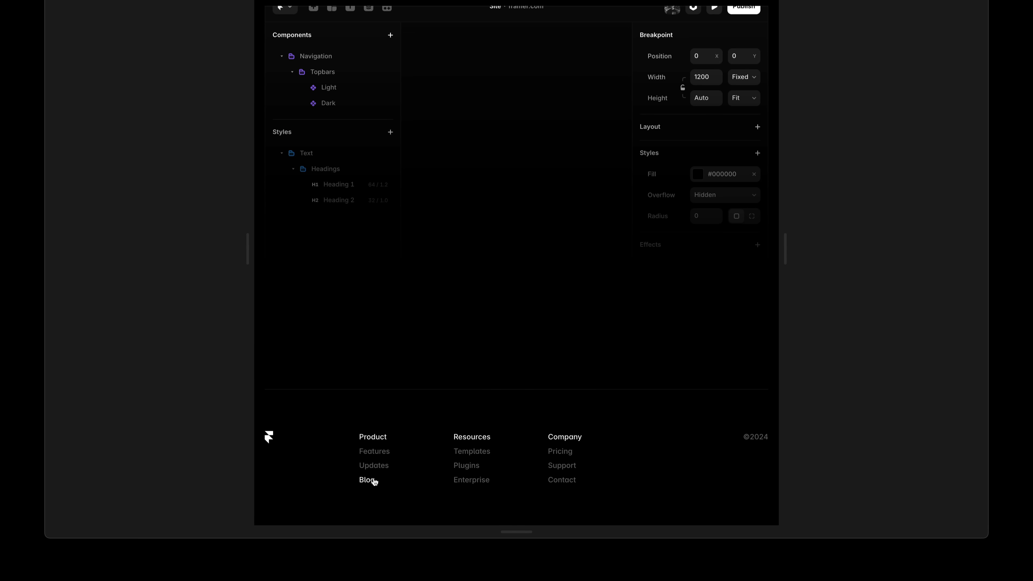
pyautogui.click(367, 480)
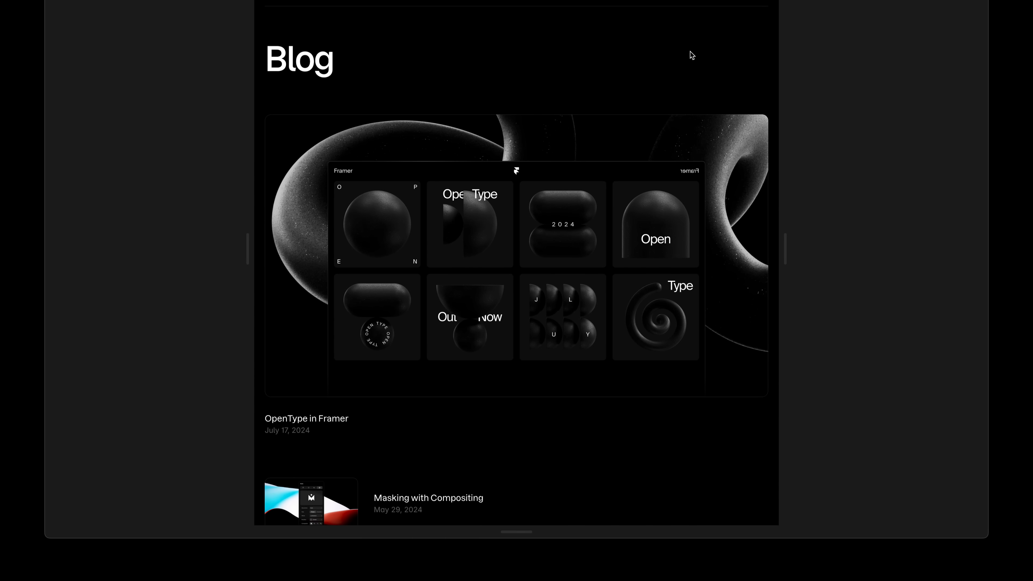
pyautogui.scroll(-3)
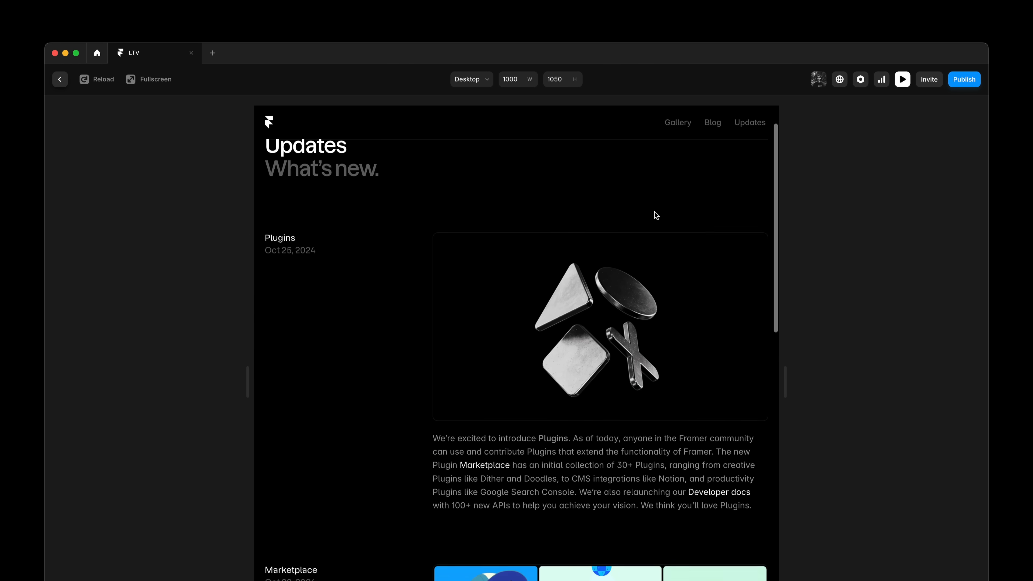
pyautogui.scroll(-3)
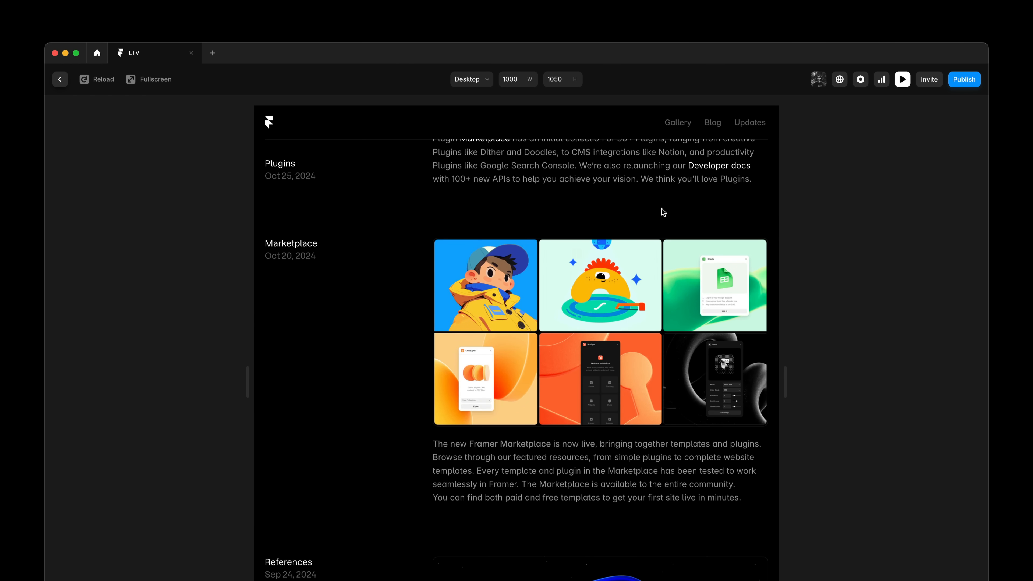
pyautogui.click(903, 79)
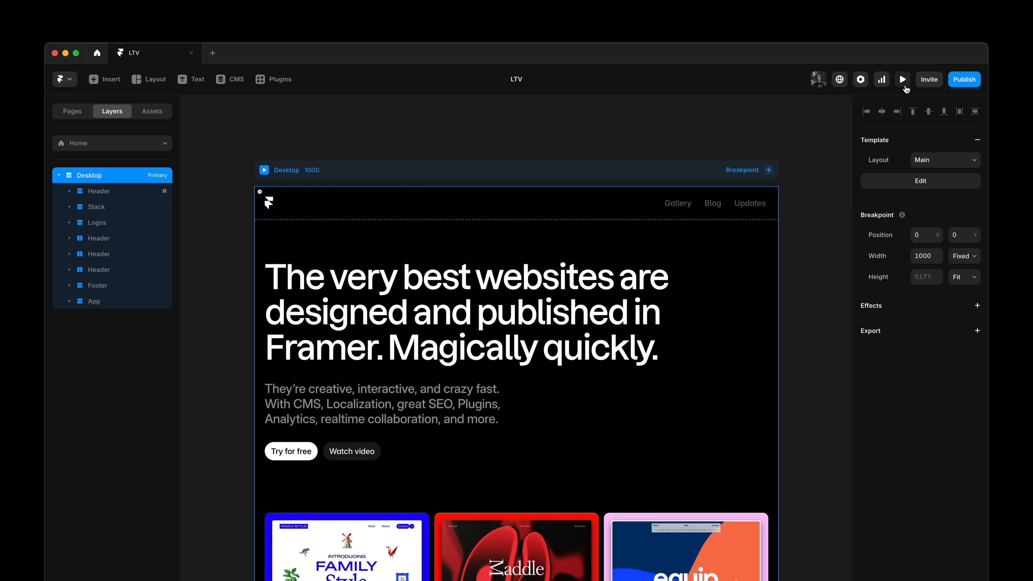
pyautogui.moveTo(810, 191)
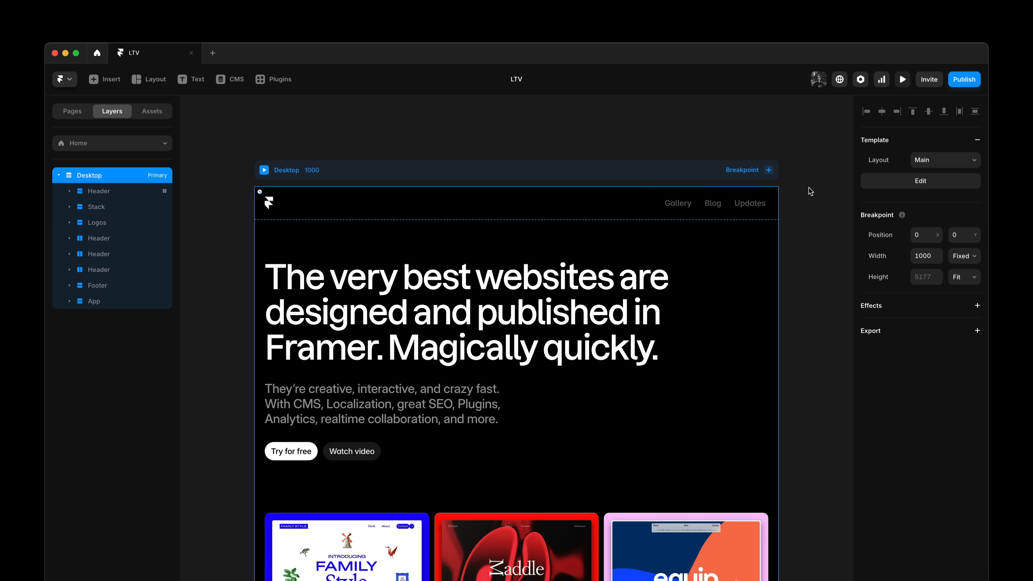
pyautogui.moveTo(798, 204)
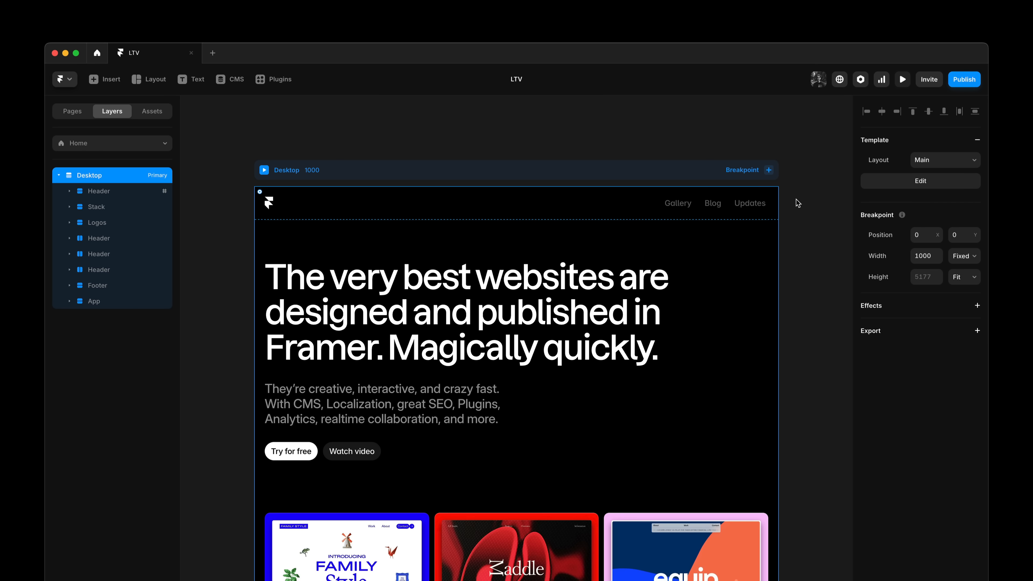
pyautogui.moveTo(837, 167)
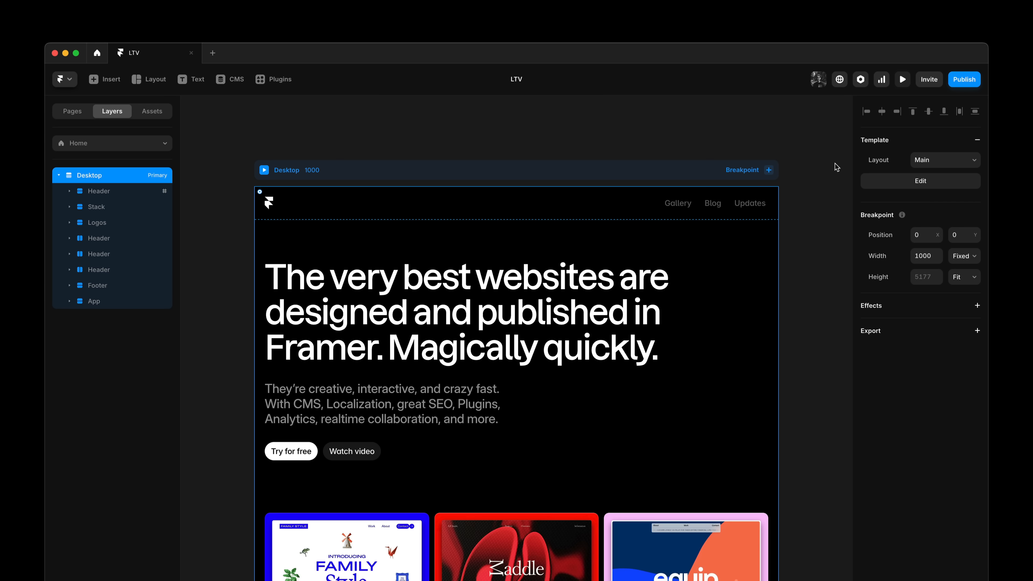
# Edit the Main template and expose the Topbar's Active property as a template variable.
pyautogui.click(920, 181)
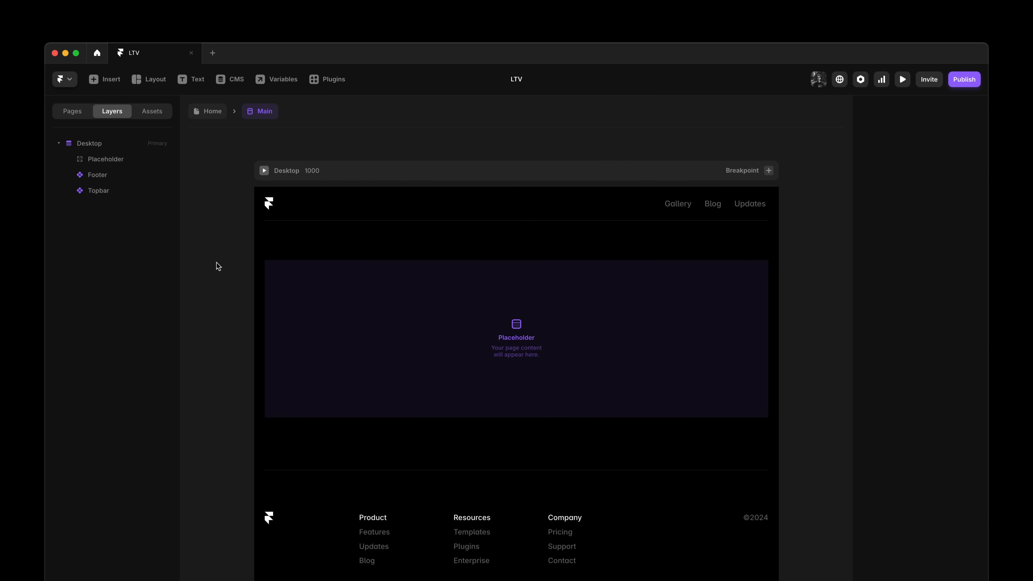
pyautogui.moveTo(312, 222)
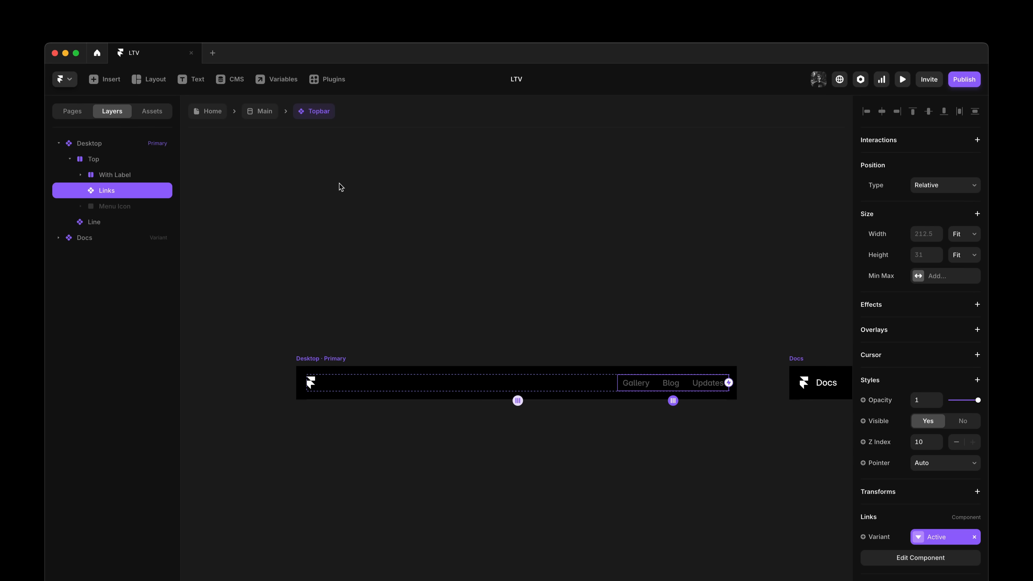
pyautogui.click(264, 111)
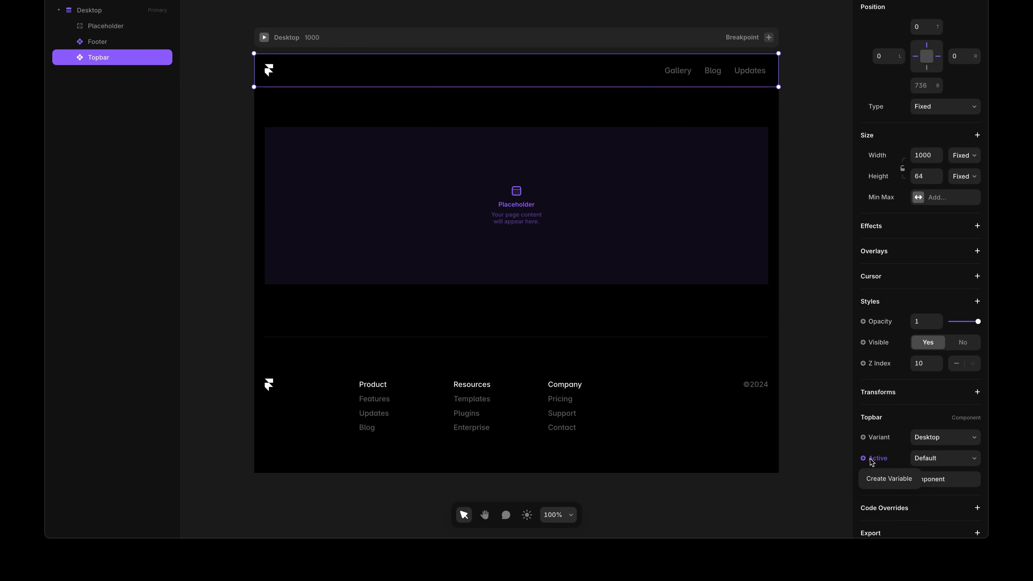
pyautogui.click(889, 479)
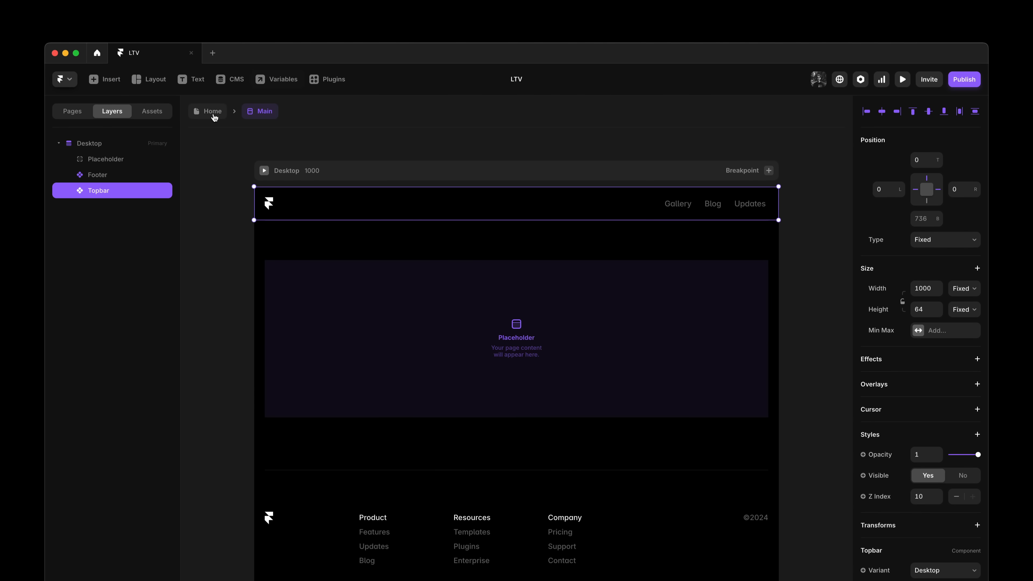
# Set the template Active link to Gallery, Blog and Updates on their pages, then return to Home.
pyautogui.click(212, 111)
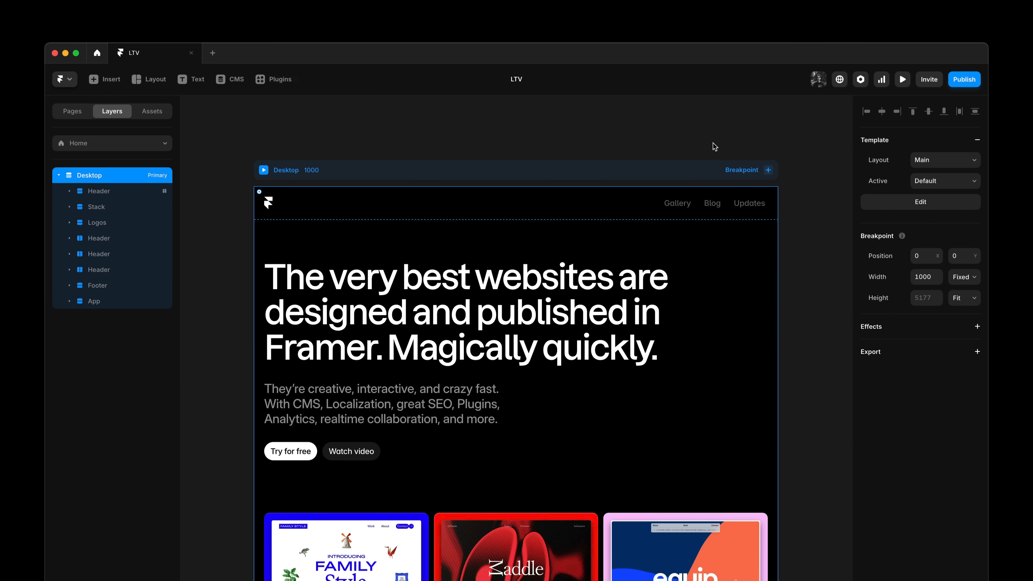
pyautogui.moveTo(815, 138)
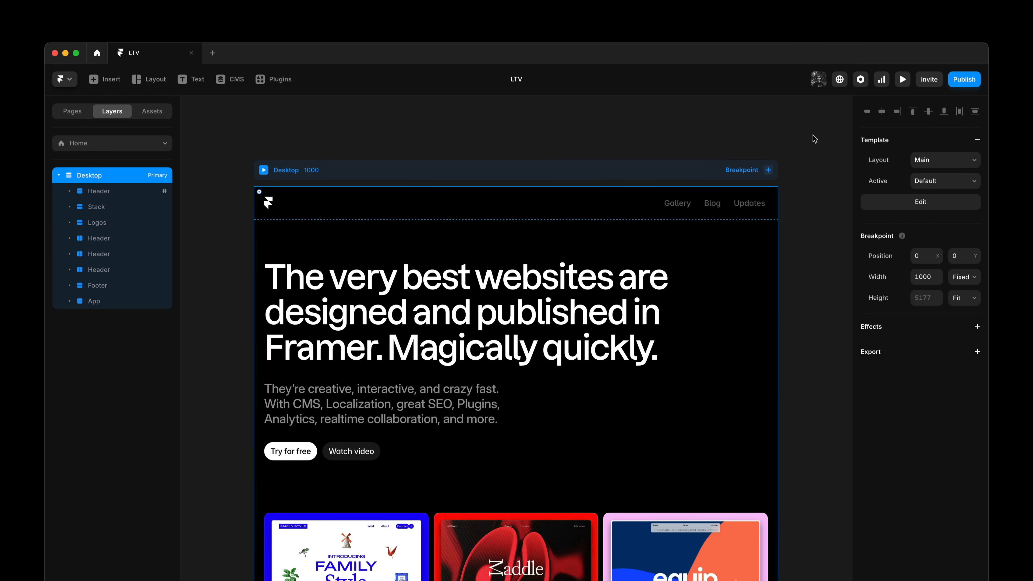
pyautogui.moveTo(73, 111)
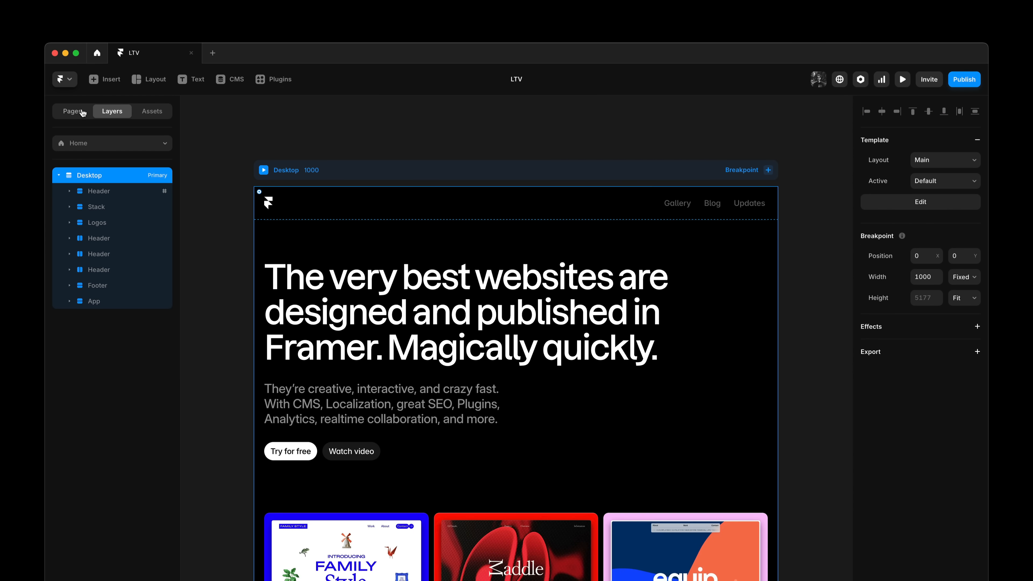
pyautogui.click(72, 111)
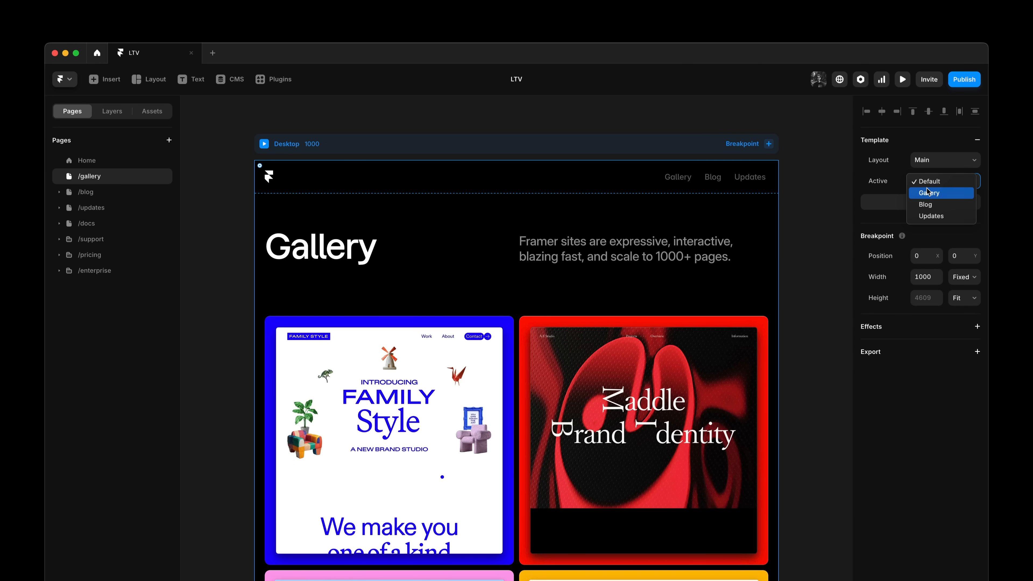
pyautogui.click(929, 192)
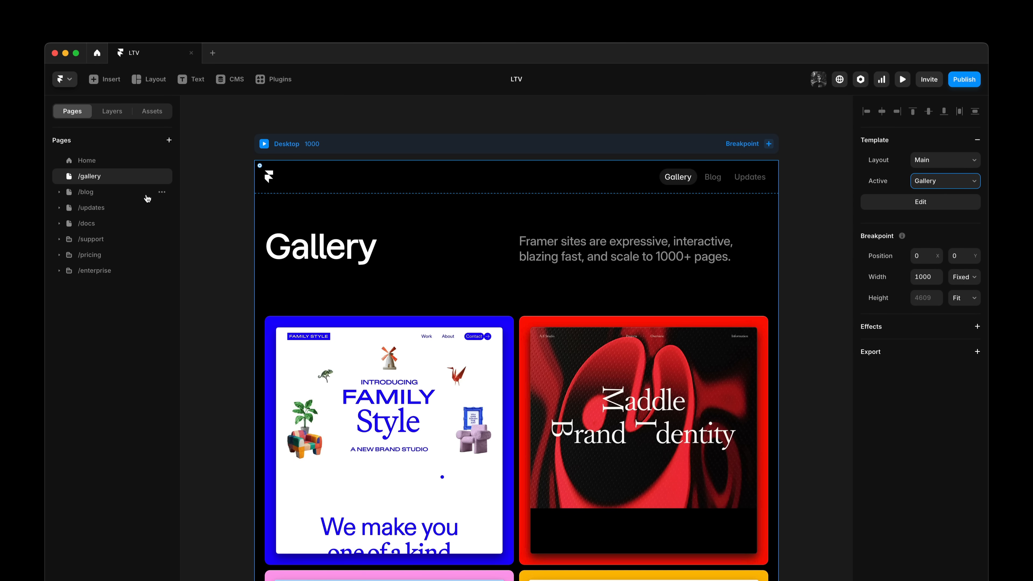
pyautogui.click(86, 192)
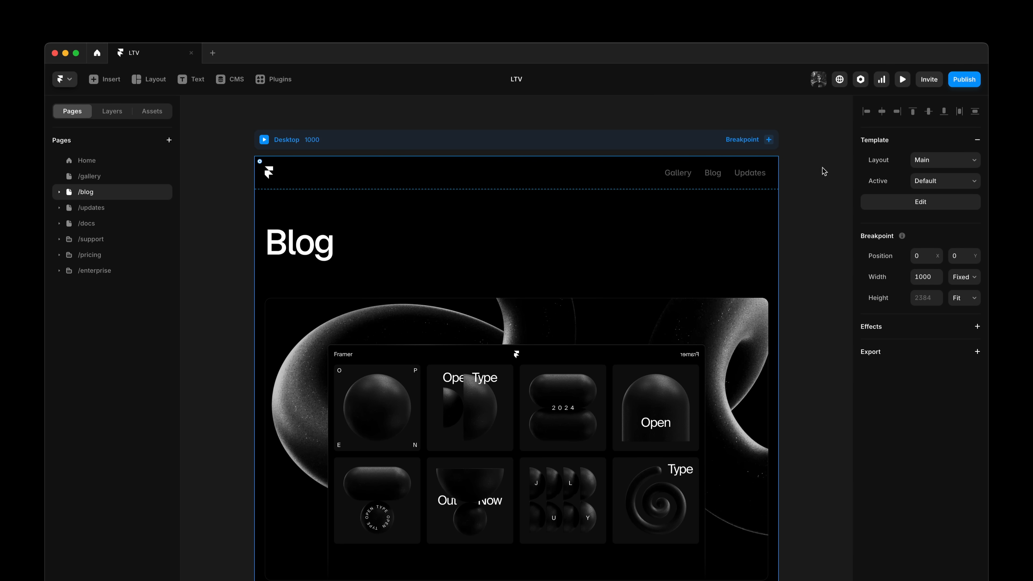
pyautogui.click(943, 181)
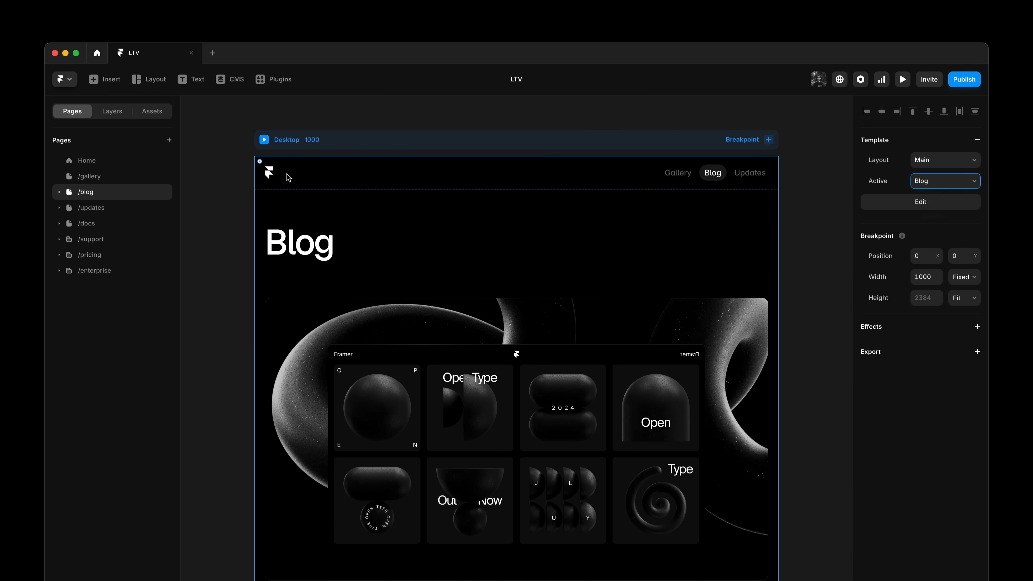
pyautogui.click(91, 207)
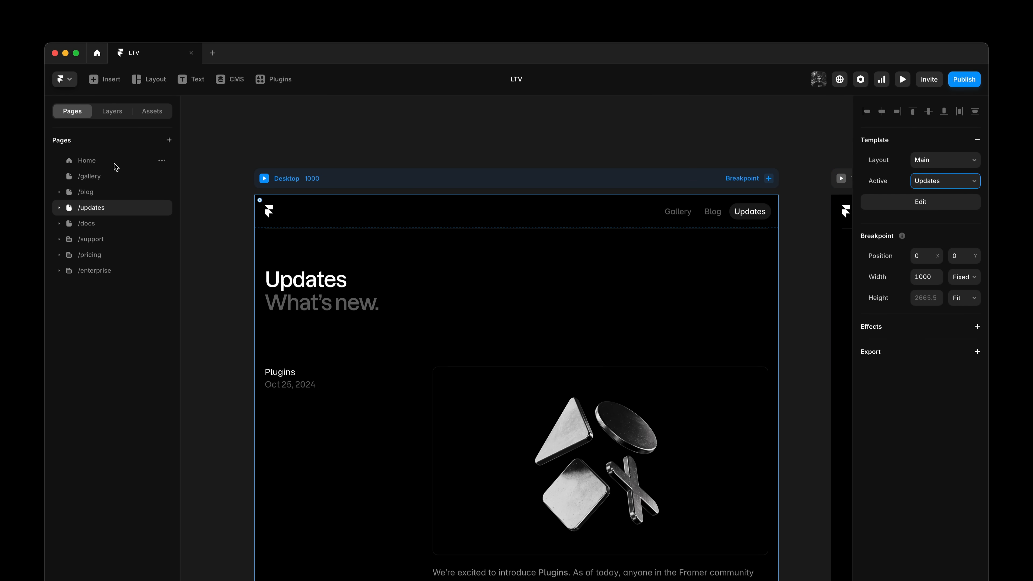
pyautogui.click(86, 160)
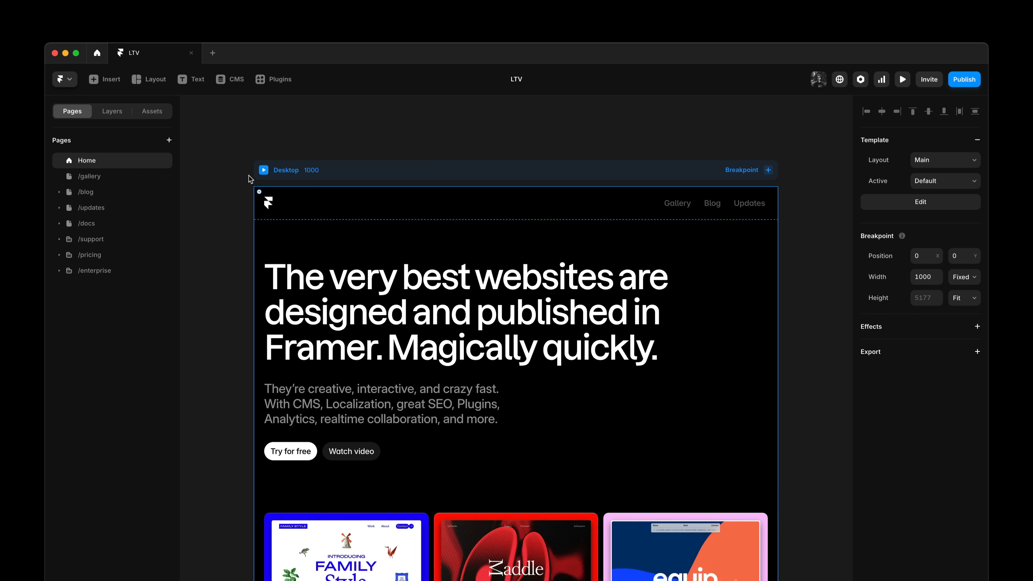
# Preview the site and switch between Gallery, Blog and Updates via the top navigation links.
pyautogui.click(902, 79)
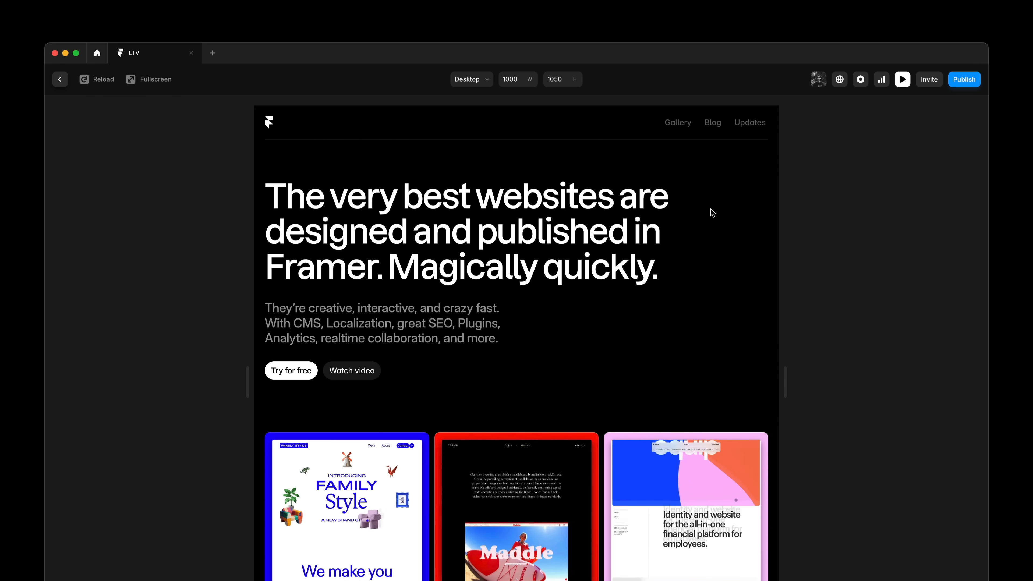
pyautogui.click(677, 122)
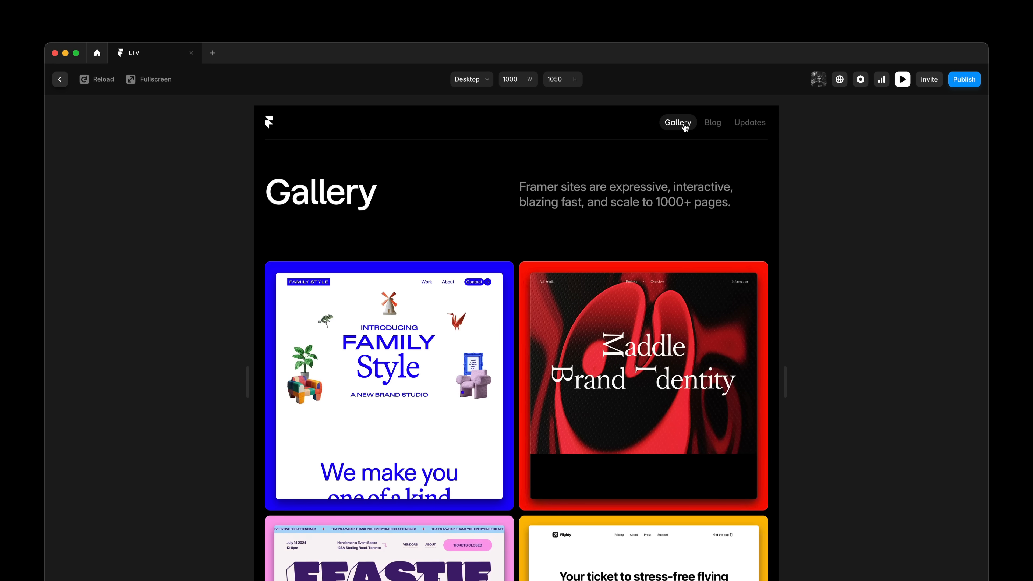
pyautogui.click(154, 79)
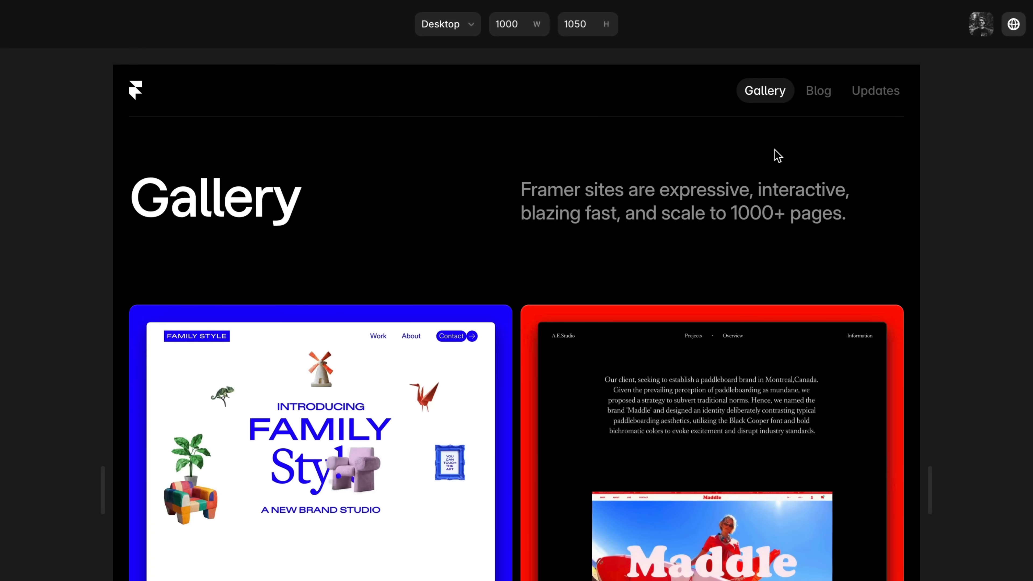
pyautogui.click(818, 90)
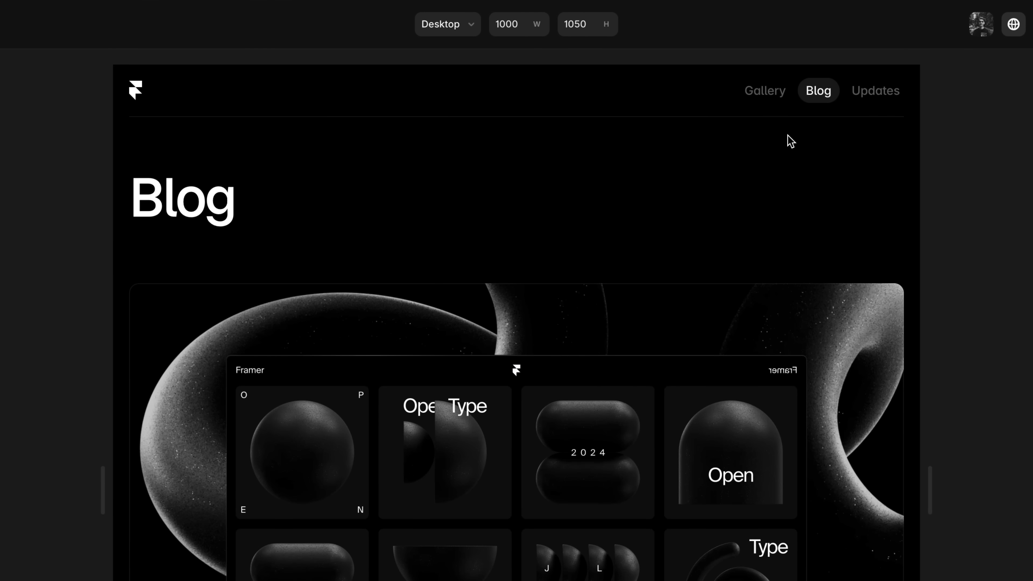
pyautogui.click(764, 90)
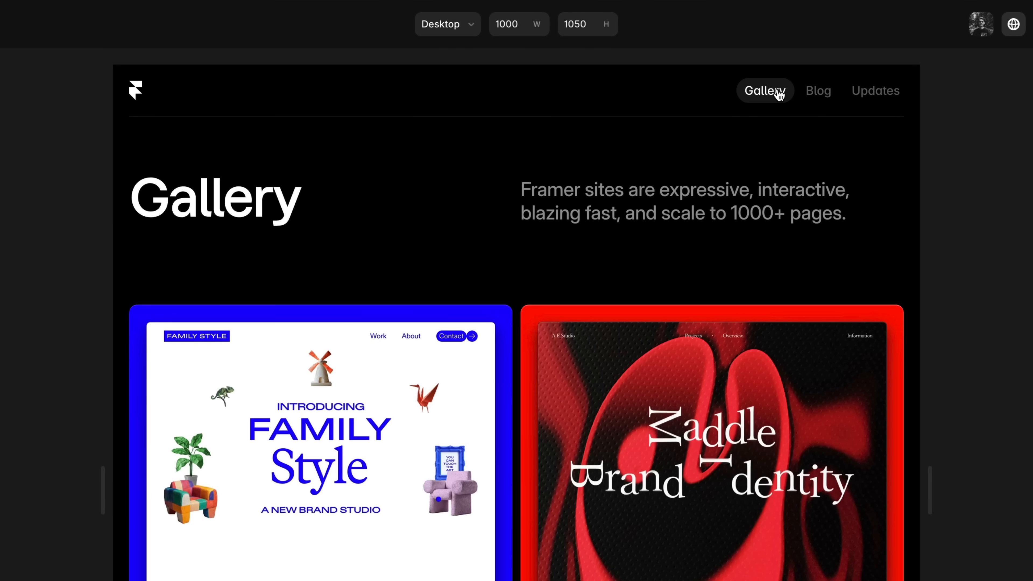
pyautogui.click(876, 90)
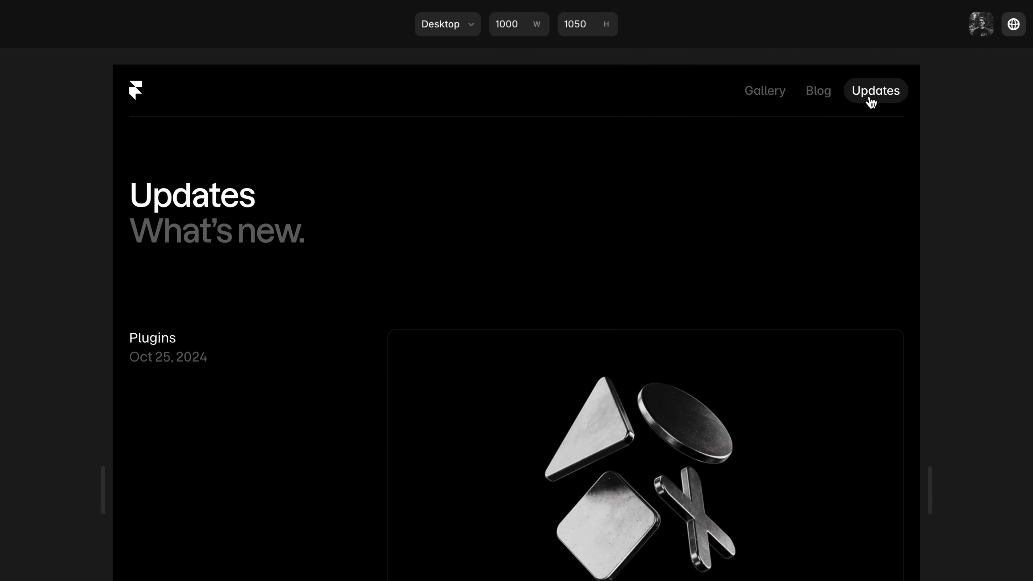
pyautogui.click(819, 91)
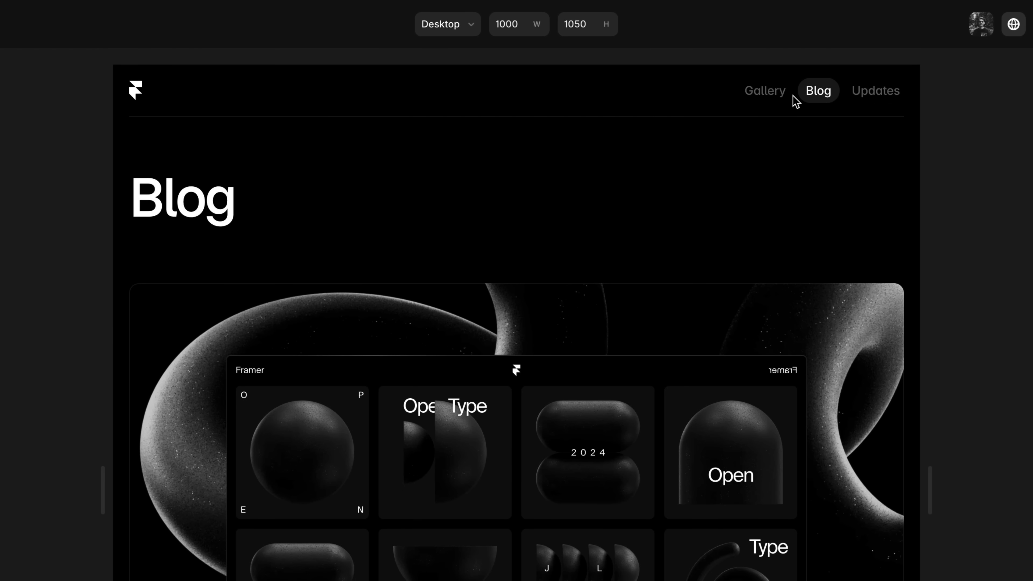
pyautogui.click(764, 90)
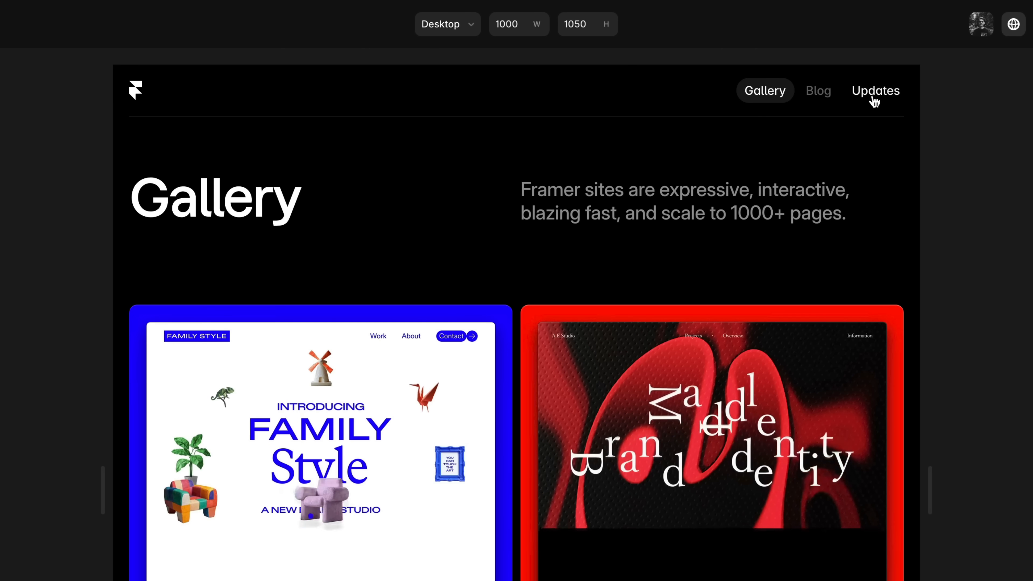
pyautogui.click(876, 90)
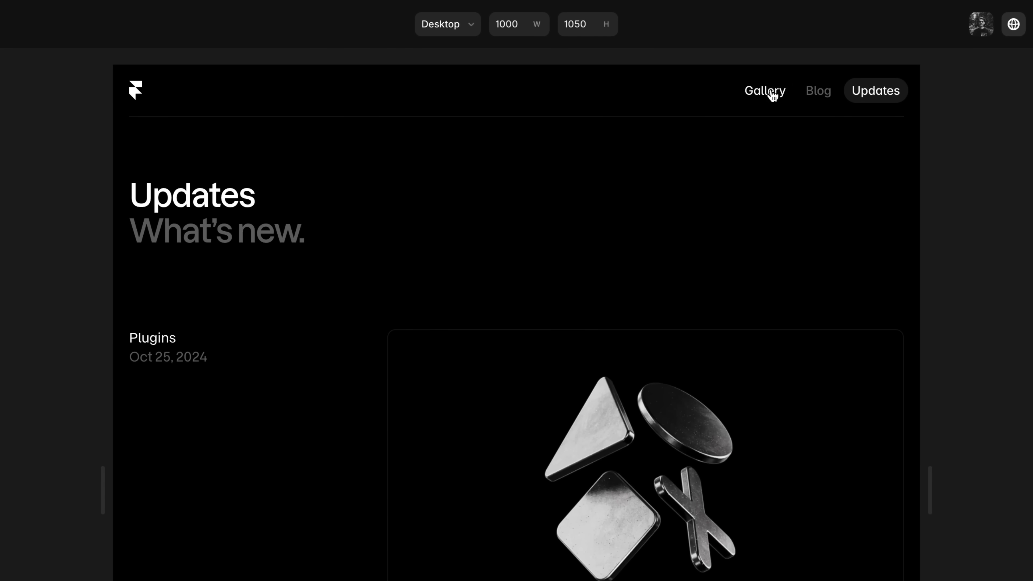
pyautogui.click(764, 90)
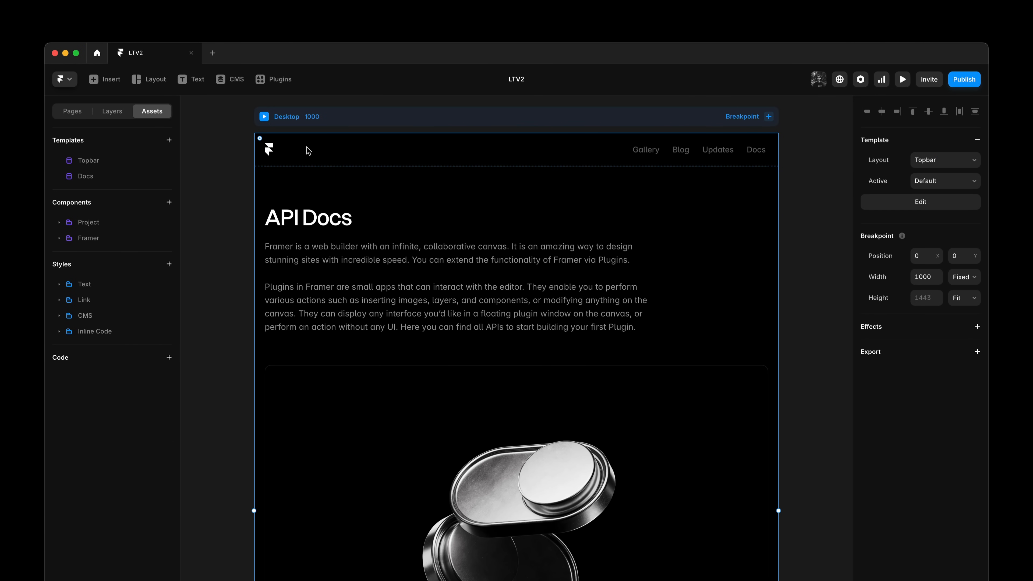
pyautogui.moveTo(100, 170)
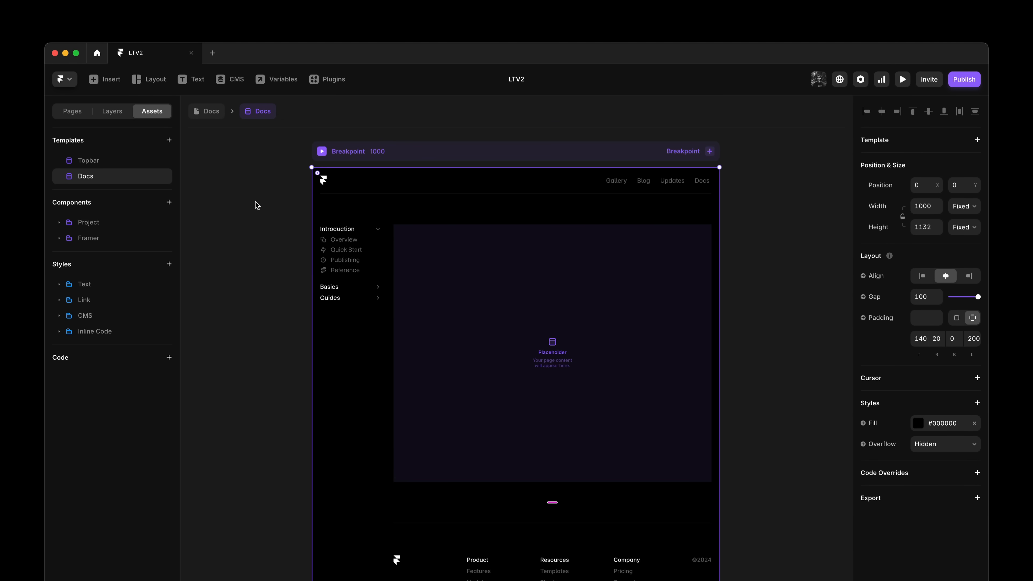
pyautogui.moveTo(355, 186)
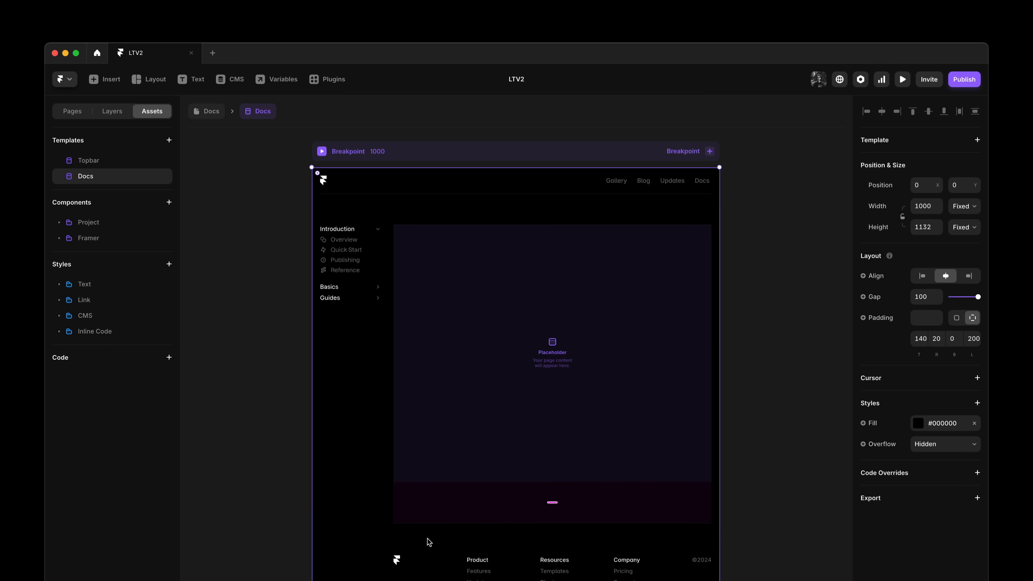
# Set the API Docs page's layout template to Docs after briefly trying Topbar.
pyautogui.click(491, 417)
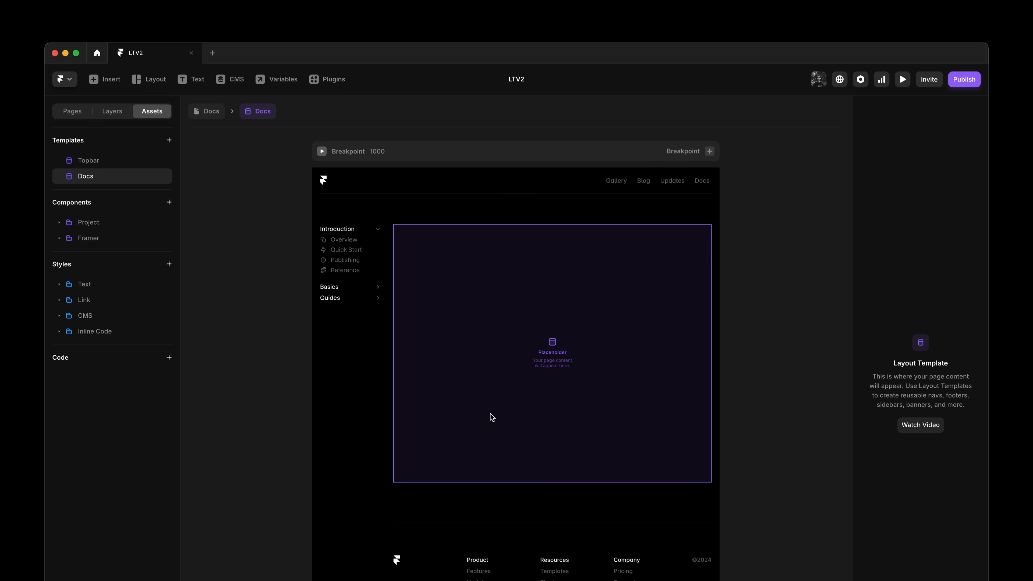
pyautogui.moveTo(217, 117)
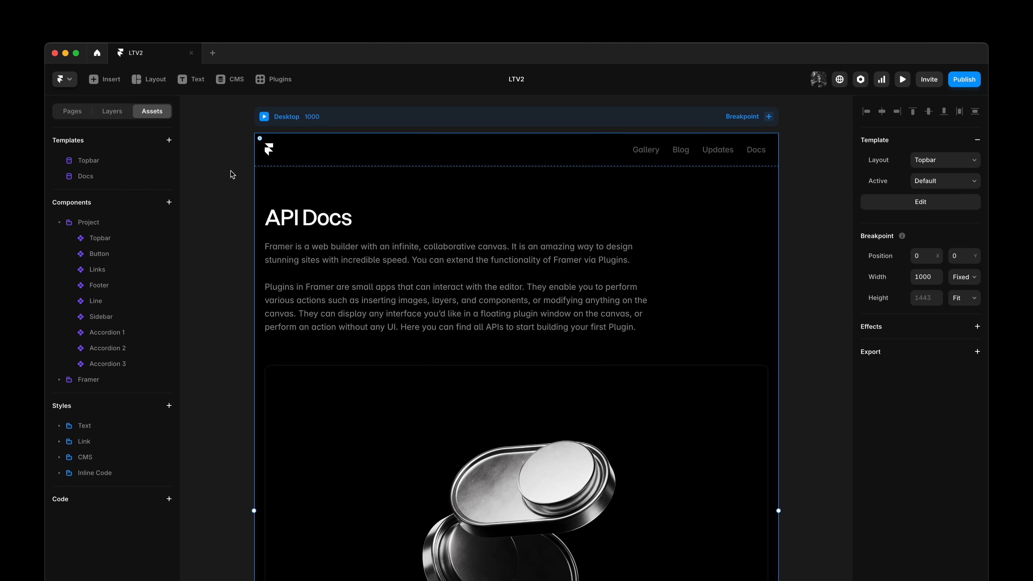
pyautogui.moveTo(948, 171)
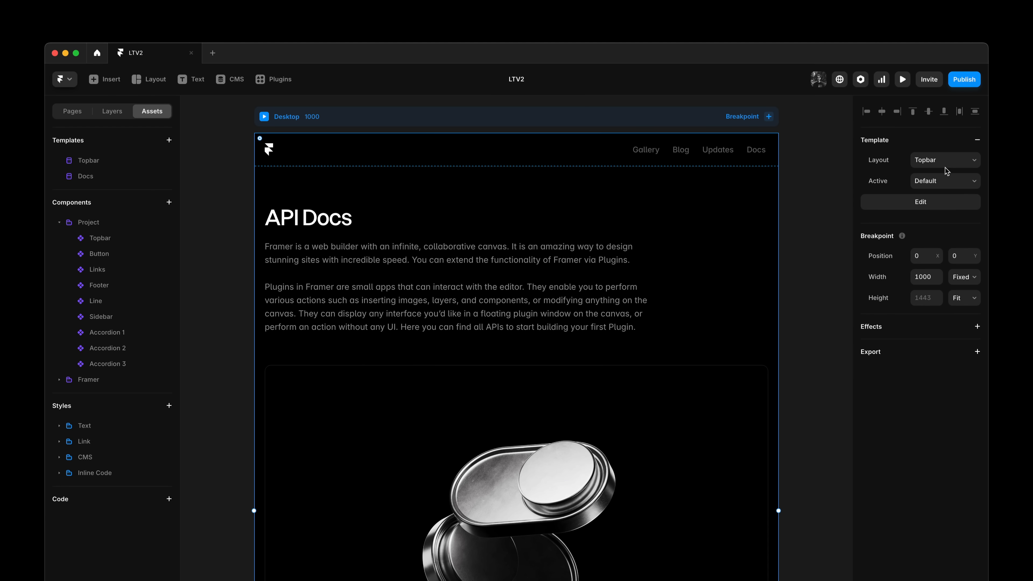
pyautogui.click(943, 160)
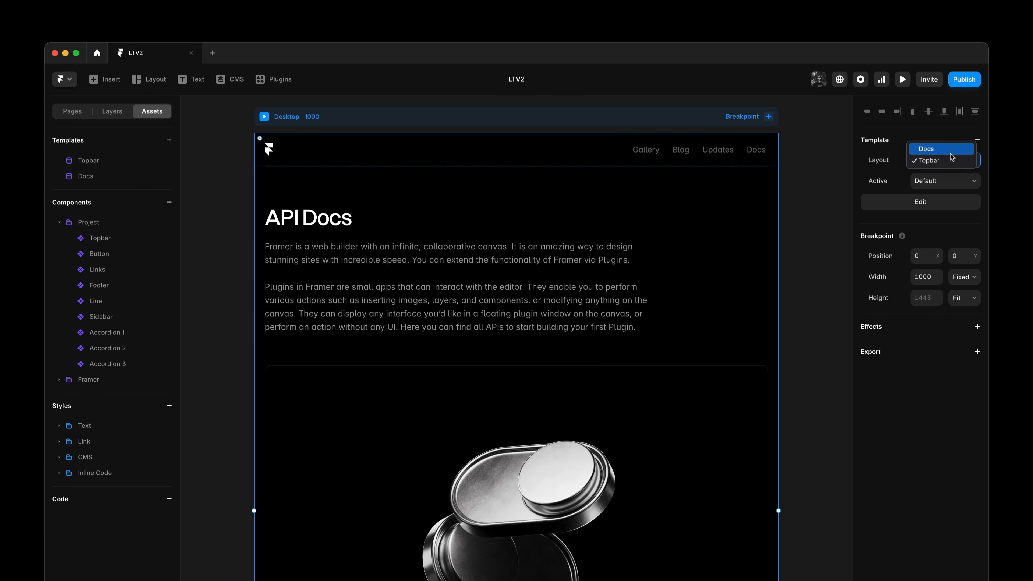
pyautogui.click(925, 148)
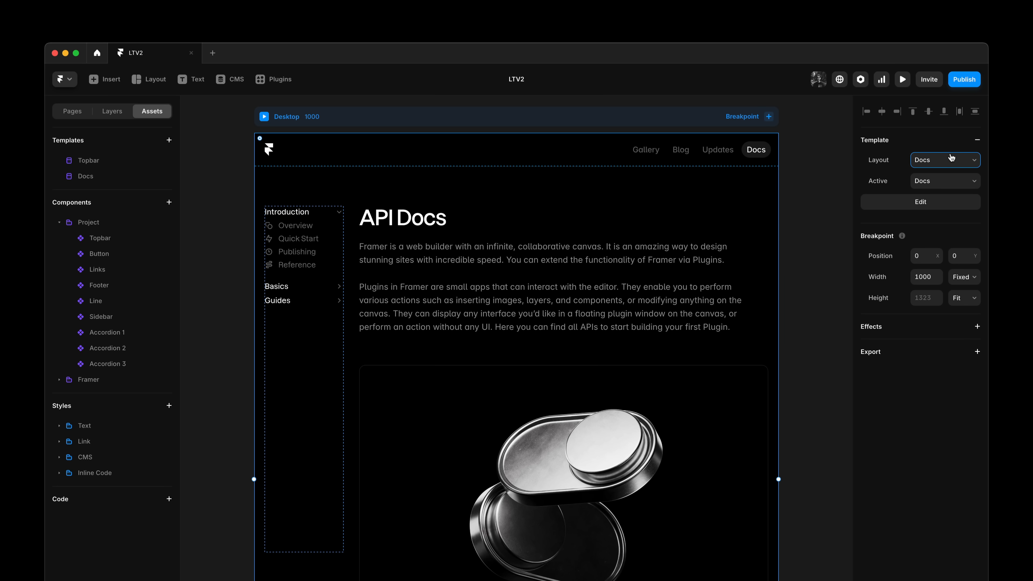
pyautogui.click(945, 160)
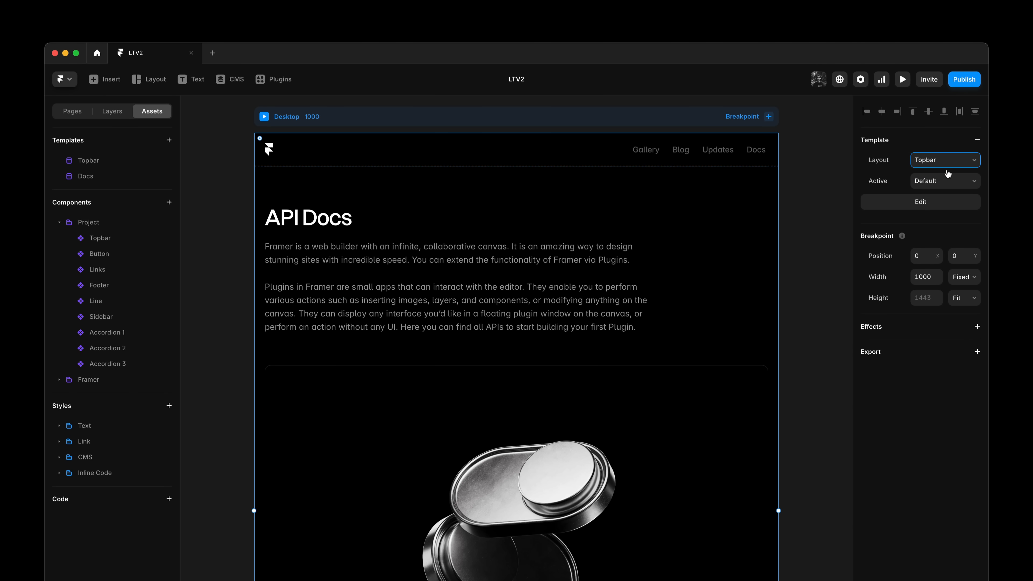
pyautogui.click(945, 159)
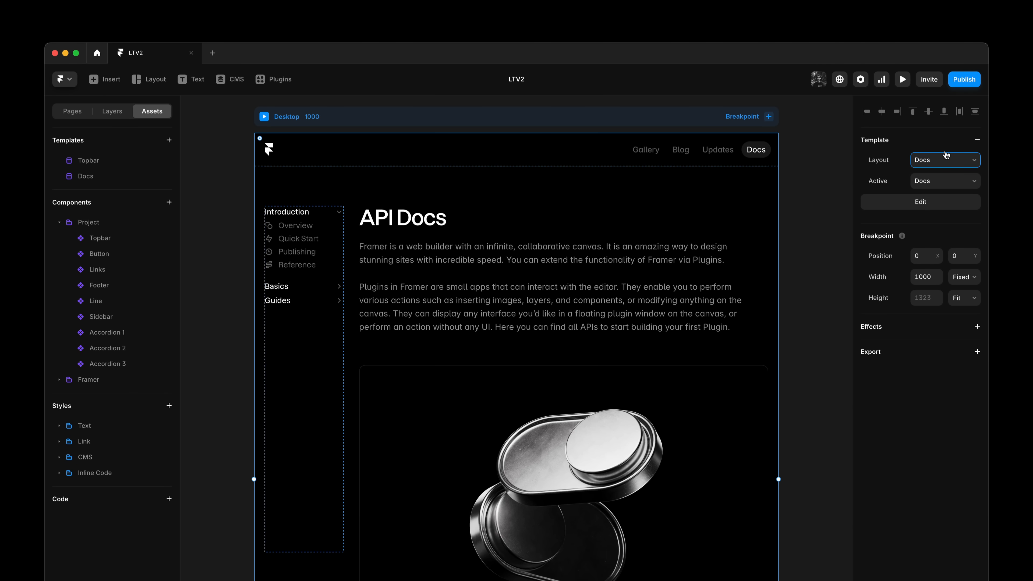
pyautogui.moveTo(828, 182)
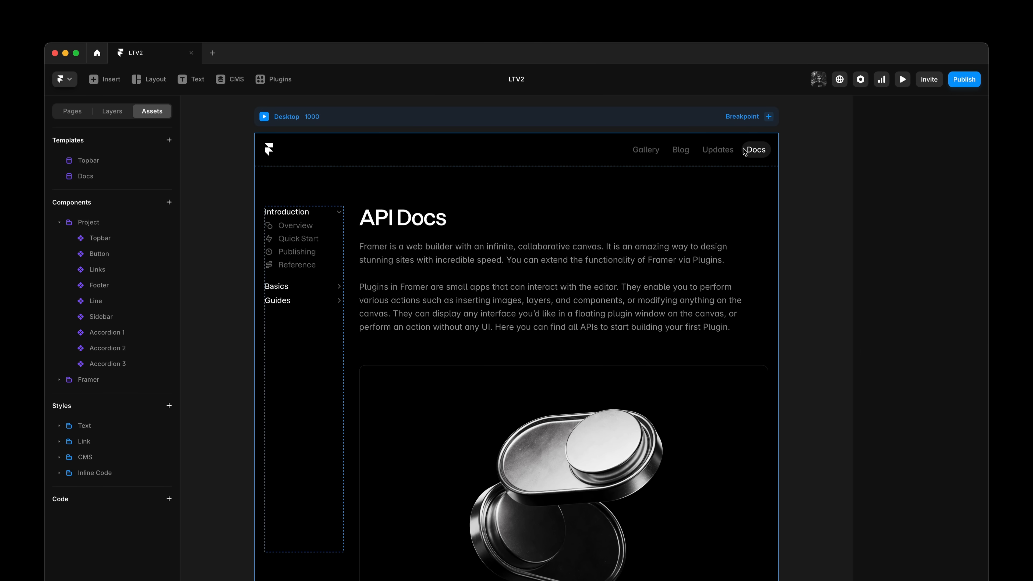
pyautogui.moveTo(391, 152)
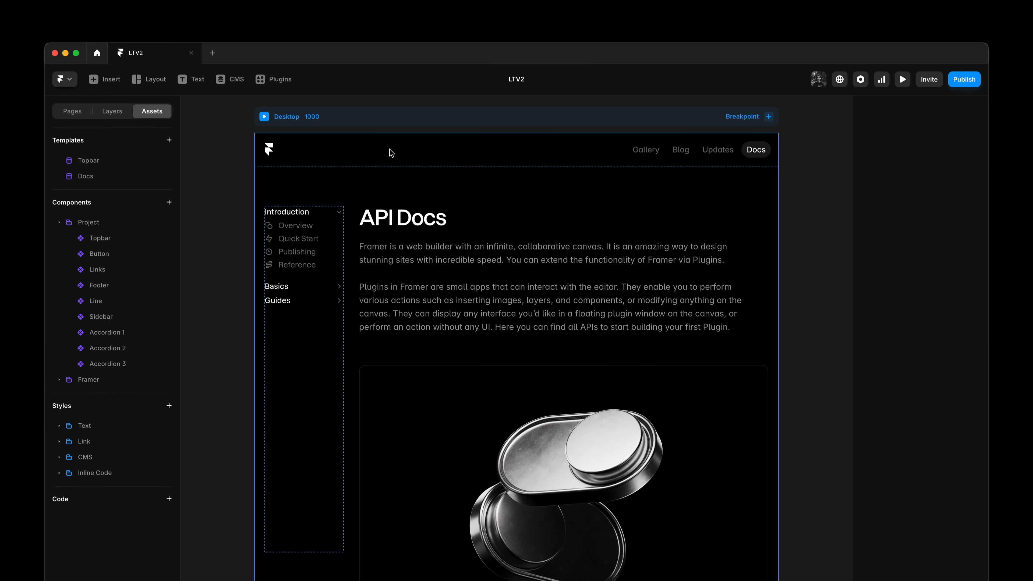
# Select the API Docs page frame and open its Docs template for editing.
pyautogui.click(402, 218)
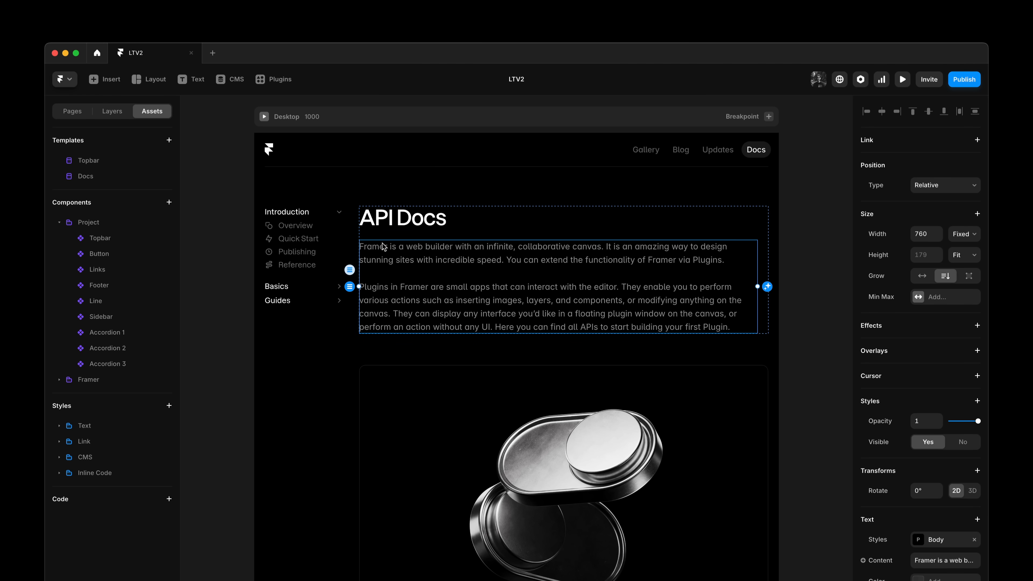
pyautogui.click(403, 217)
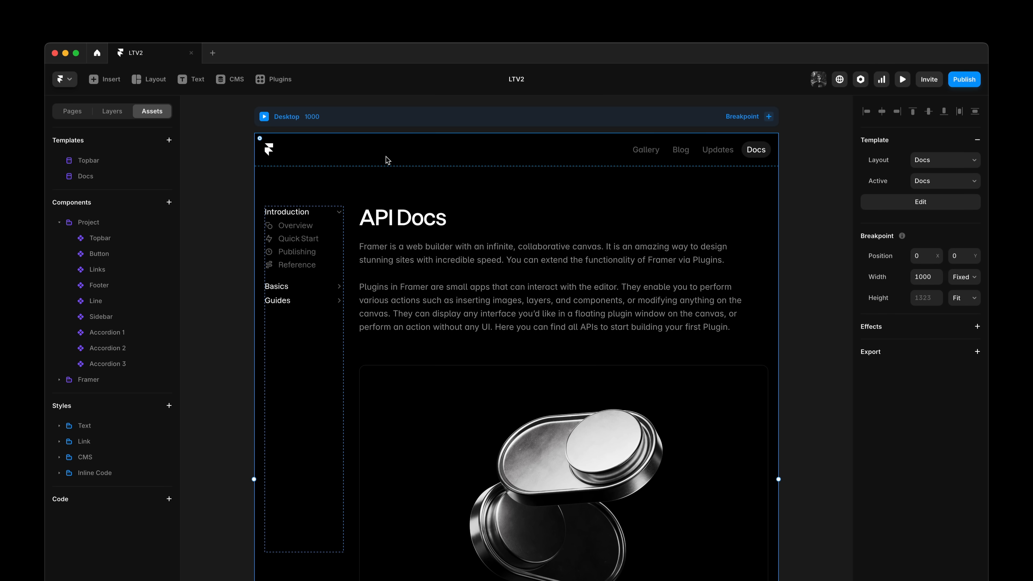
pyautogui.click(112, 111)
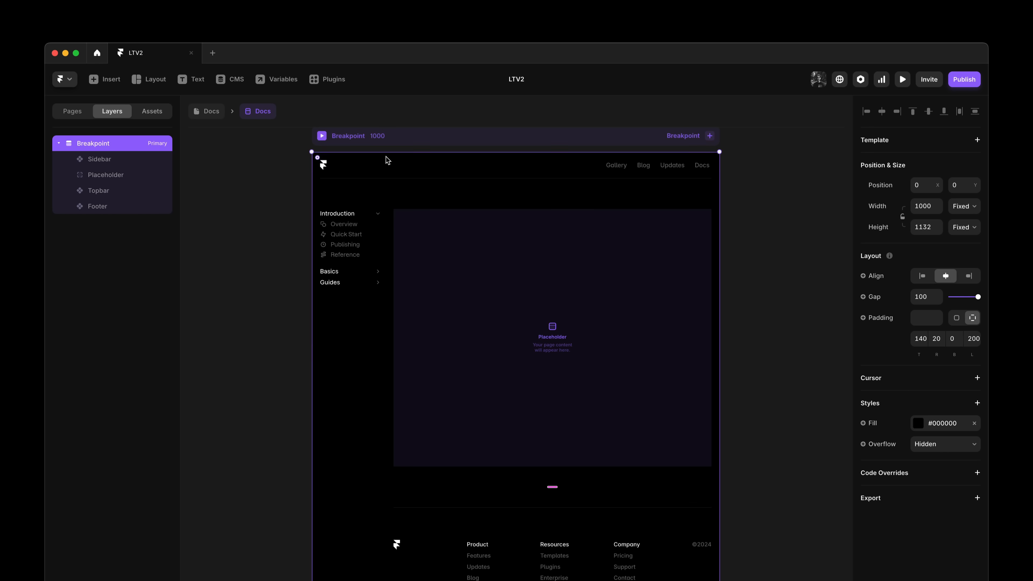
pyautogui.moveTo(277, 121)
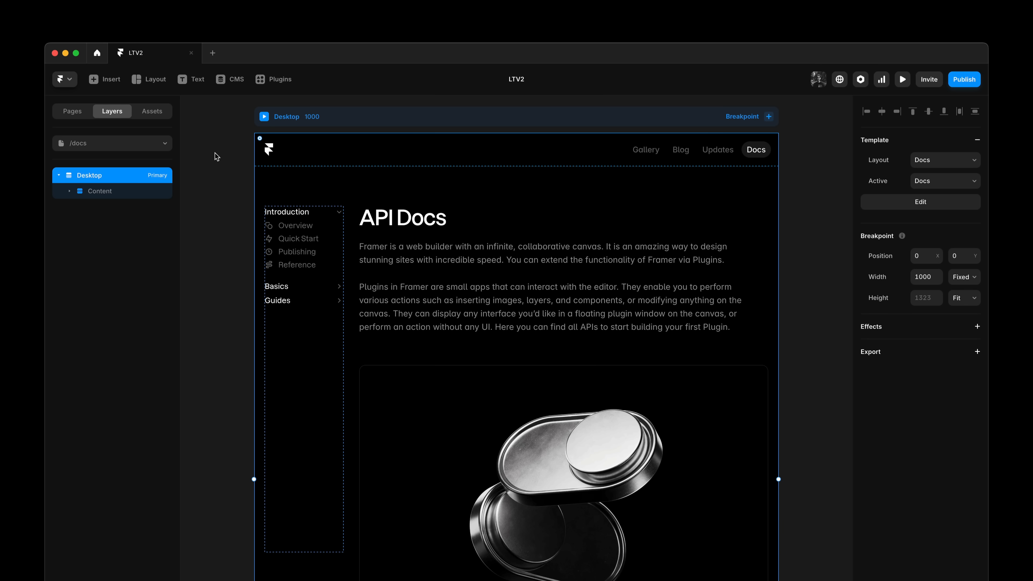
pyautogui.moveTo(264, 117)
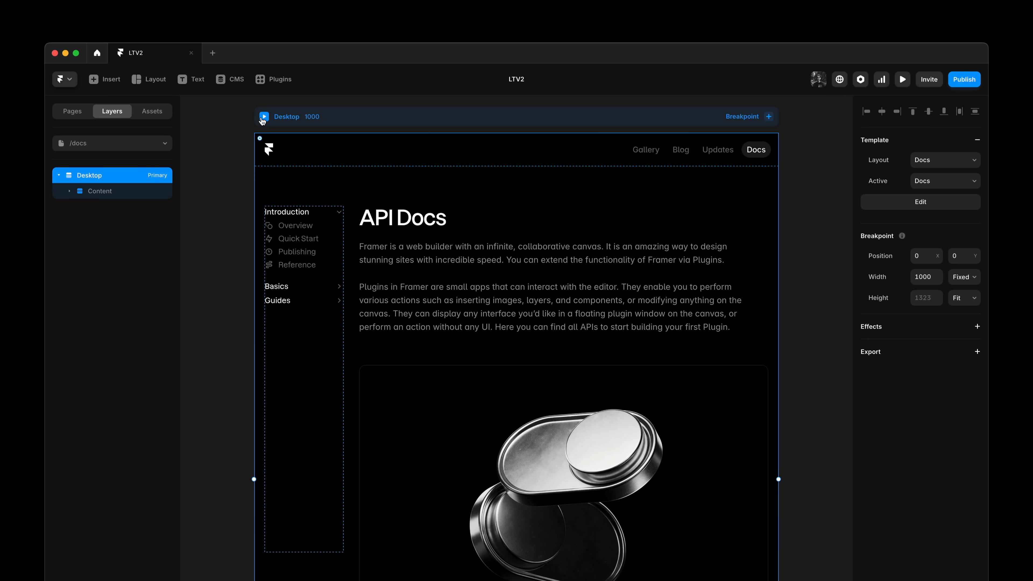
# Preview the API Docs page and browse Publishing, Overview and the Basics sidebar group.
pyautogui.click(902, 79)
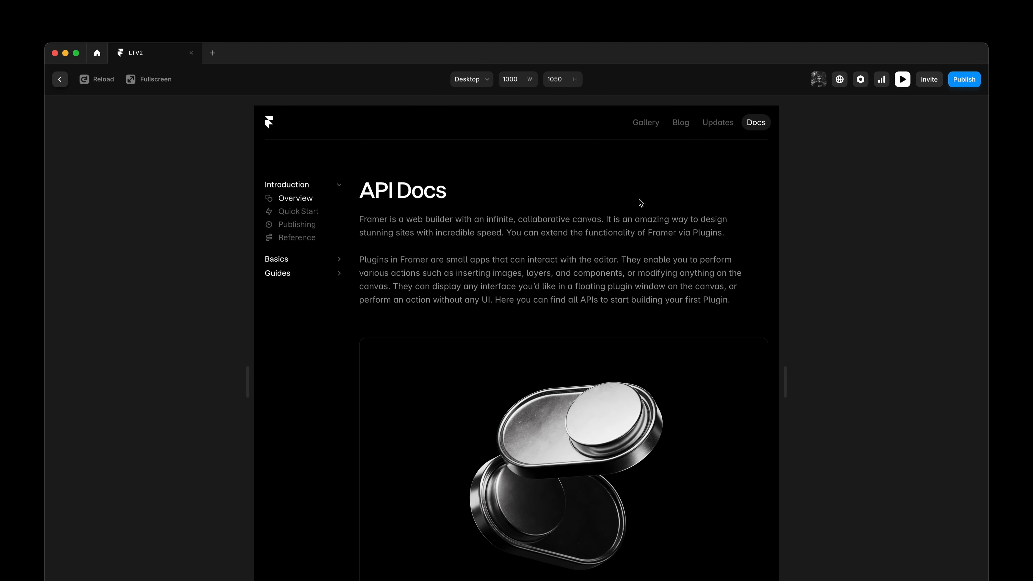
pyautogui.moveTo(676, 197)
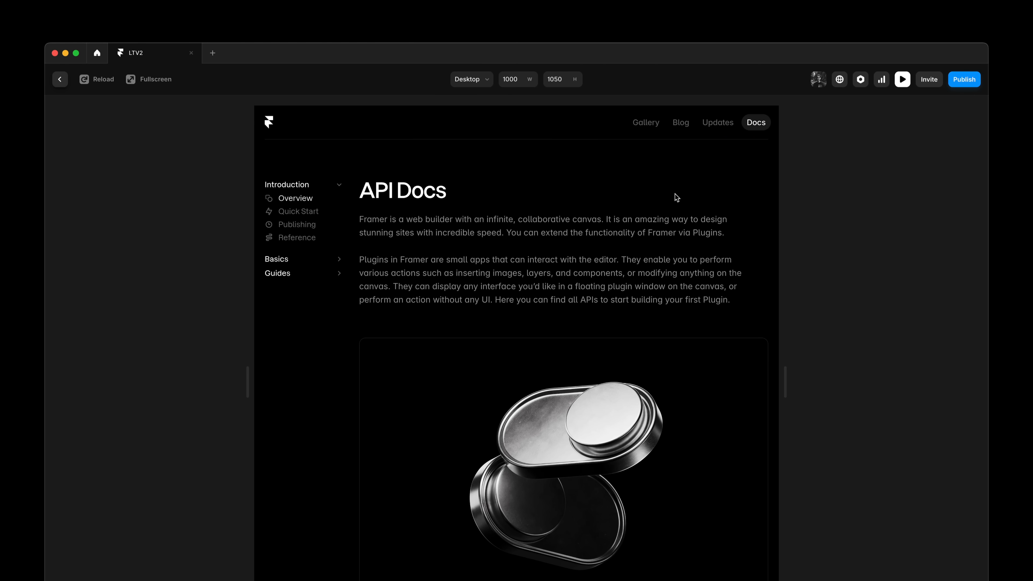
pyautogui.moveTo(341, 259)
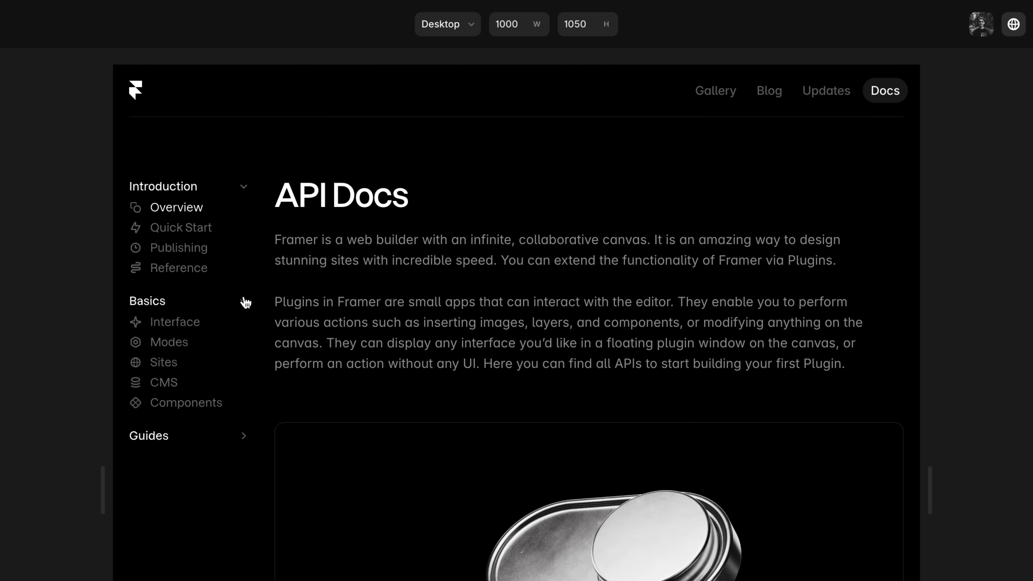
pyautogui.click(181, 247)
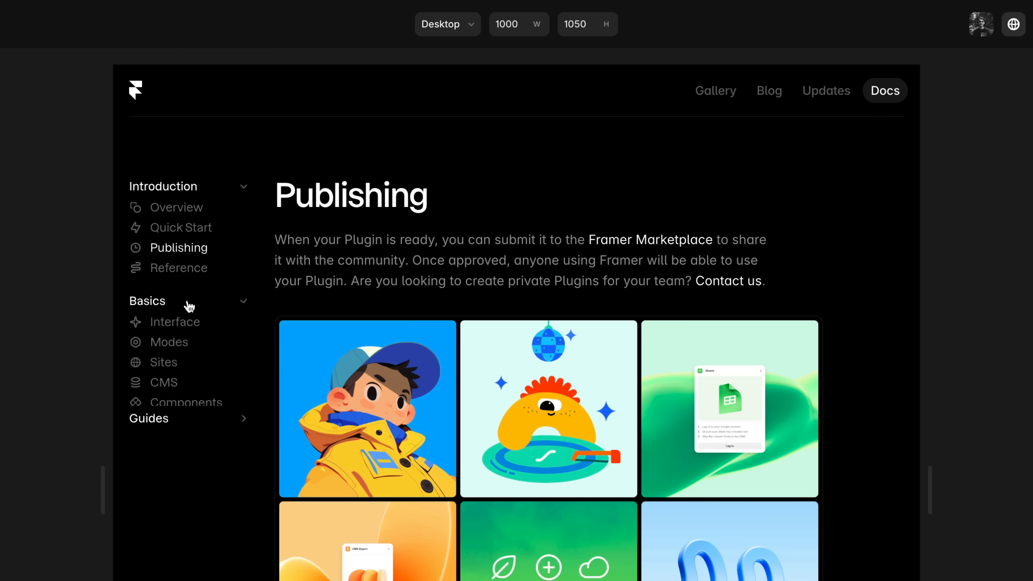
pyautogui.click(176, 207)
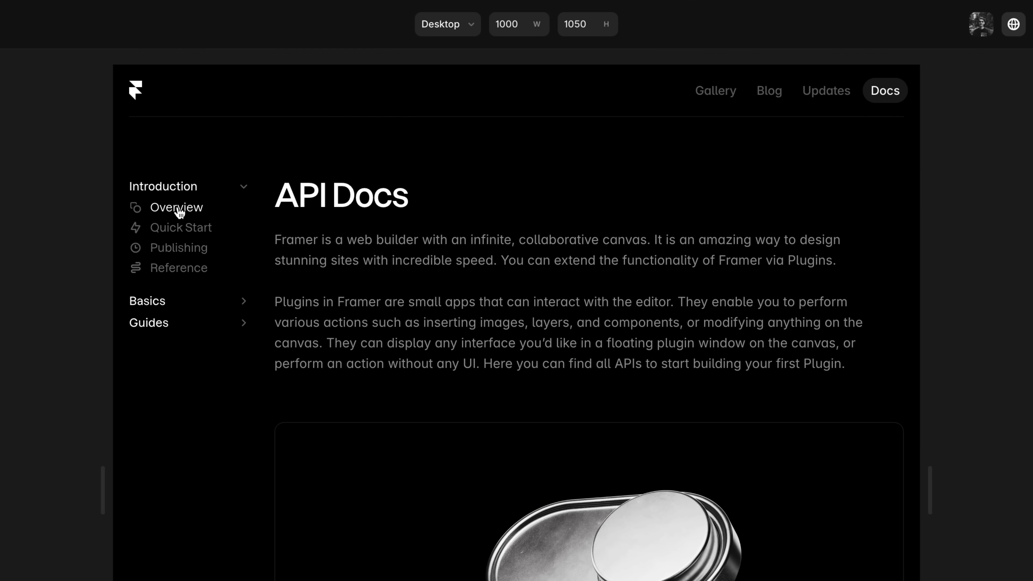
pyautogui.click(147, 300)
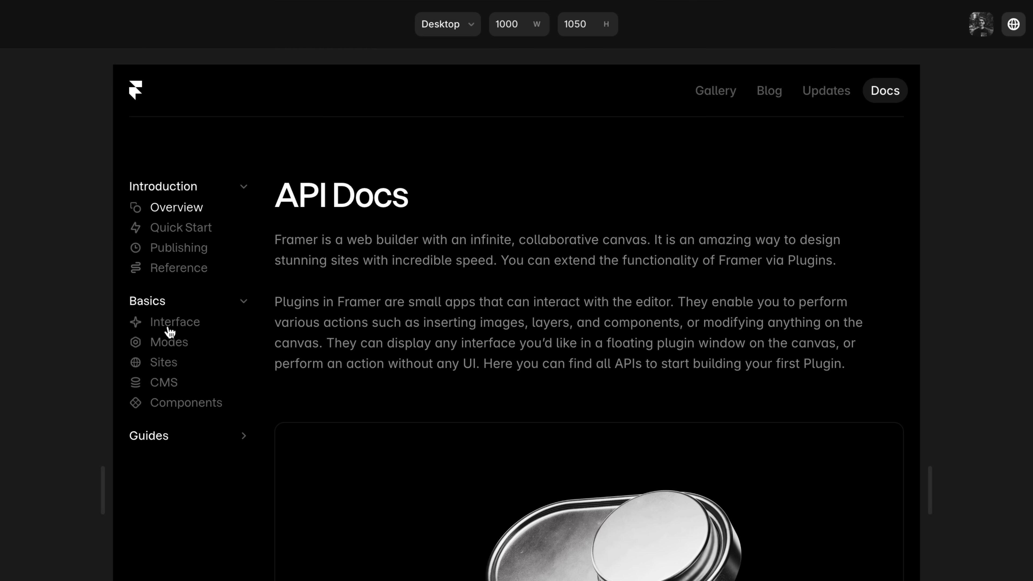
pyautogui.click(149, 436)
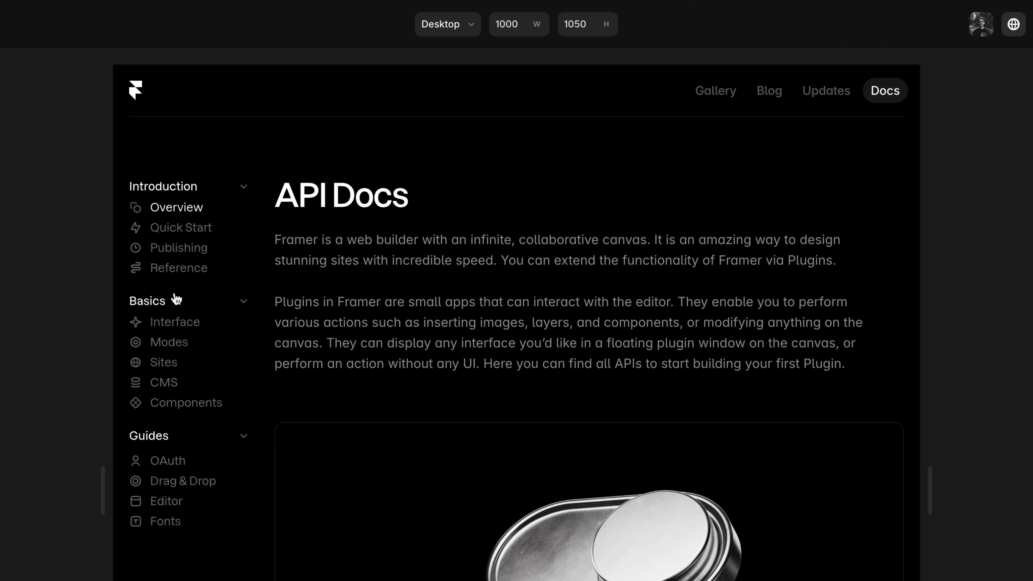
# Visit API Reference, land on Publishing and collapse the sidebar groups.
pyautogui.click(178, 268)
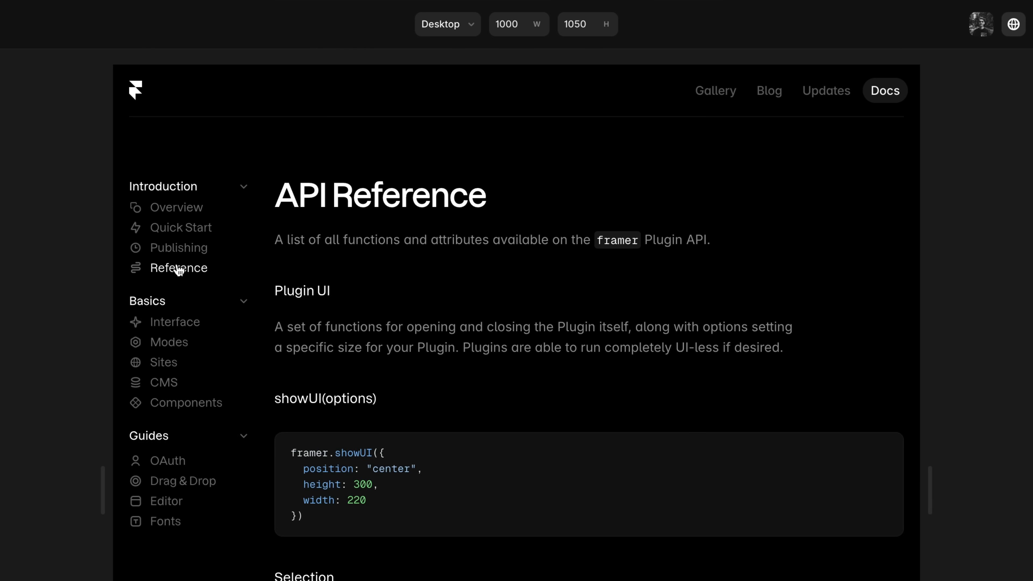
pyautogui.click(185, 247)
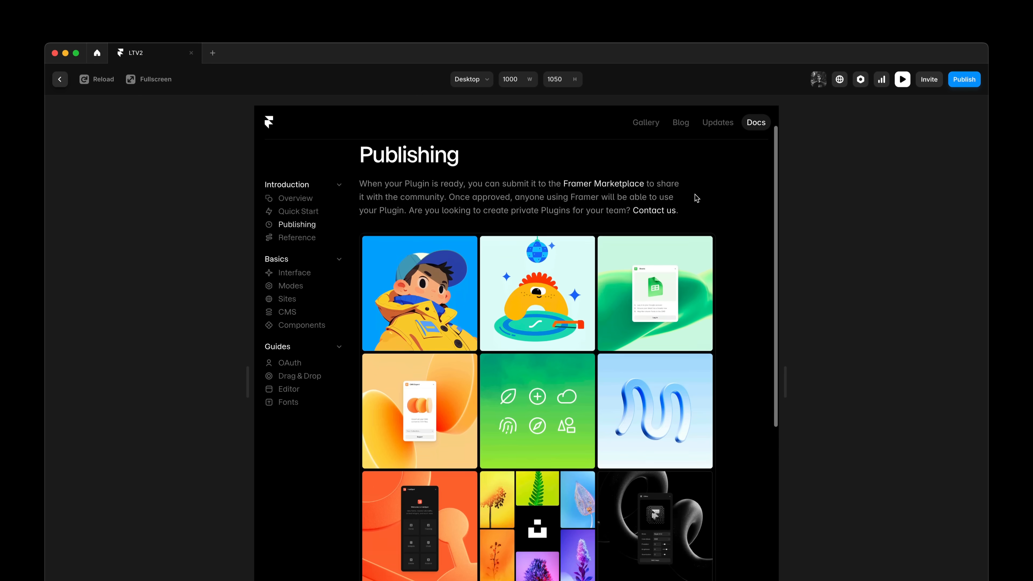
pyautogui.scroll(-3)
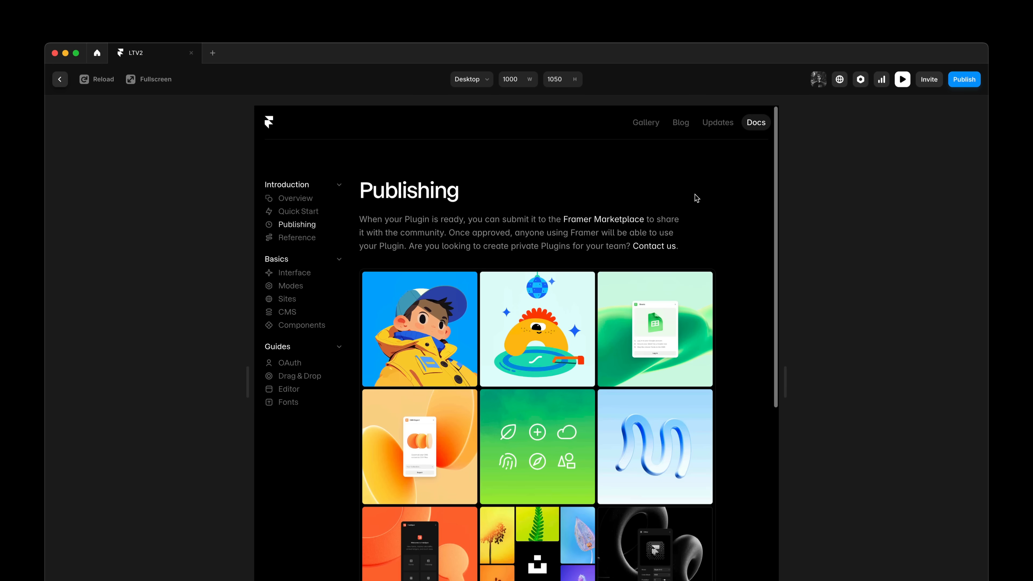
pyautogui.moveTo(397, 252)
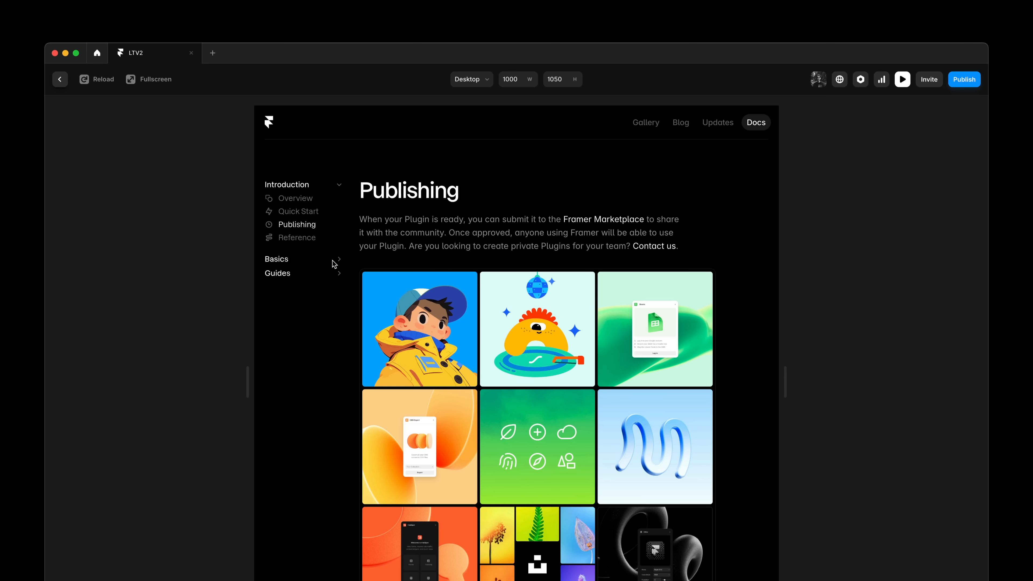
pyautogui.click(296, 198)
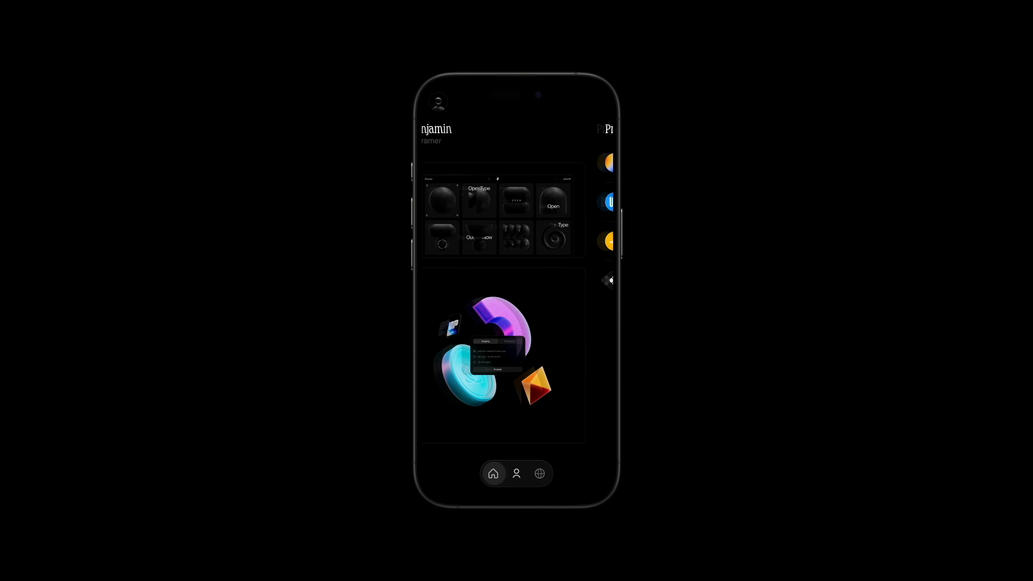
pyautogui.click(516, 473)
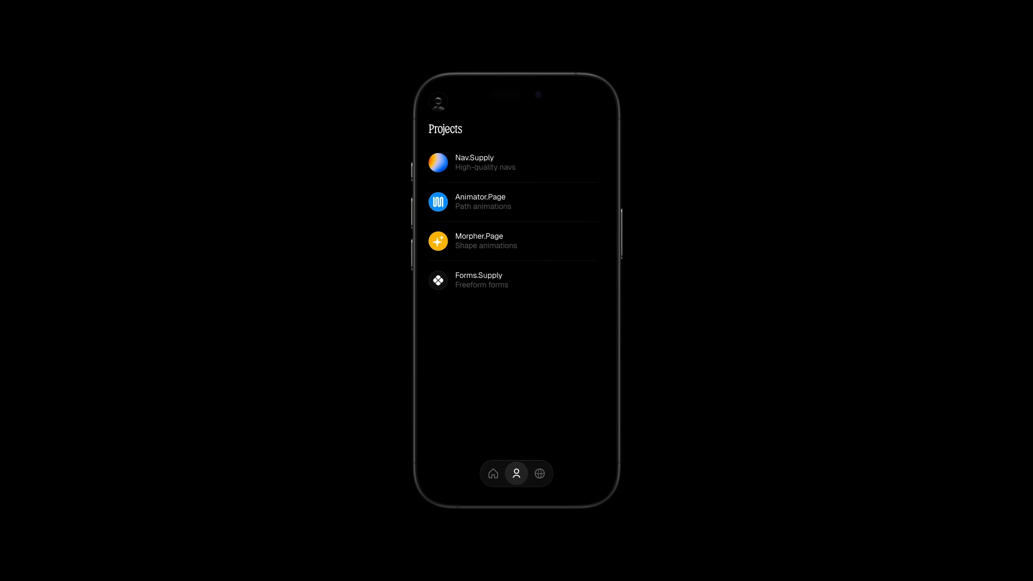
pyautogui.click(539, 473)
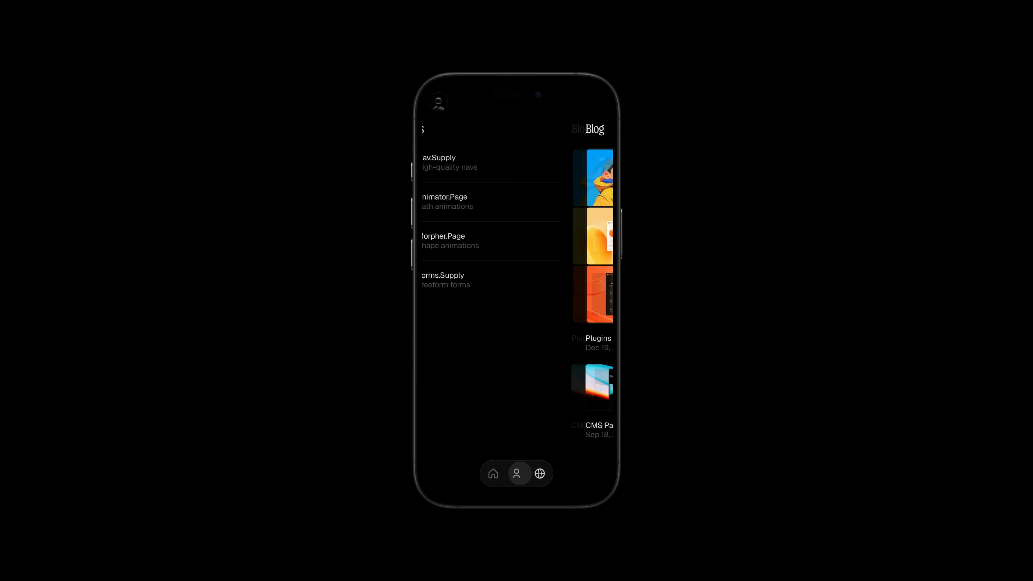
pyautogui.click(493, 473)
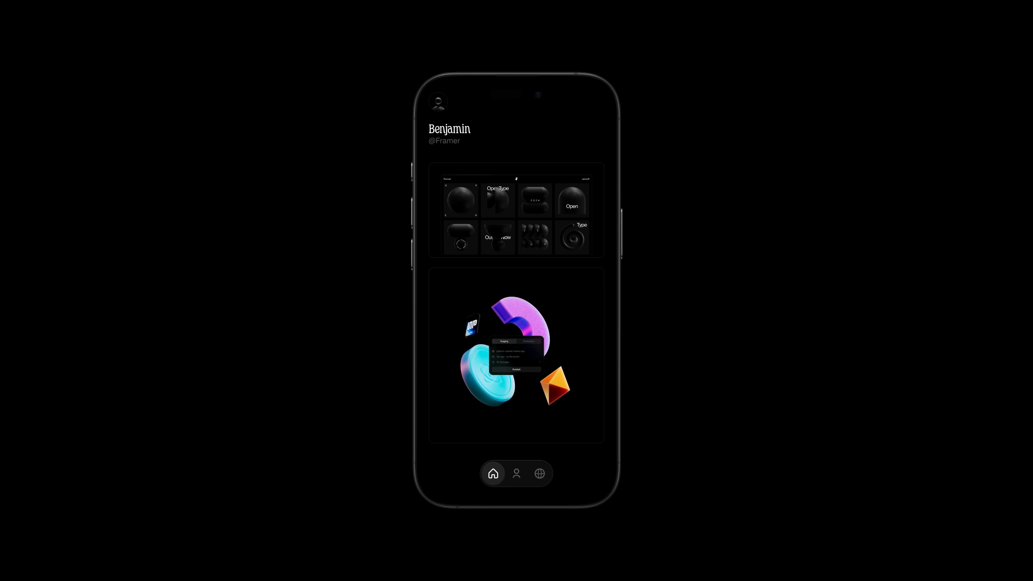
pyautogui.click(539, 473)
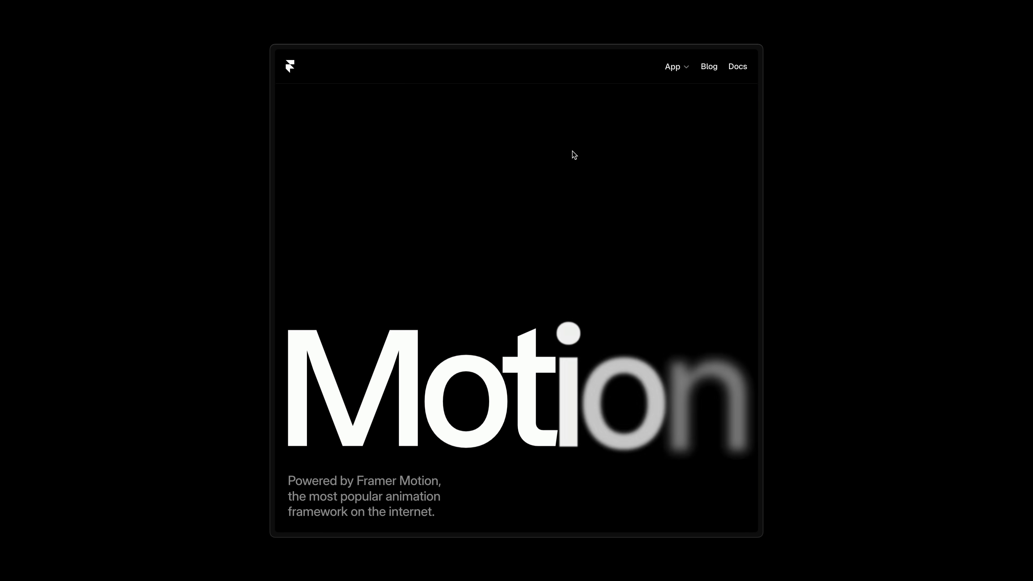
# Choose Canvas from the App dropdown in the showcase navigation.
pyautogui.click(673, 66)
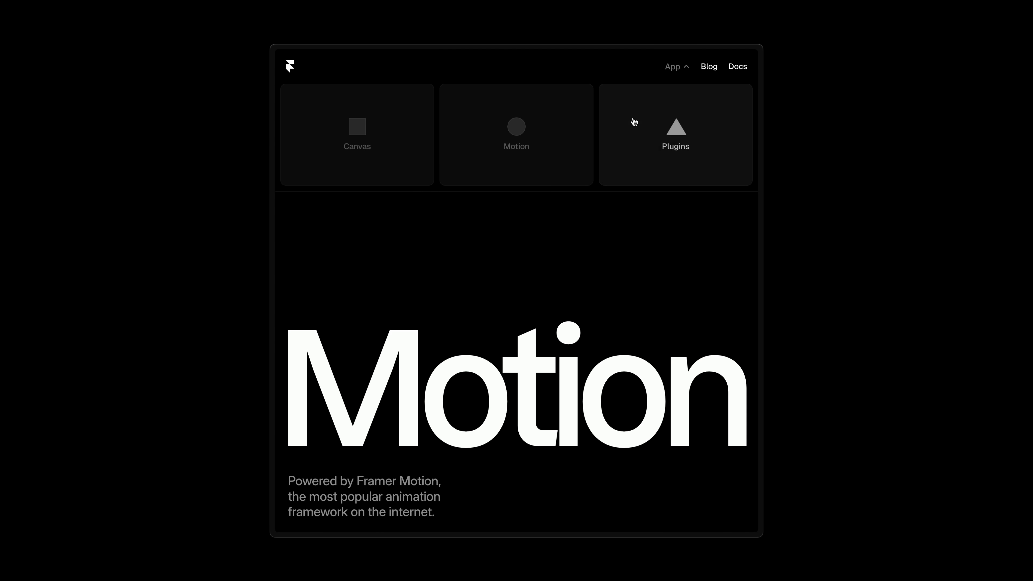
pyautogui.click(675, 132)
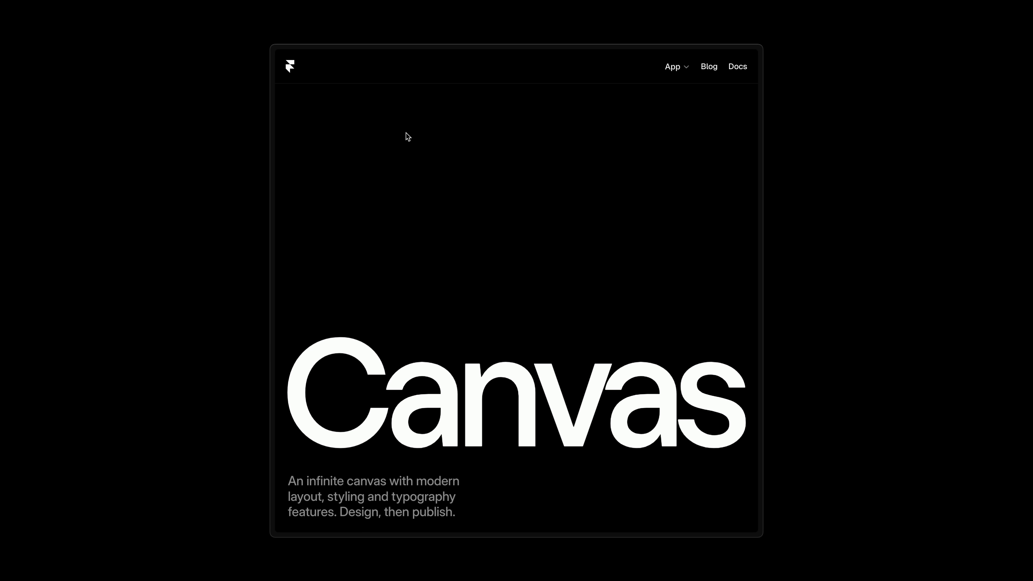
pyautogui.click(672, 66)
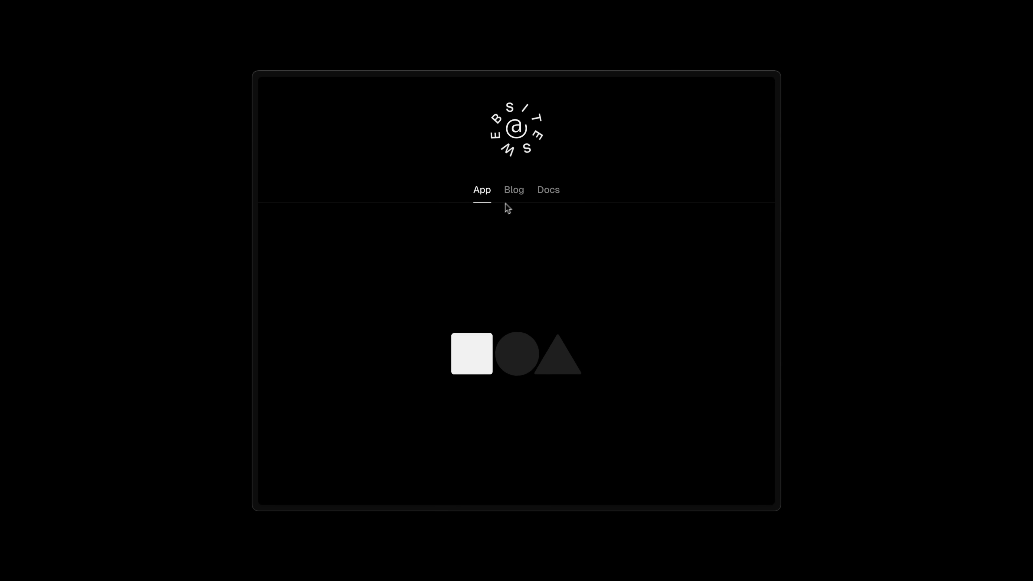
# Cycle the showcase navigation through Docs, Blog, App and back to Docs.
pyautogui.click(548, 190)
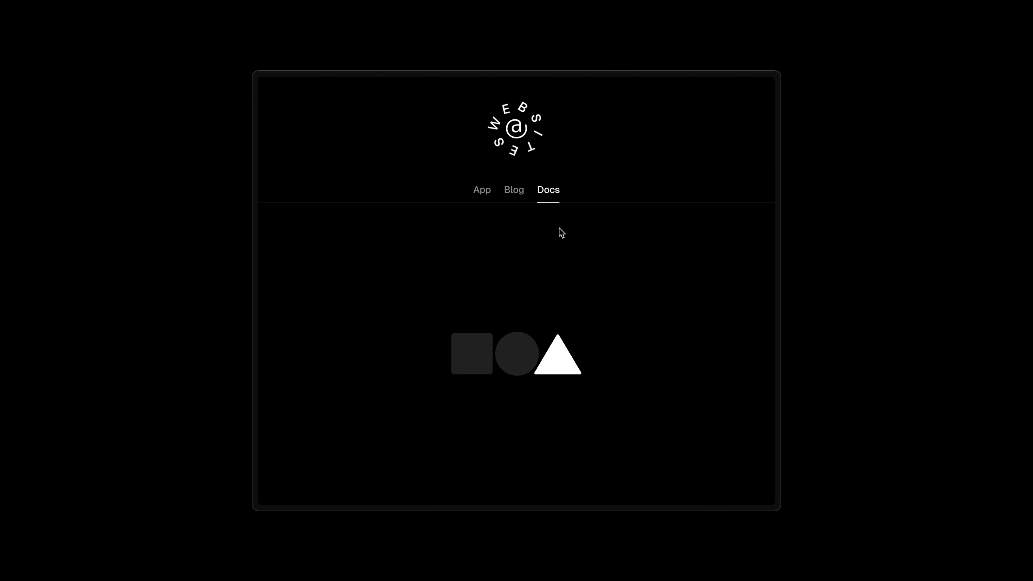
pyautogui.click(514, 190)
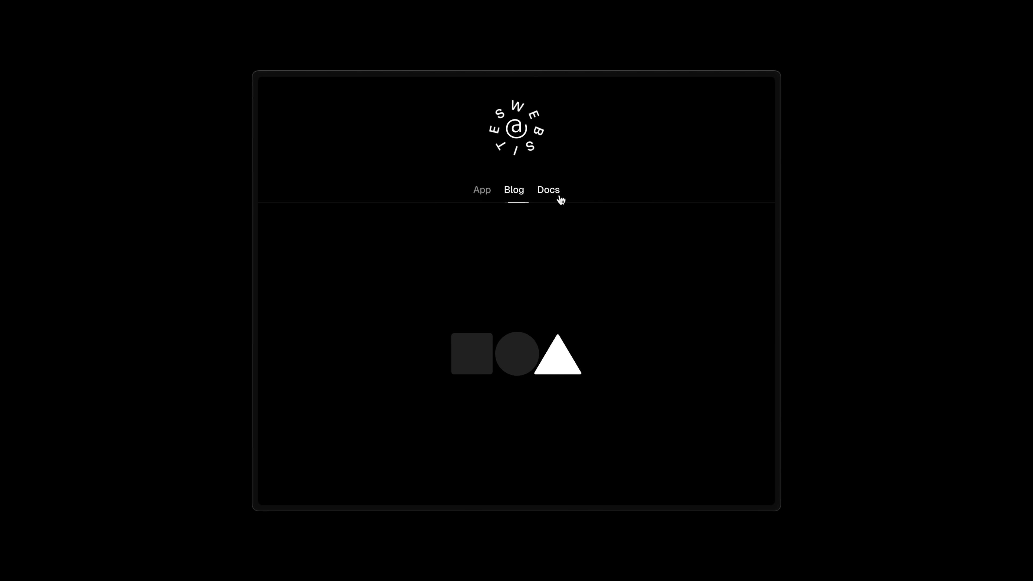
pyautogui.click(481, 189)
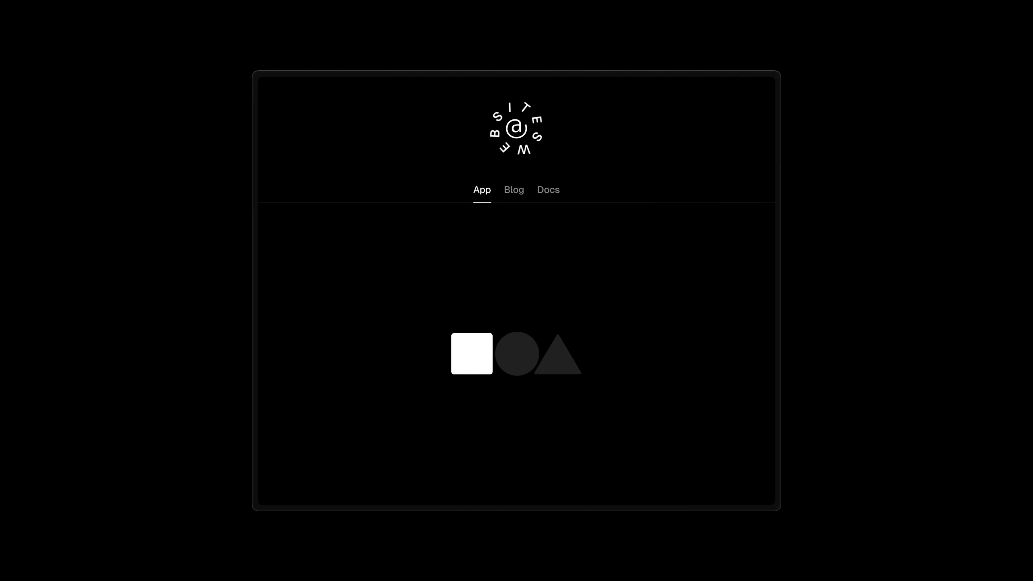
pyautogui.click(549, 190)
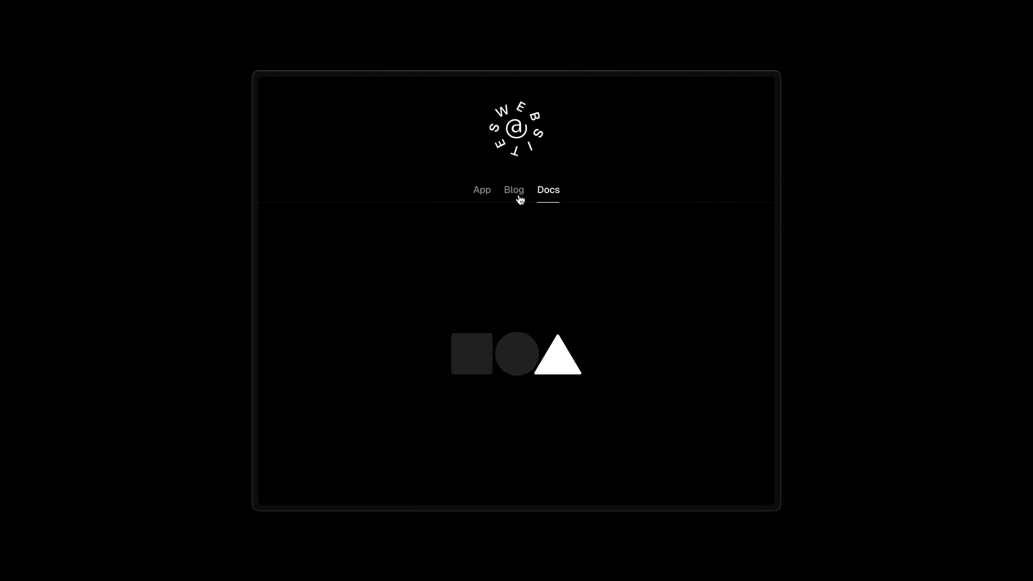
# Browse the docs preview through Publishing, Quick Start and back to Overview.
pyautogui.click(547, 190)
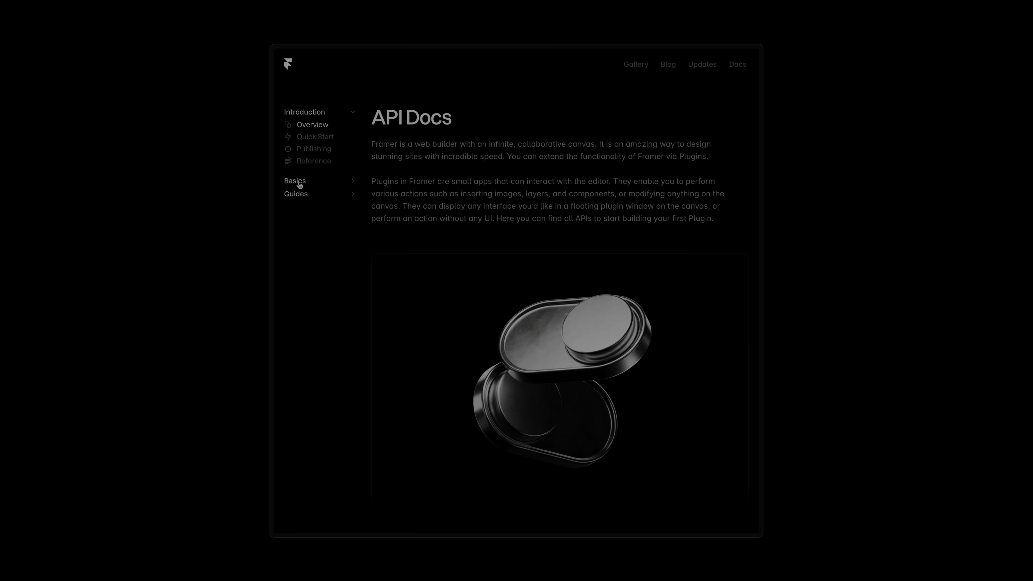
pyautogui.click(314, 148)
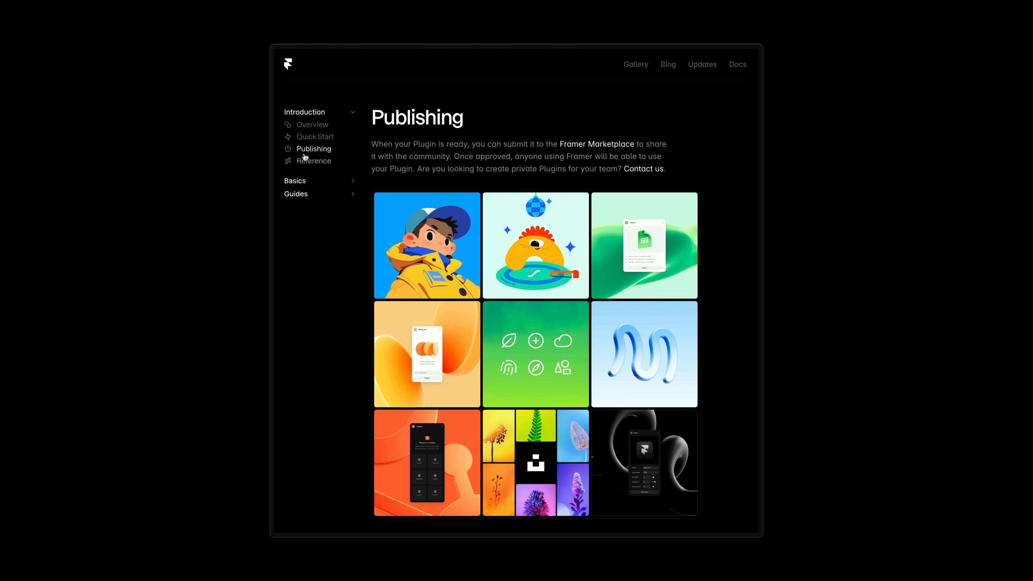
pyautogui.click(316, 137)
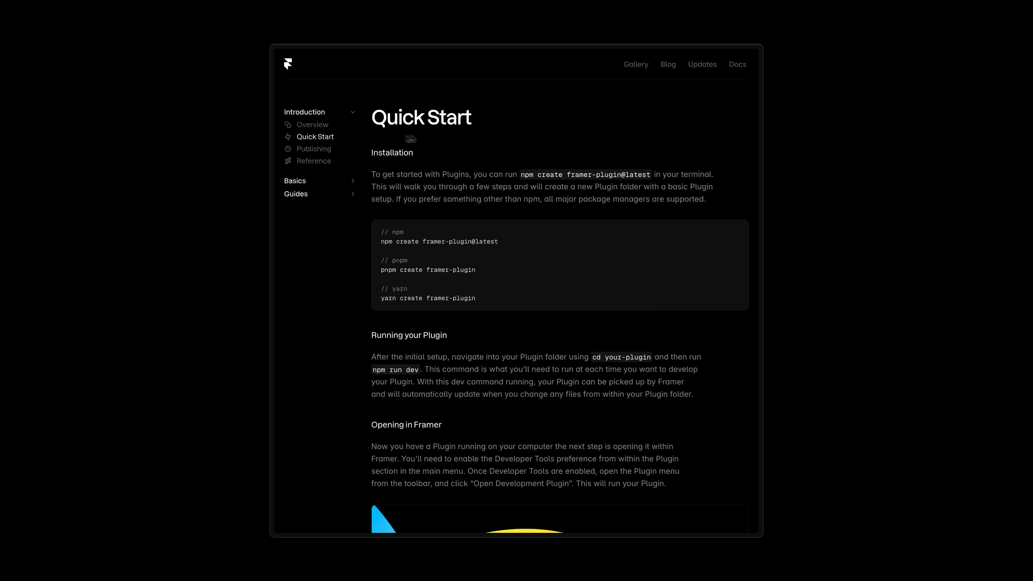
pyautogui.scroll(-3)
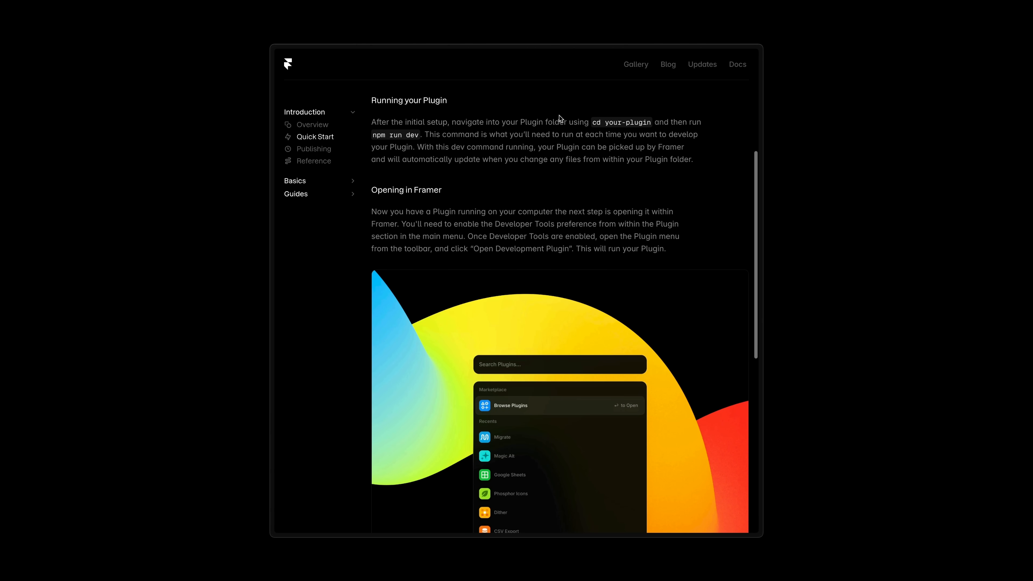
pyautogui.click(312, 125)
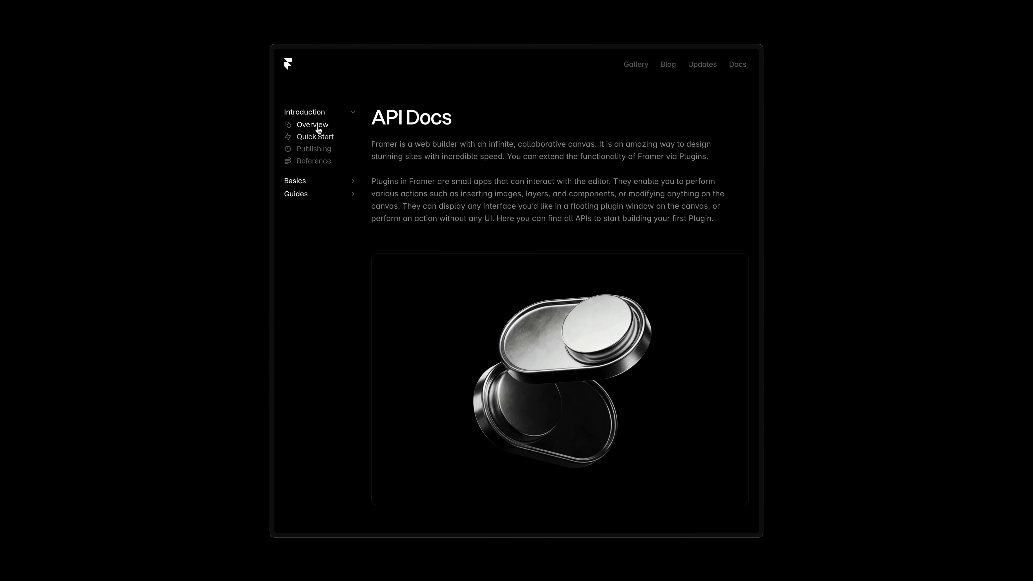
# Toggle the Basics group, open Publishing and collapse Basics again.
pyautogui.click(296, 181)
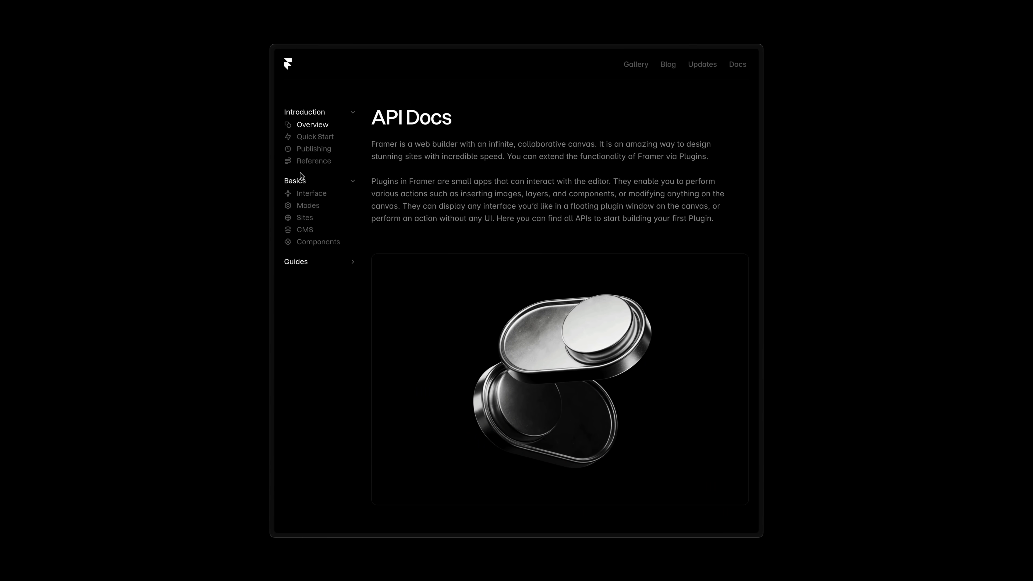
pyautogui.click(314, 148)
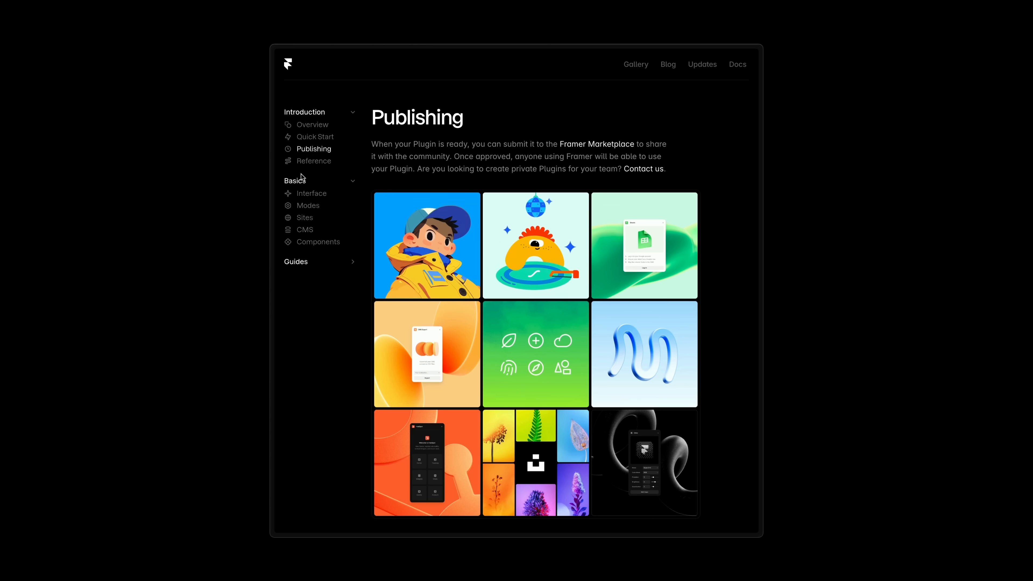
pyautogui.click(294, 179)
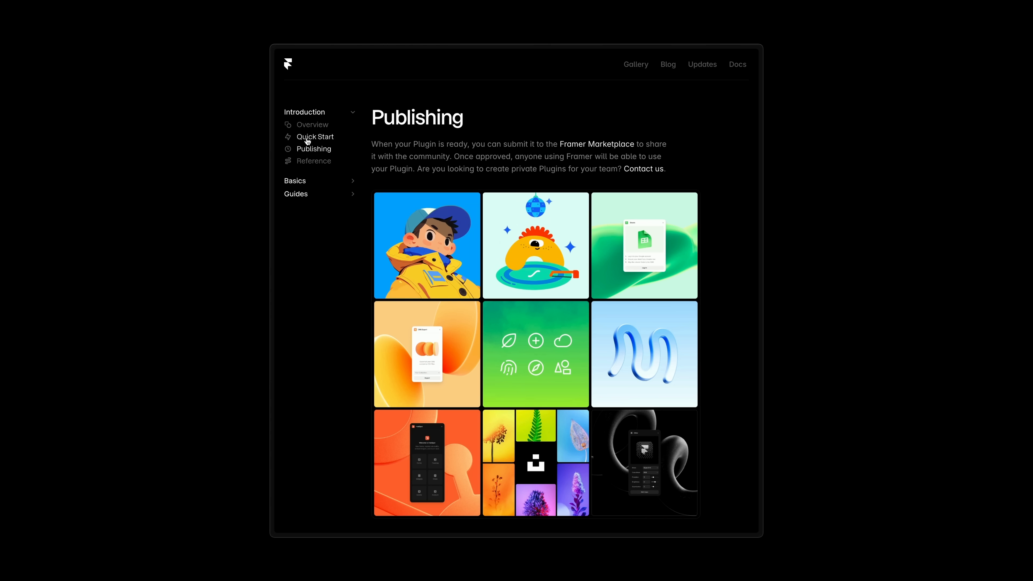